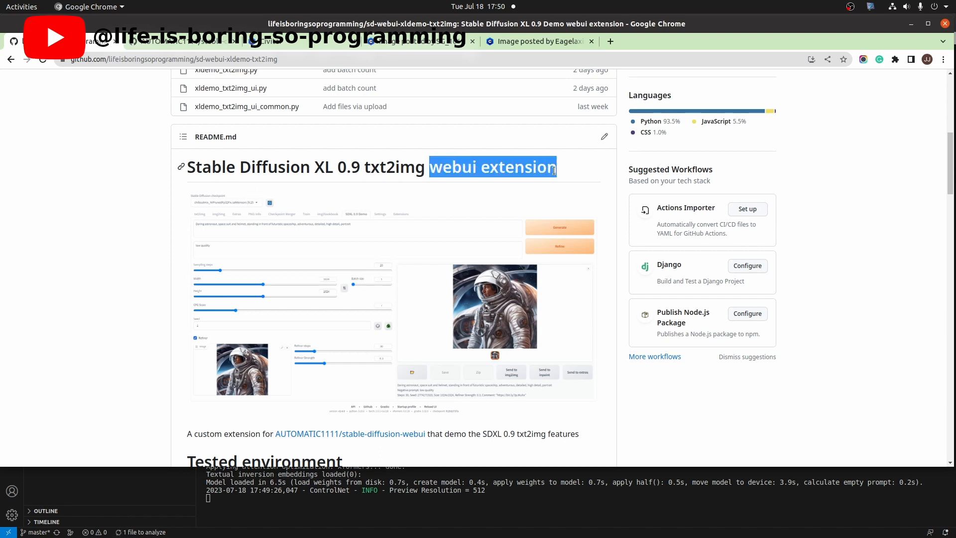
# - Follow the AUTOMATIC1111/stable-diffusion-webui link from the SDXL extension README
pyautogui.click(825, 183)
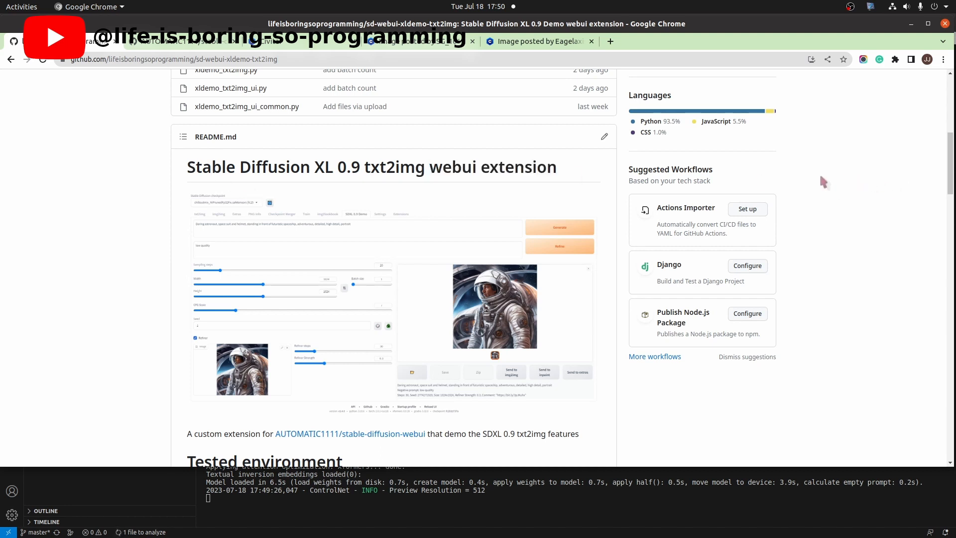
pyautogui.moveTo(827, 179)
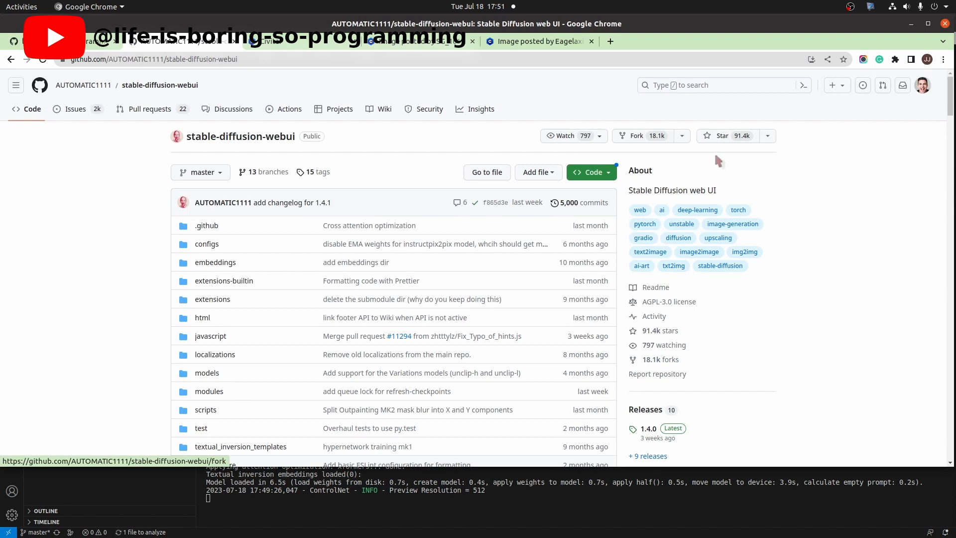
pyautogui.moveTo(759, 398)
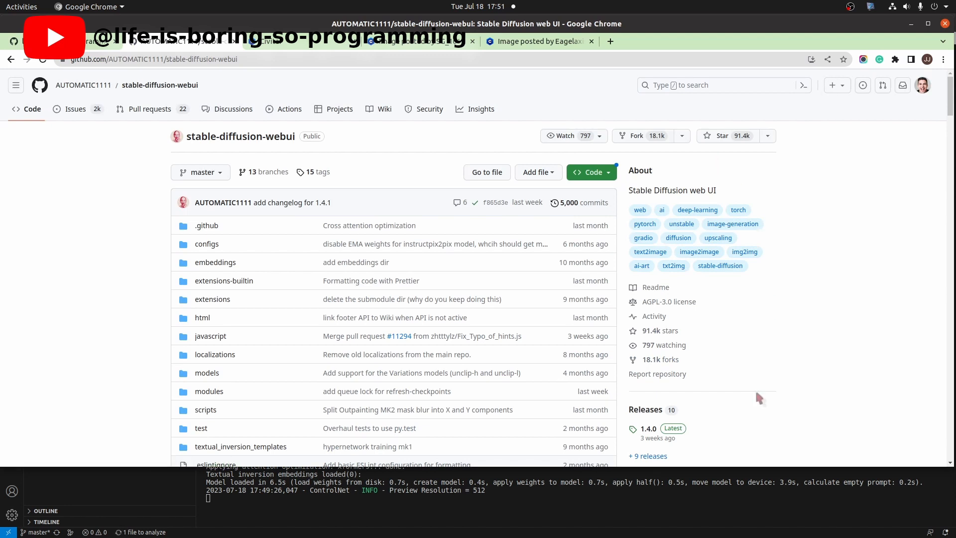
pyautogui.scroll(-3)
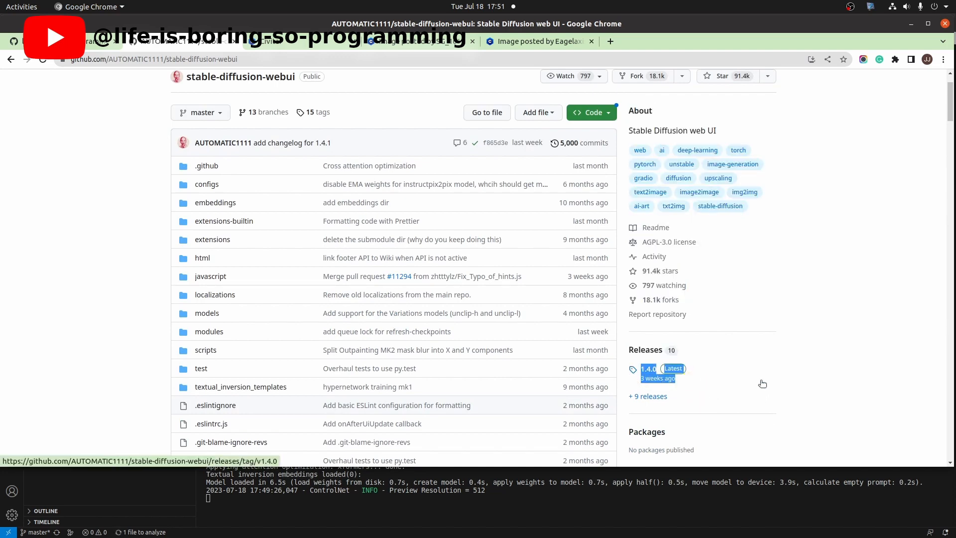
pyautogui.click(648, 368)
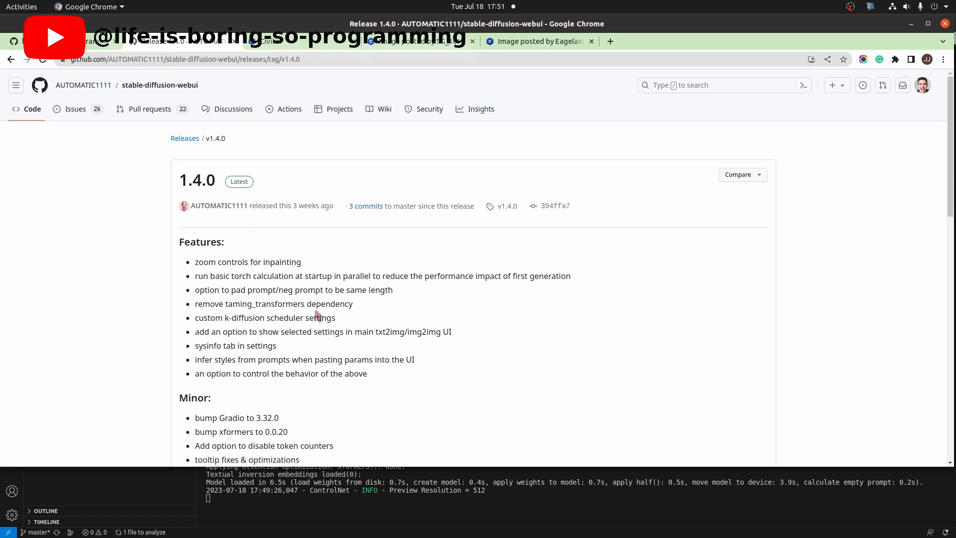
pyautogui.moveTo(491, 154)
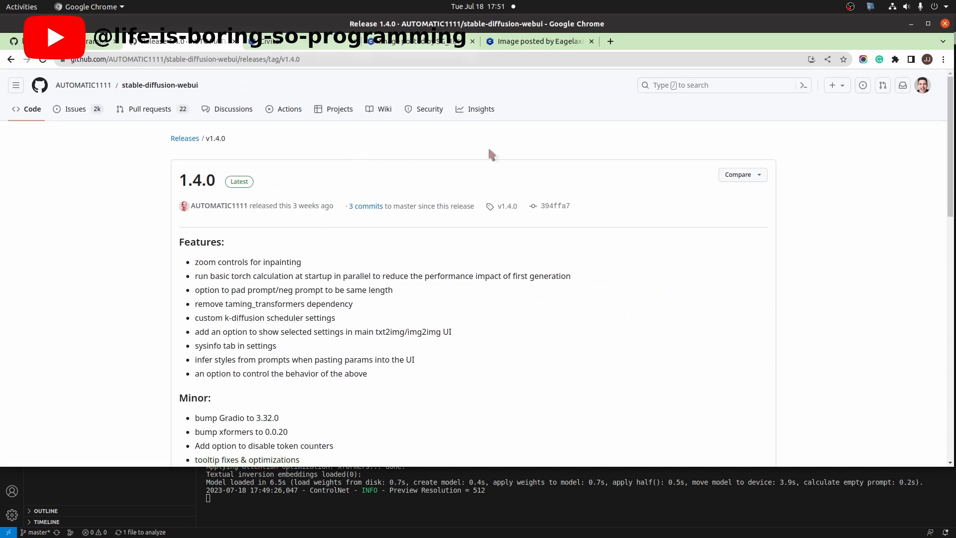
pyautogui.moveTo(160, 84)
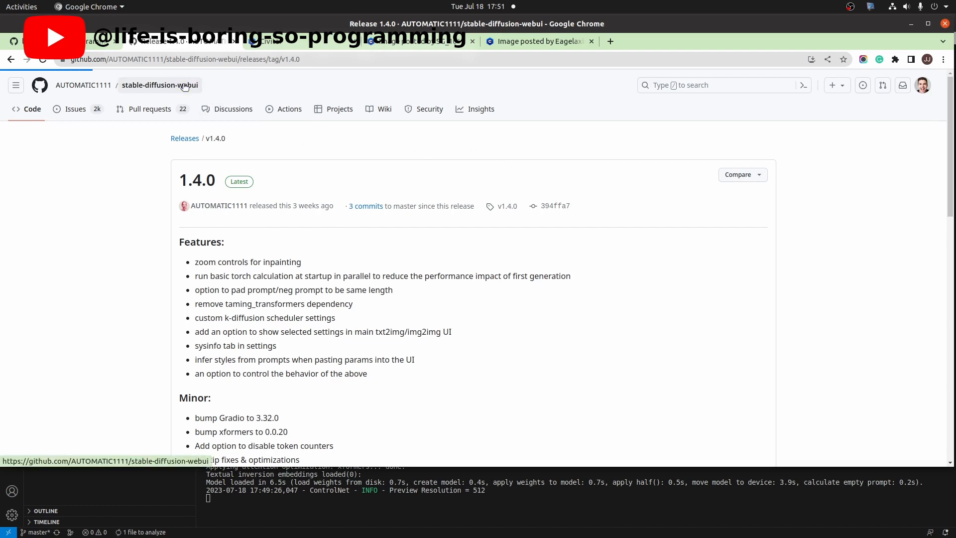
pyautogui.click(160, 84)
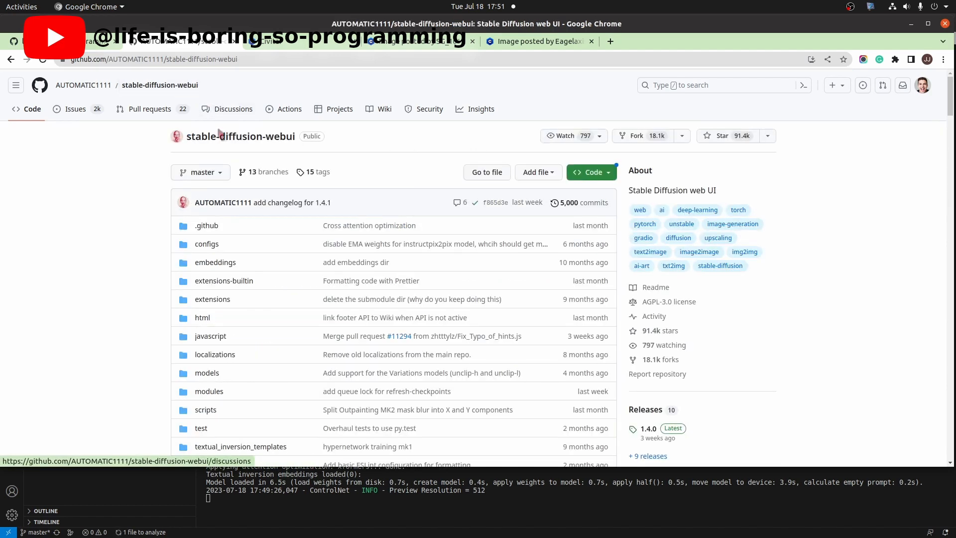
# - Switch the repository from master to the sdxl branch
pyautogui.click(200, 172)
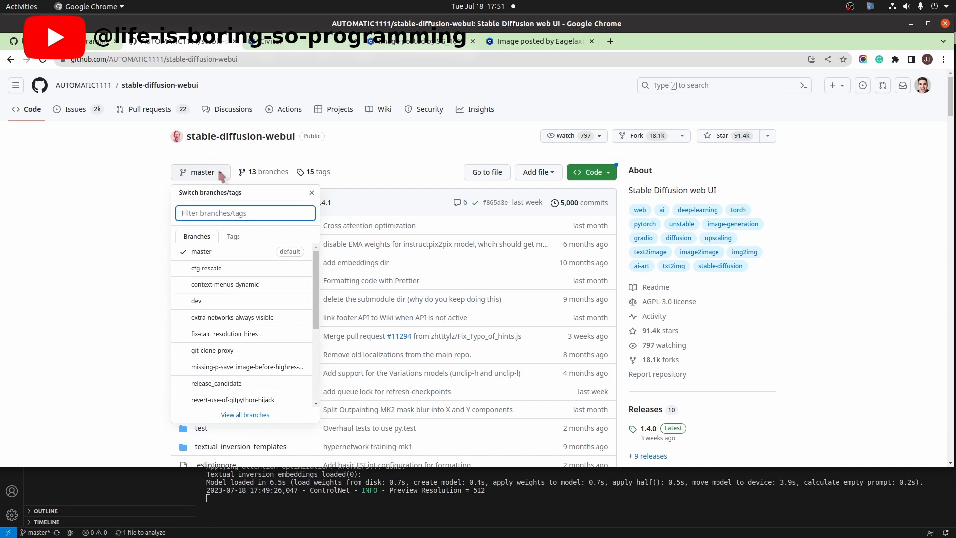
pyautogui.moveTo(206, 268)
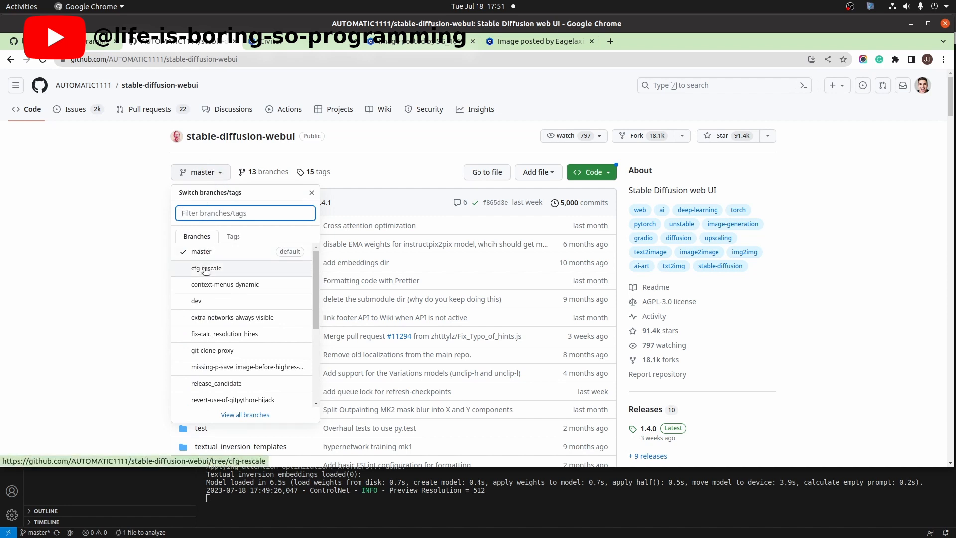
pyautogui.moveTo(212, 350)
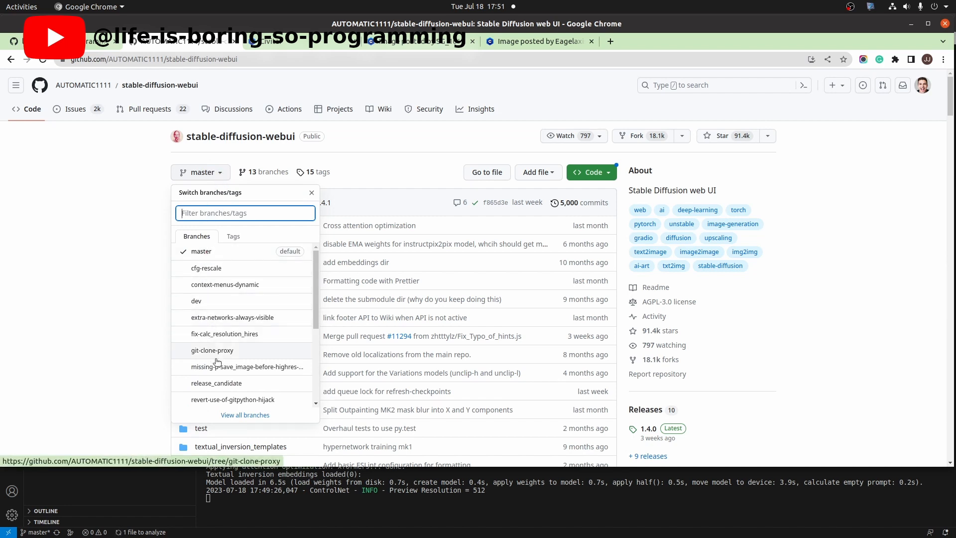
pyautogui.scroll(-3)
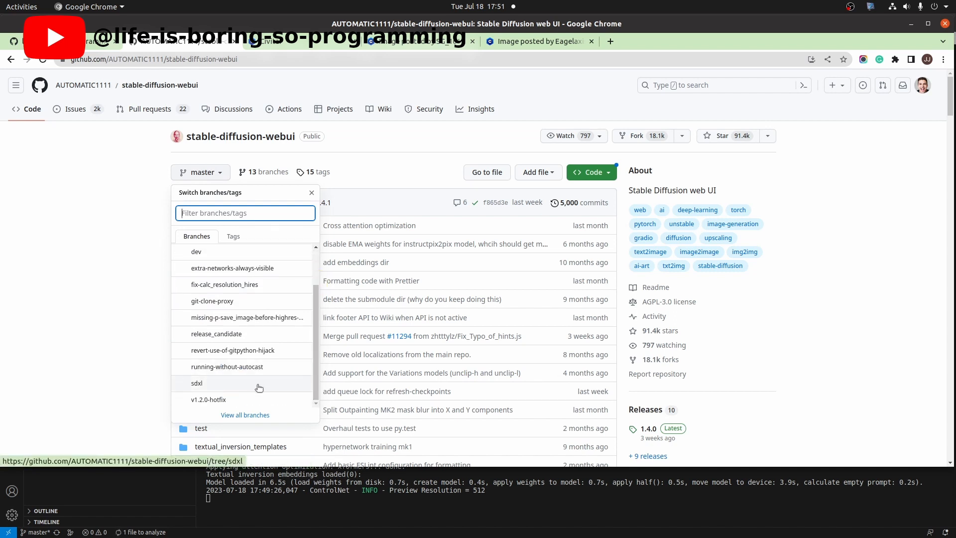
pyautogui.click(197, 383)
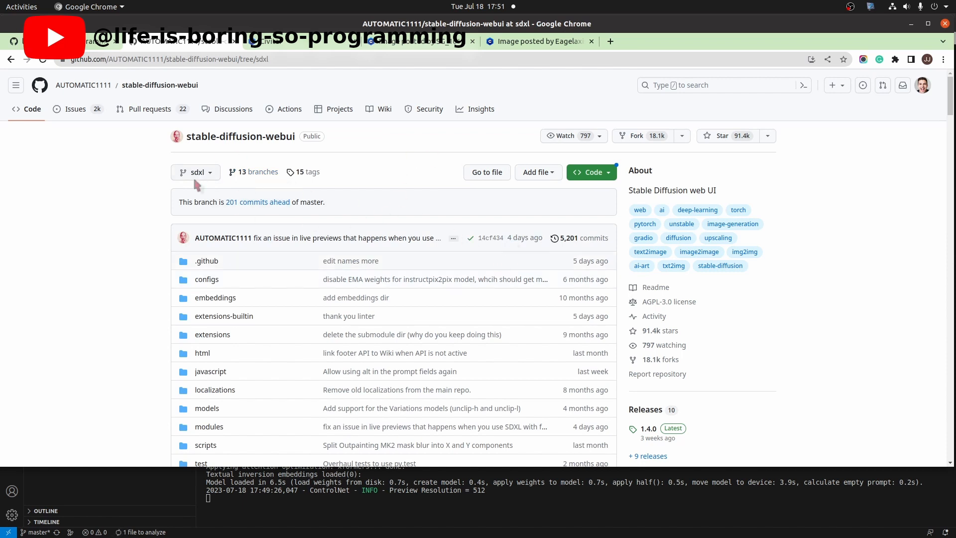
pyautogui.moveTo(539, 248)
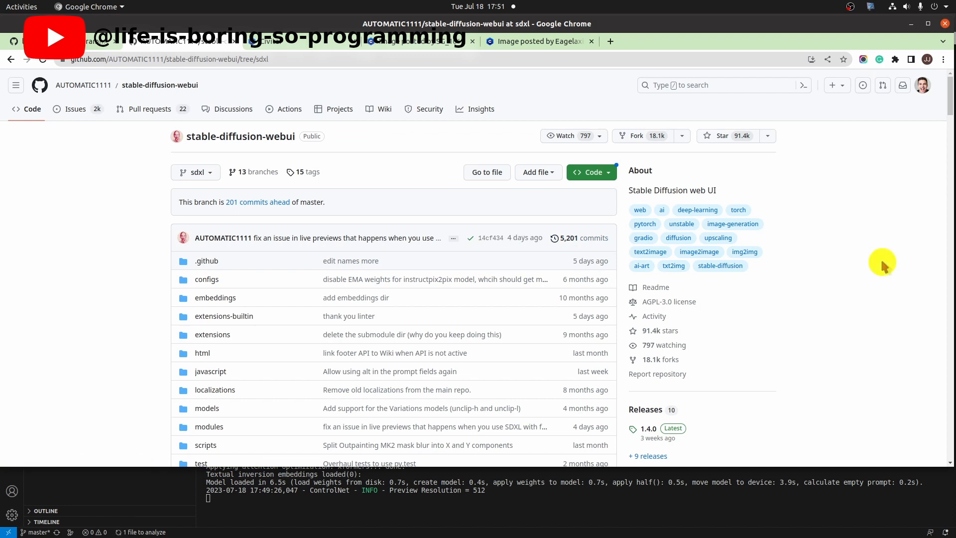
pyautogui.moveTo(290, 201)
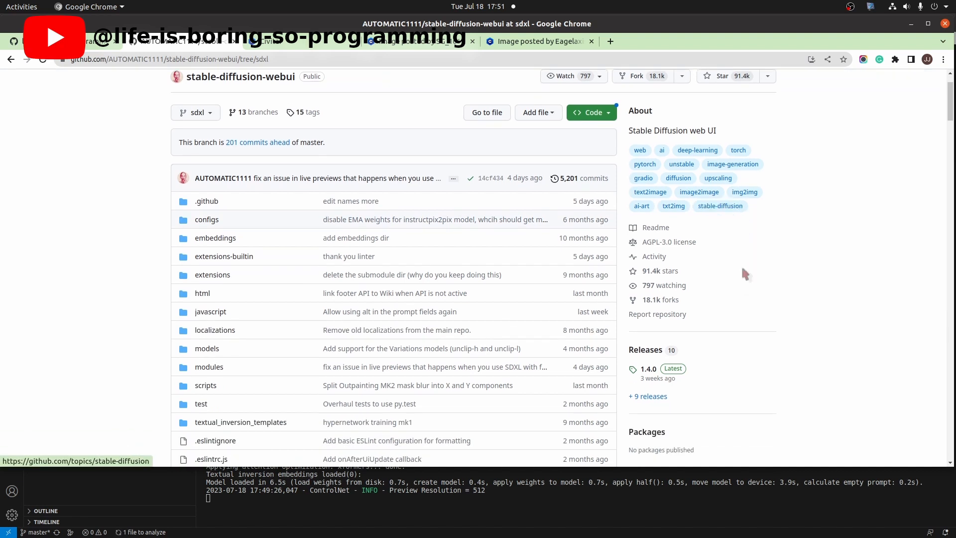
# - Scroll through the sdxl branch file list and back up to review it
pyautogui.scroll(-3)
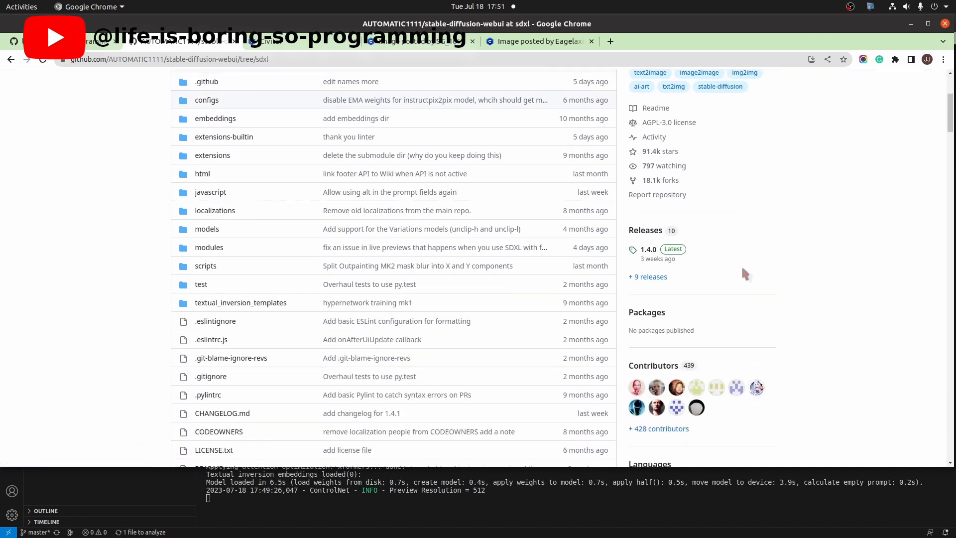
pyautogui.scroll(-3)
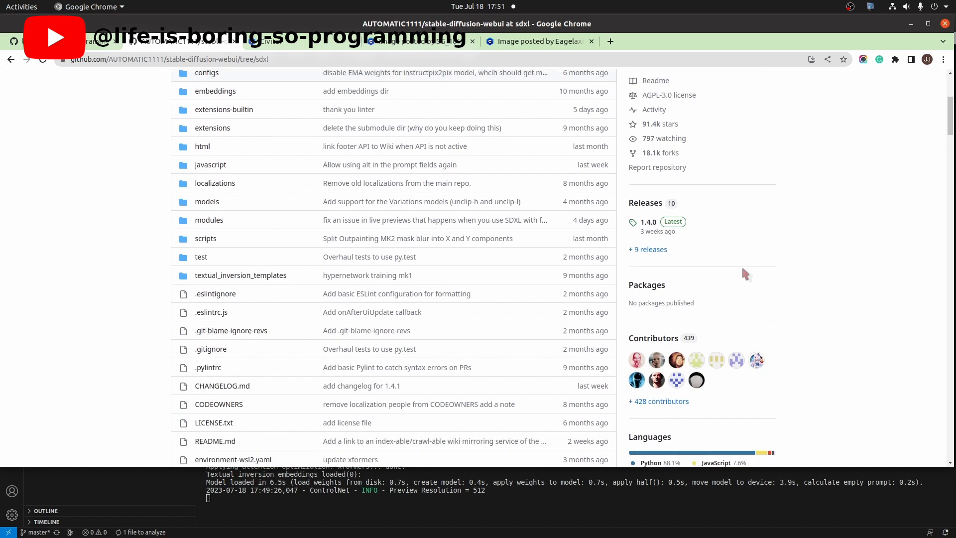
pyautogui.scroll(-3)
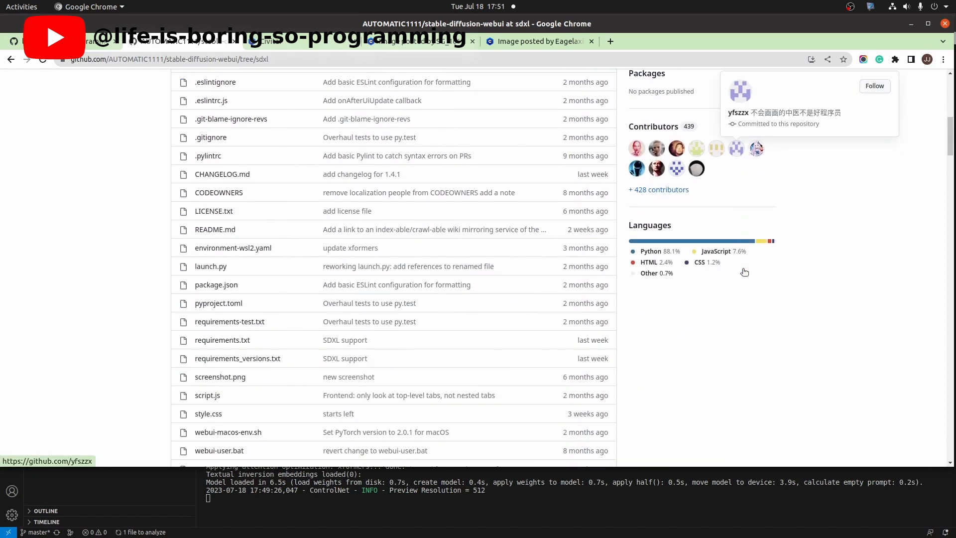
pyautogui.moveTo(632, 295)
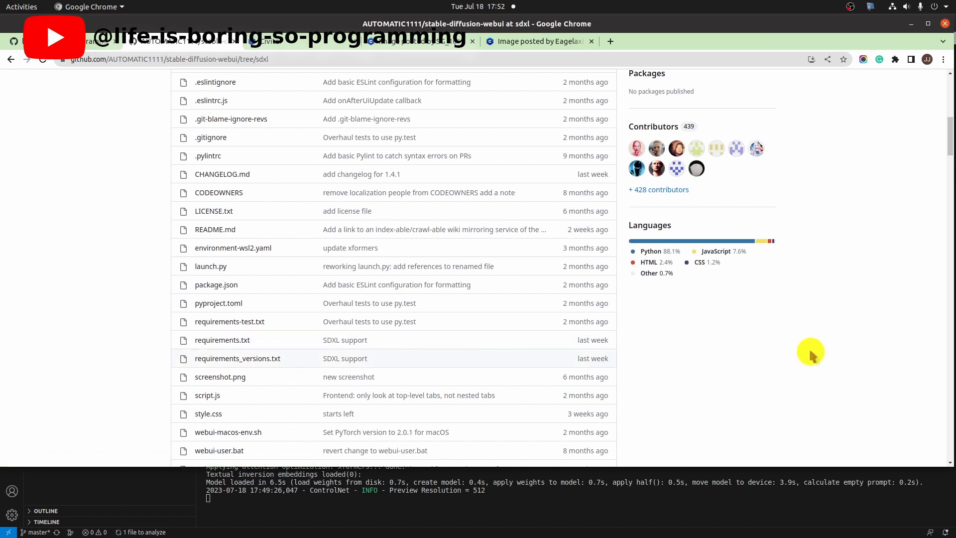
pyautogui.scroll(-3)
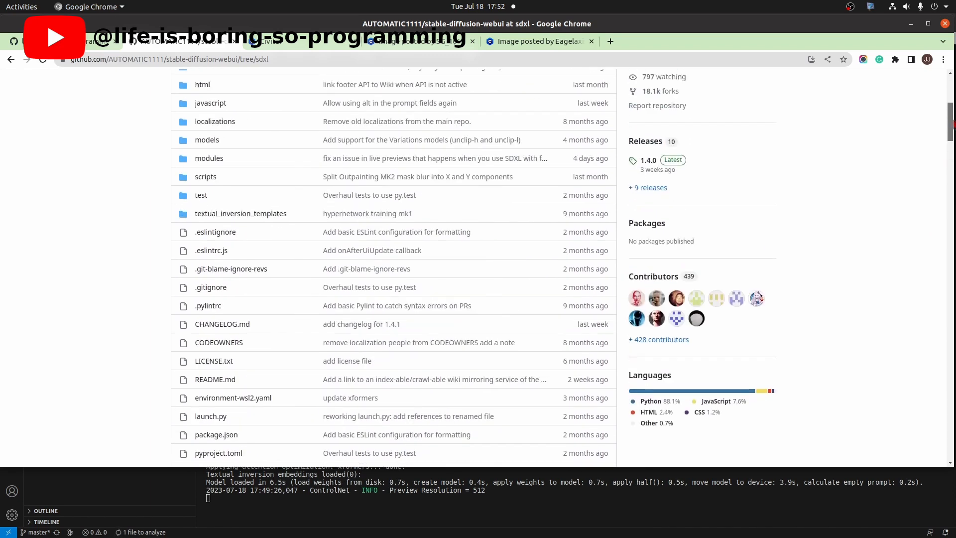
pyautogui.scroll(3)
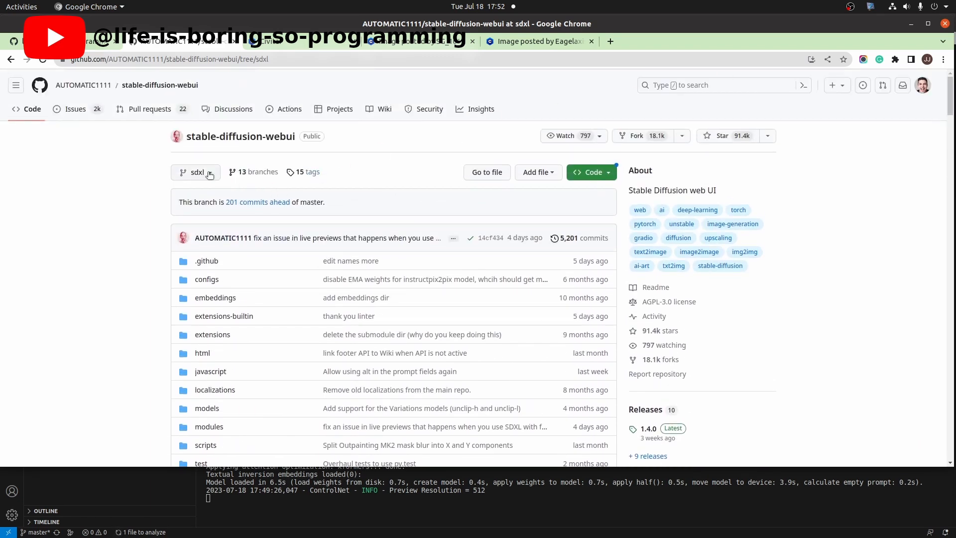
pyautogui.click(196, 173)
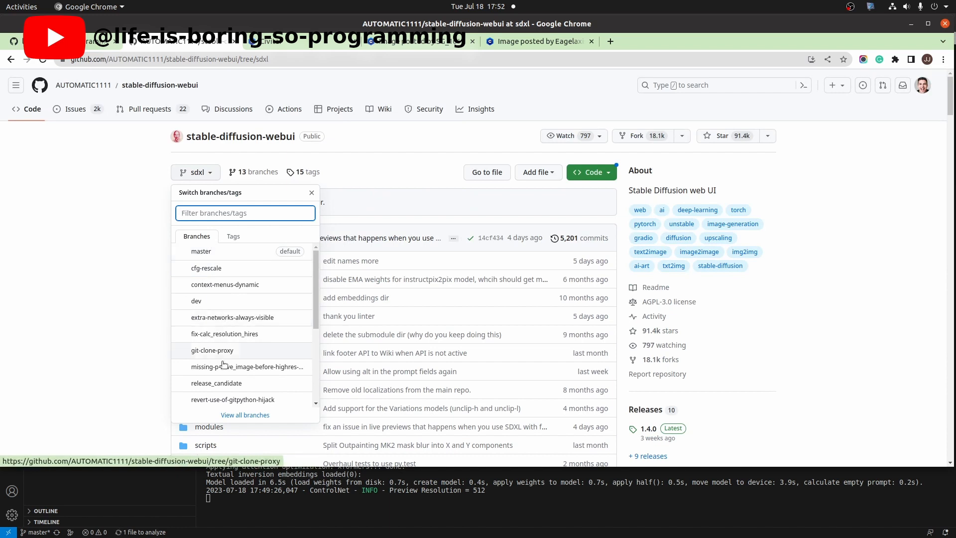
pyautogui.scroll(-3)
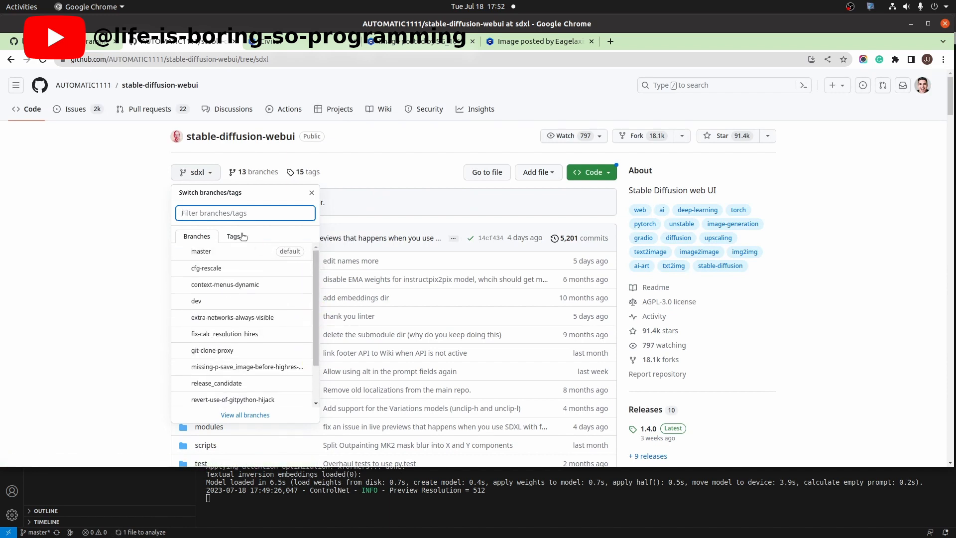
pyautogui.click(233, 236)
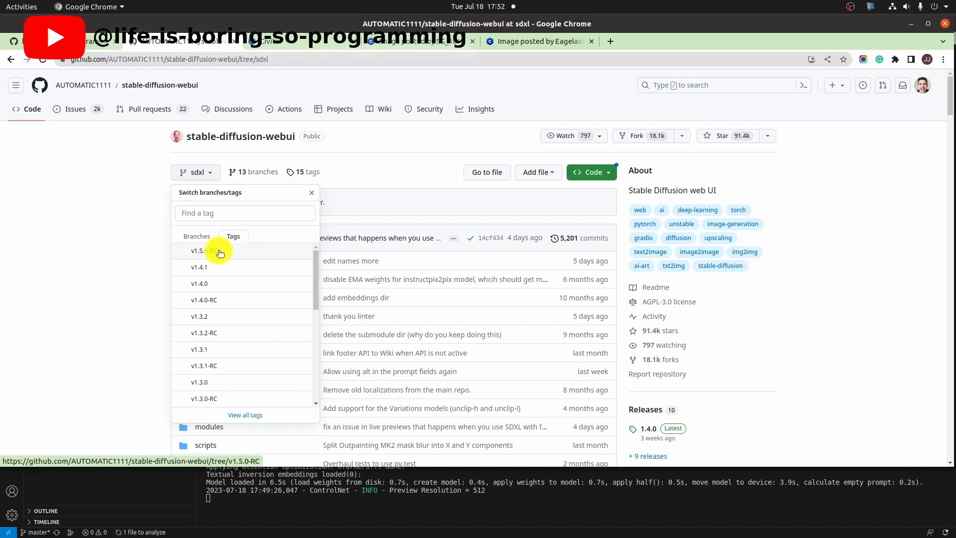
pyautogui.click(197, 251)
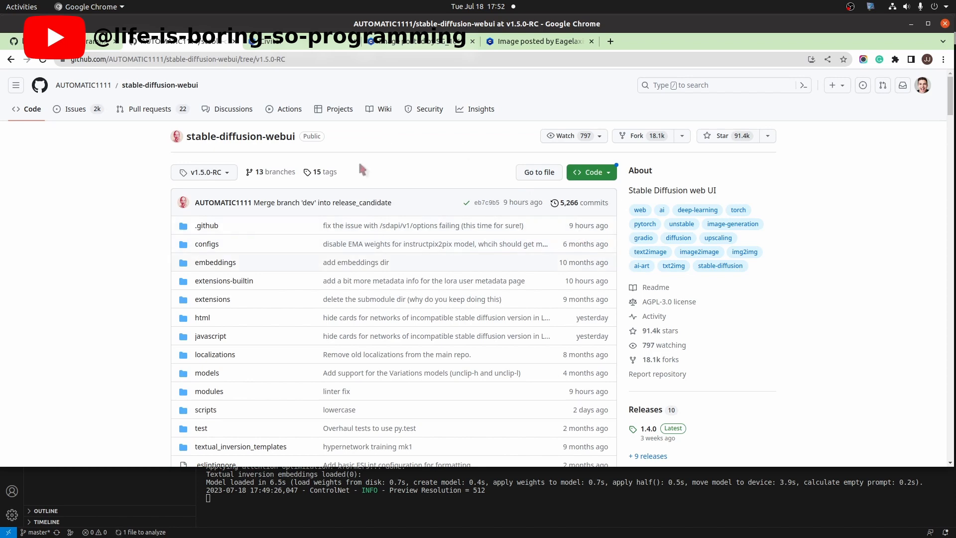
pyautogui.scroll(-3)
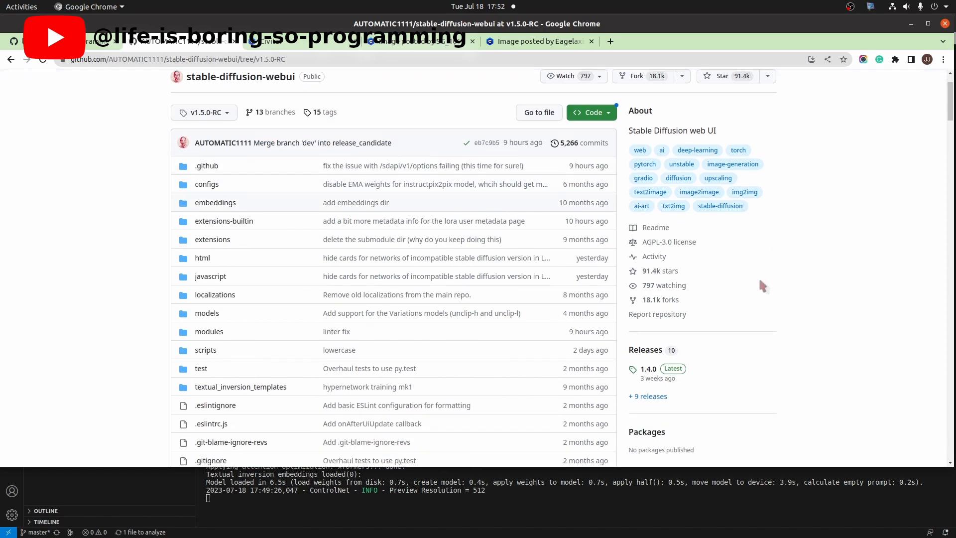
pyautogui.scroll(-3)
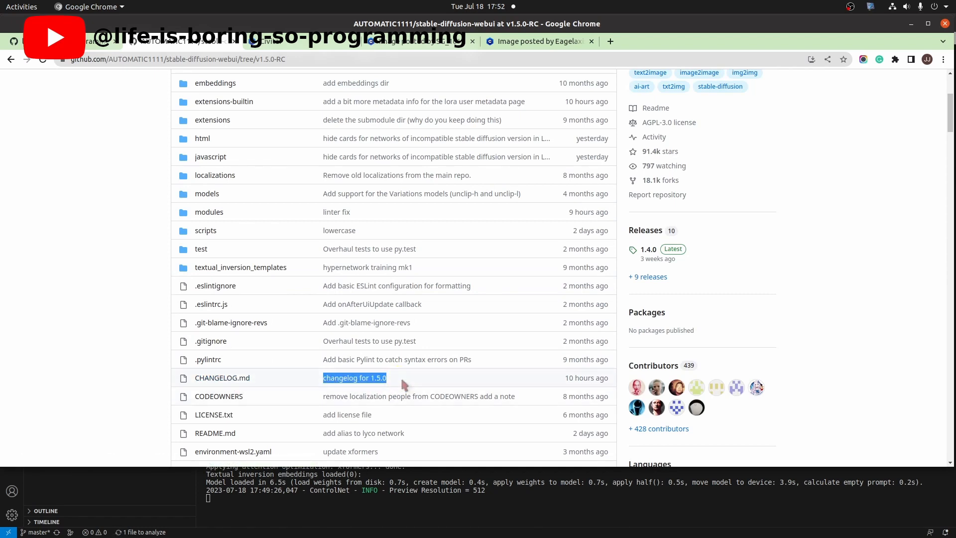
pyautogui.moveTo(222, 378)
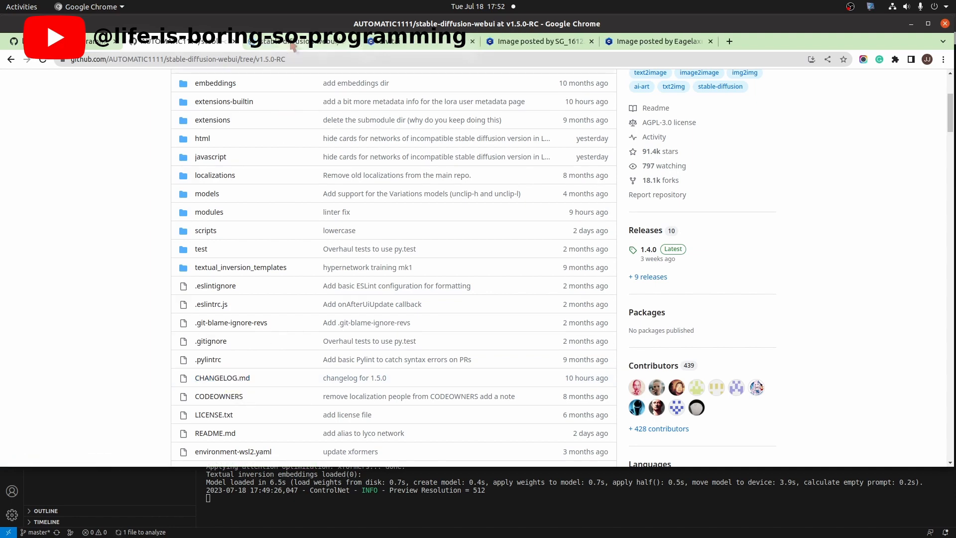
pyautogui.click(222, 378)
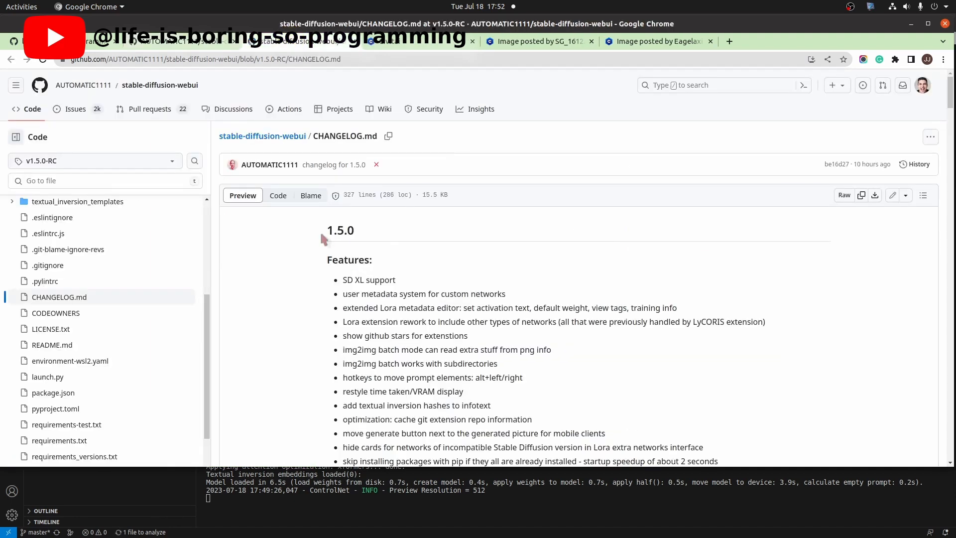
pyautogui.doubleClick(340, 230)
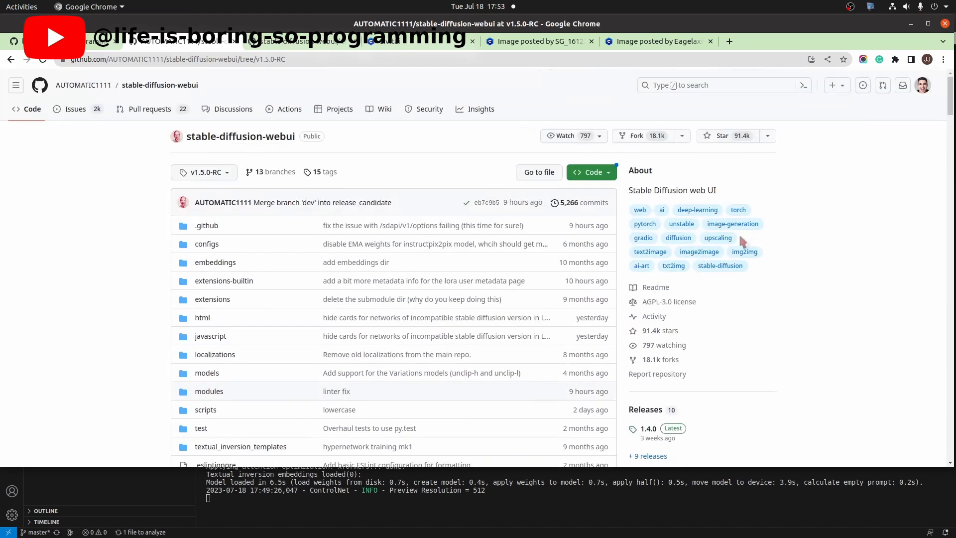
pyautogui.moveTo(202, 181)
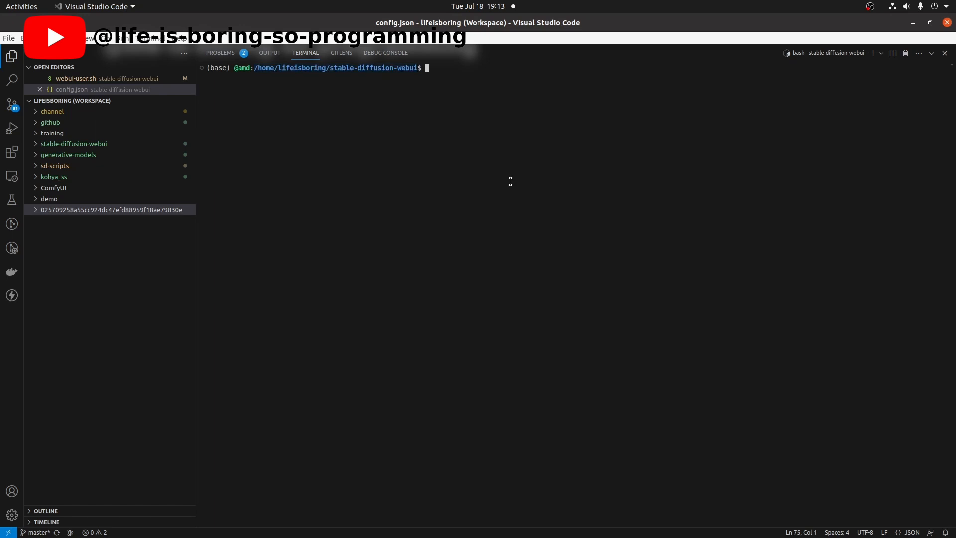
# - Pull, fetch all tags and check out tags/v1.5.0-RC in the webui terminal
pyautogui.write('git pull')
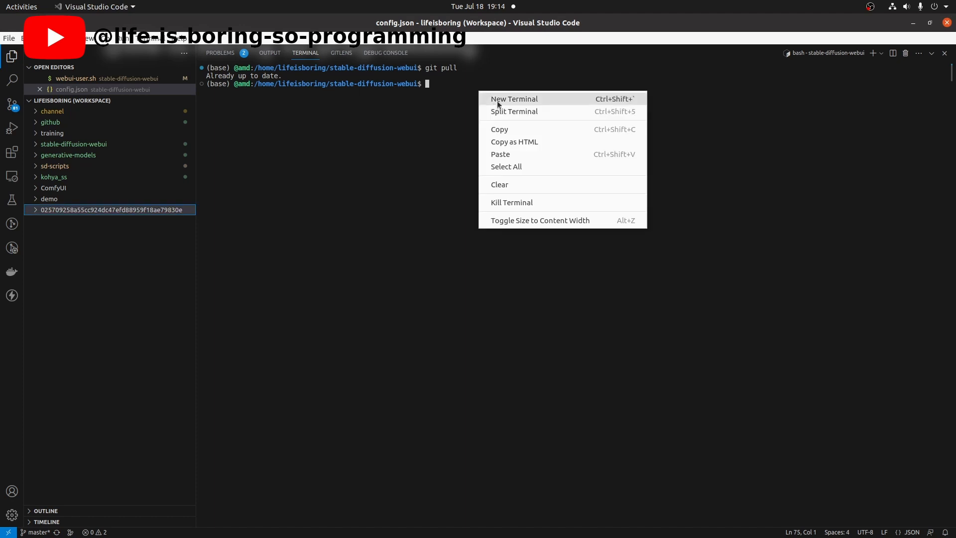
pyautogui.write('git fetch --all --tags')
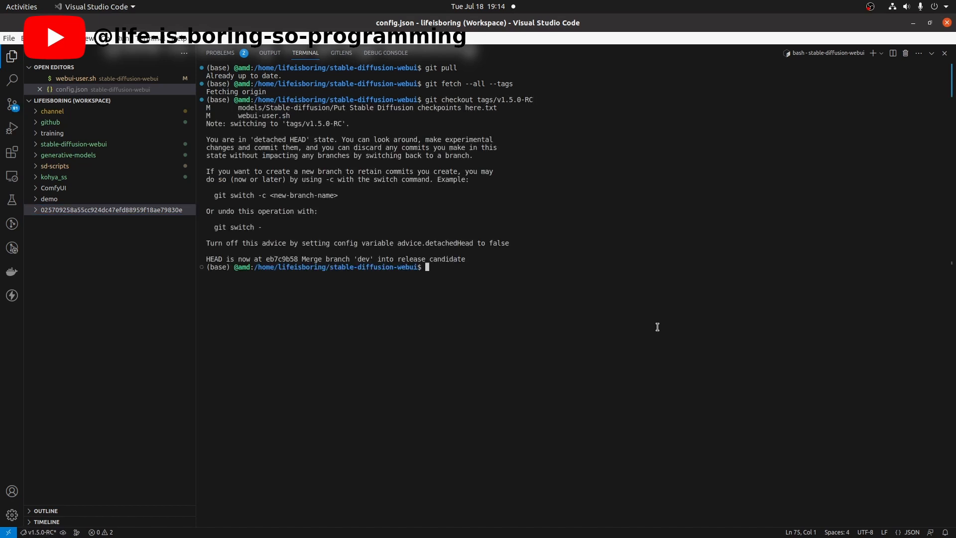
pyautogui.write('git branch')
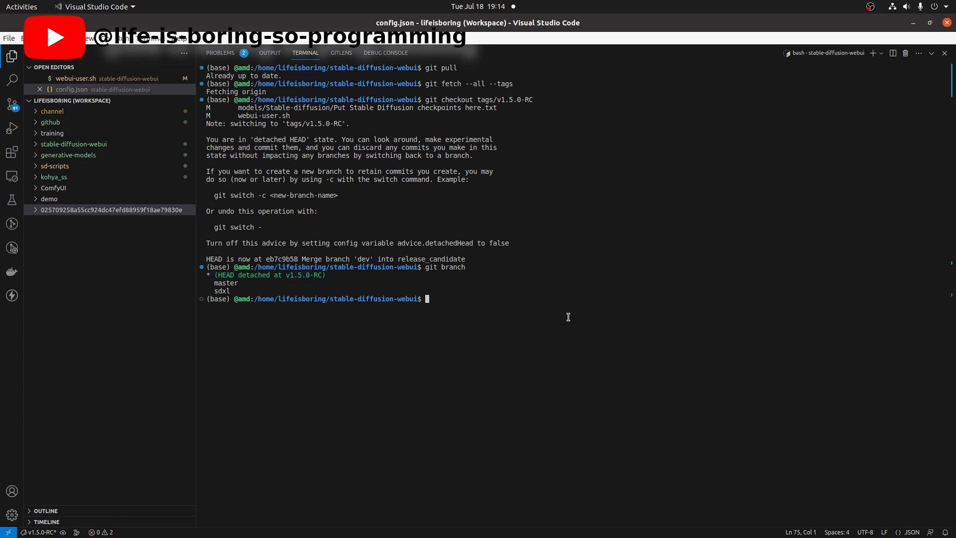
# - Launch the web UI with ./webui.sh
pyautogui.write('./webui')
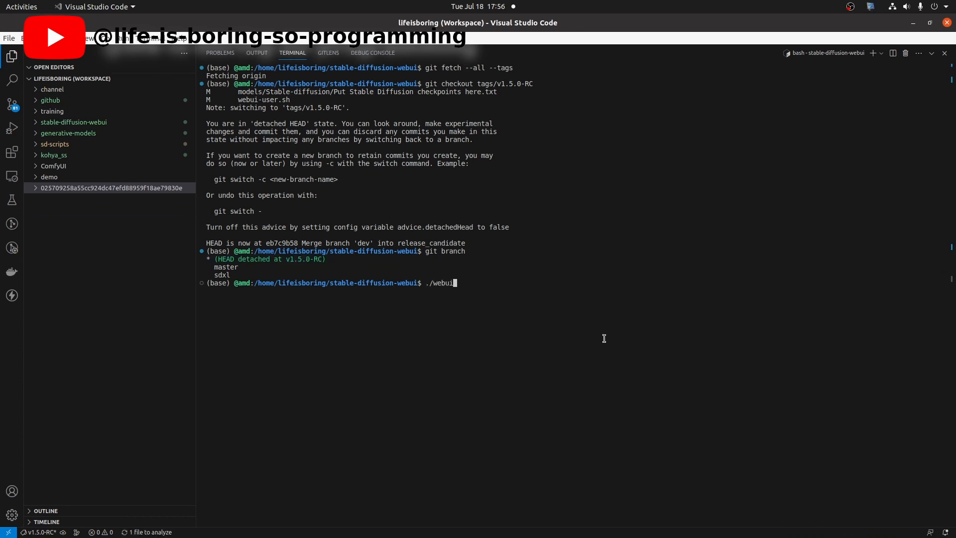
pyautogui.write('.sh')
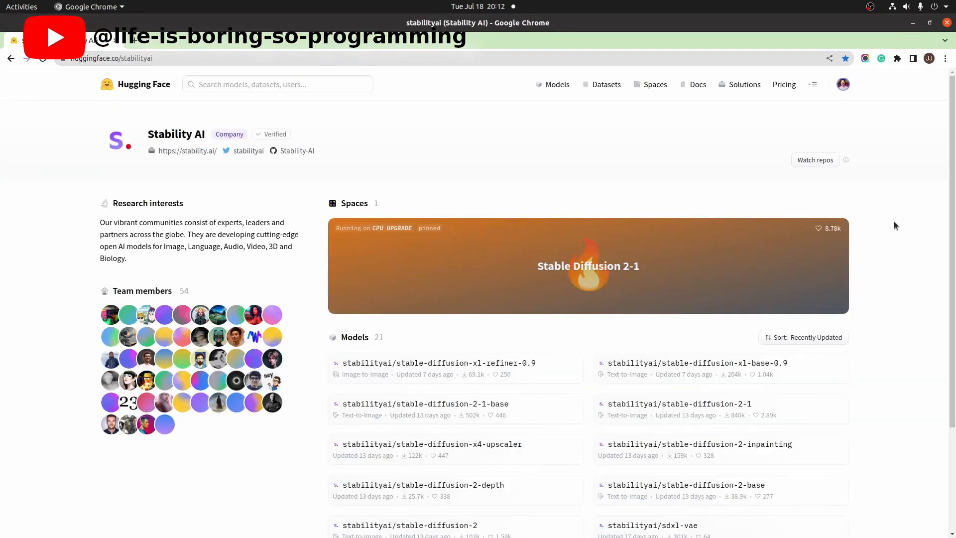
pyautogui.moveTo(433, 131)
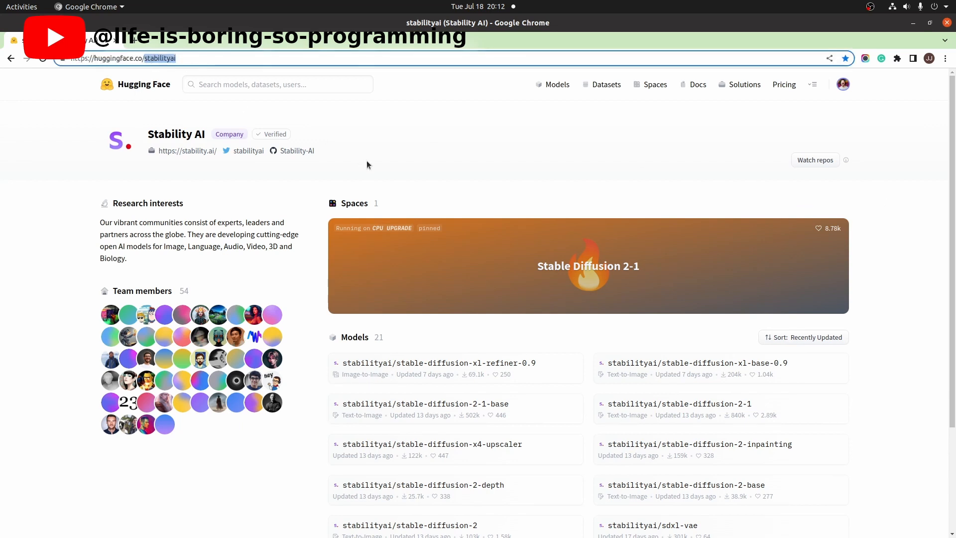
pyautogui.moveTo(741, 371)
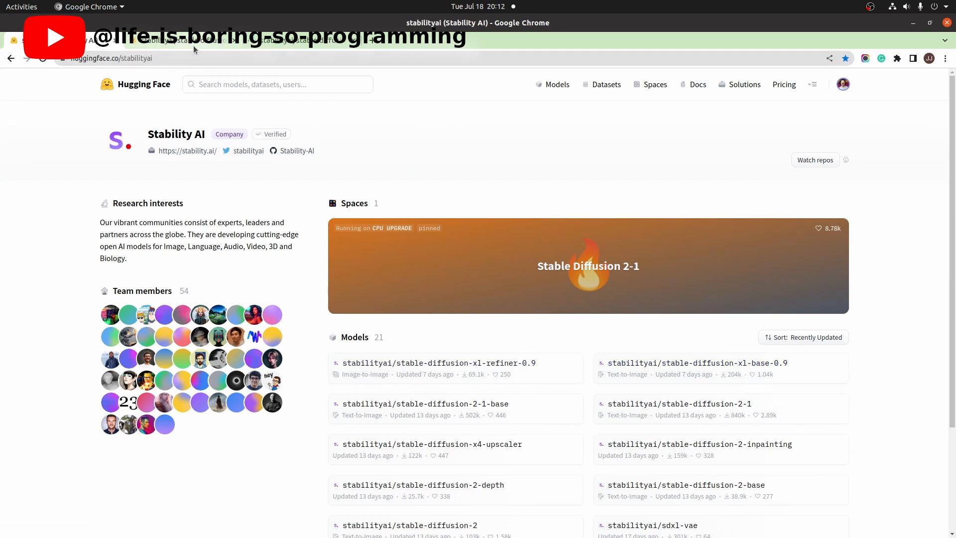
# - Download the stable-diffusion-xl-base-0.9 safetensors from its Files and versions page
pyautogui.click(697, 362)
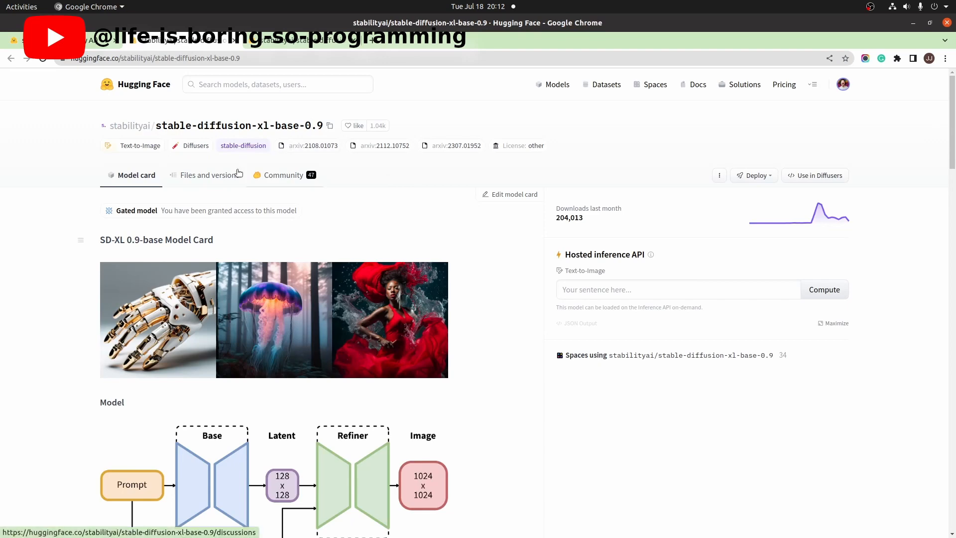
pyautogui.click(210, 176)
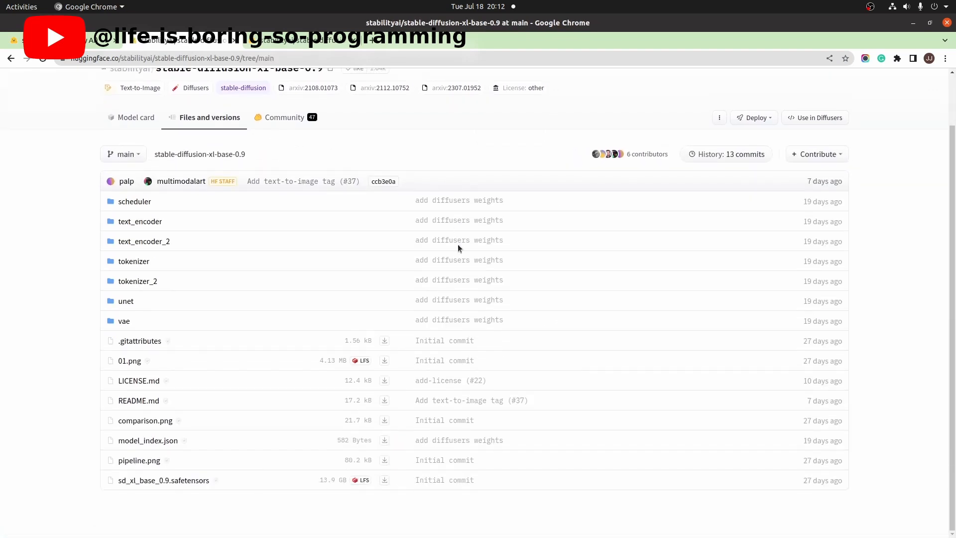
pyautogui.moveTo(383, 481)
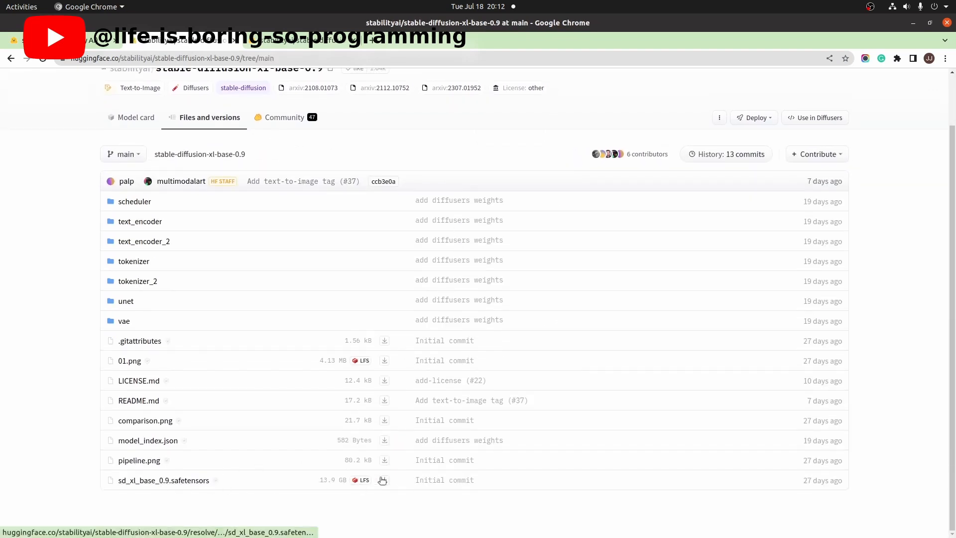
pyautogui.click(384, 480)
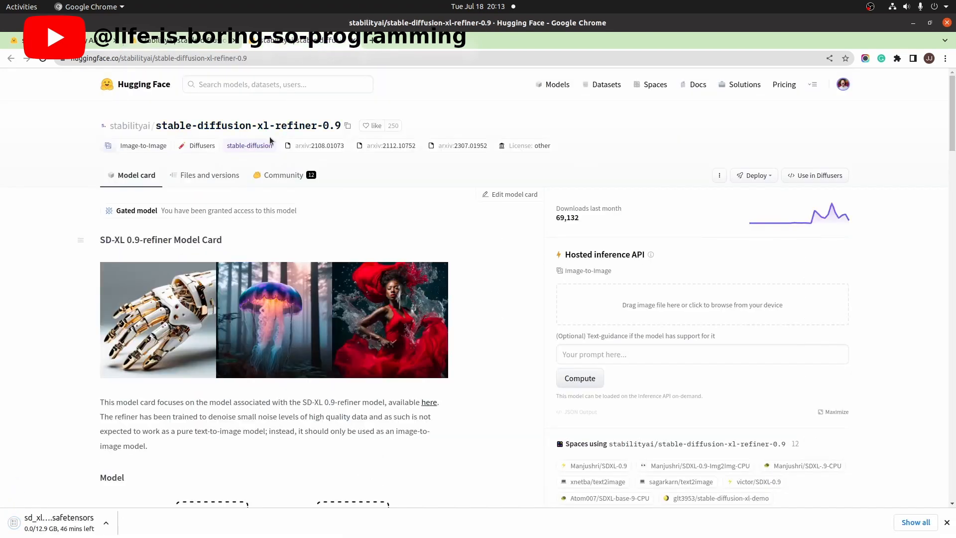
# - Download the stable-diffusion-xl-refiner-0.9 safetensors and check the models folder
pyautogui.click(209, 175)
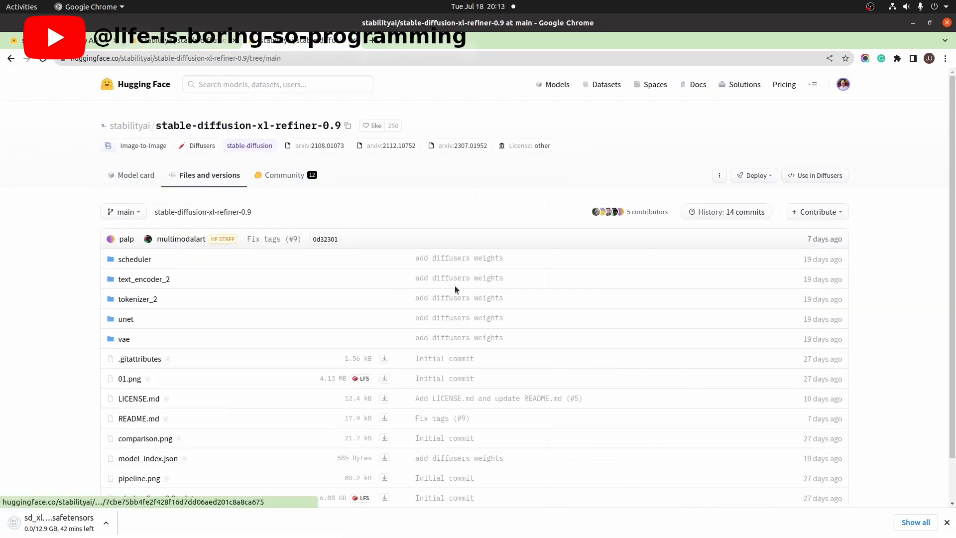
pyautogui.scroll(-3)
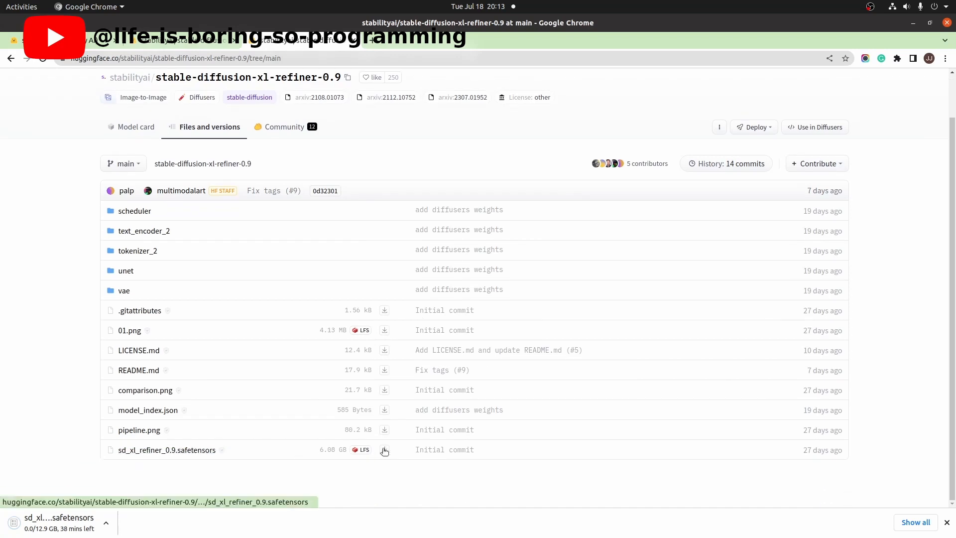
pyautogui.click(384, 450)
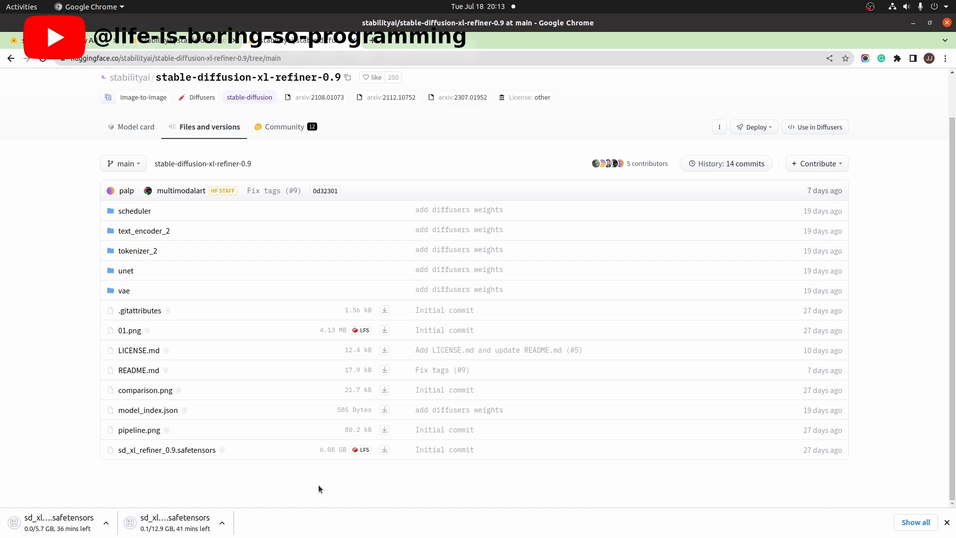
pyautogui.click(765, 41)
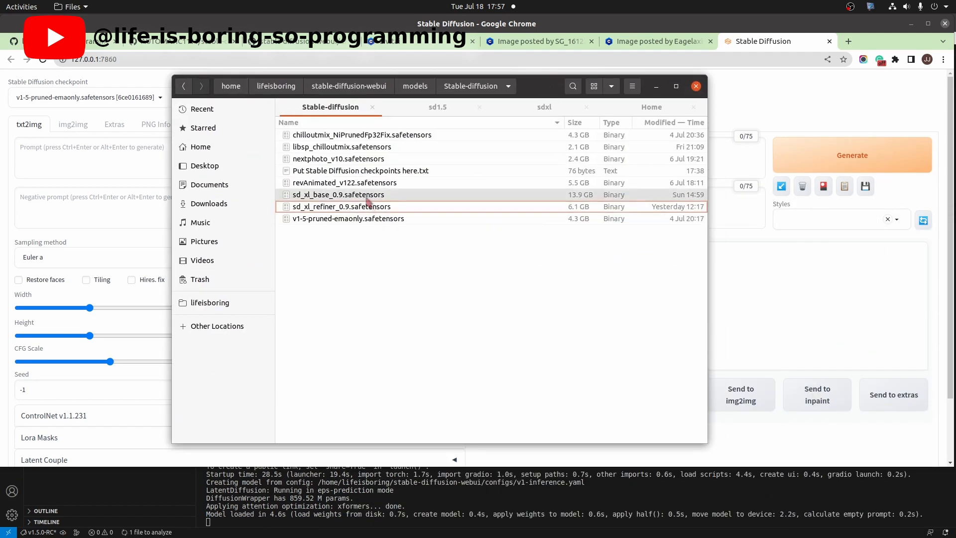
pyautogui.click(341, 206)
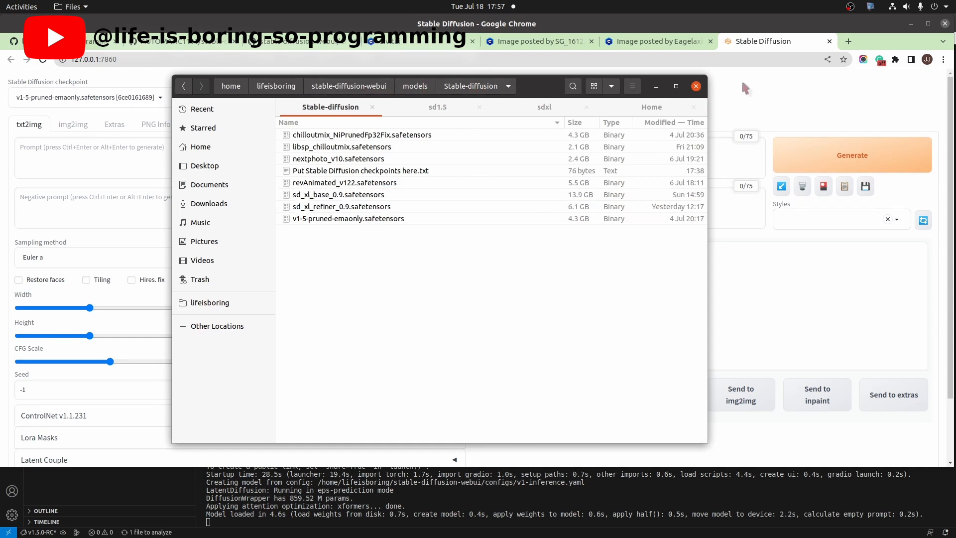
# - Select sd_xl_base_0.9.safetensors in the Stable Diffusion checkpoint dropdown
pyautogui.click(696, 86)
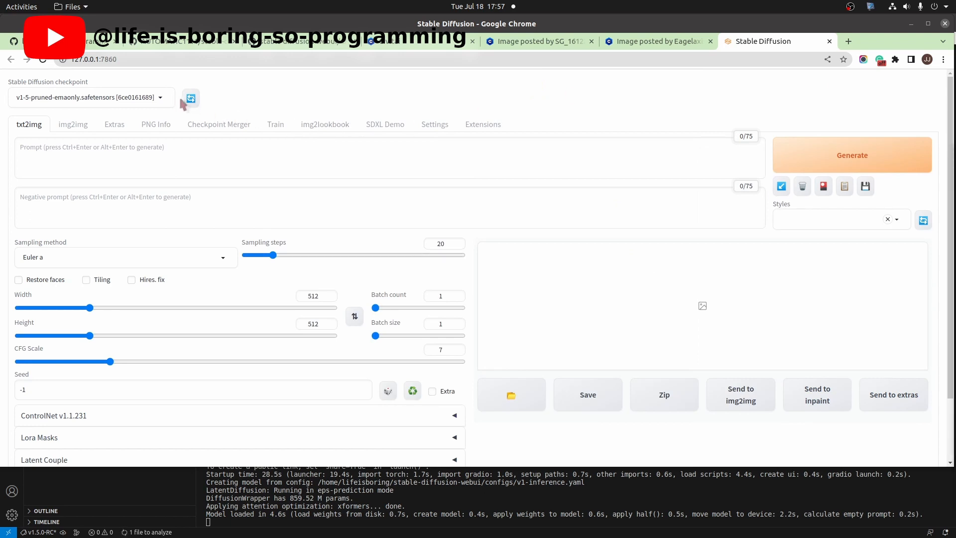
pyautogui.click(91, 96)
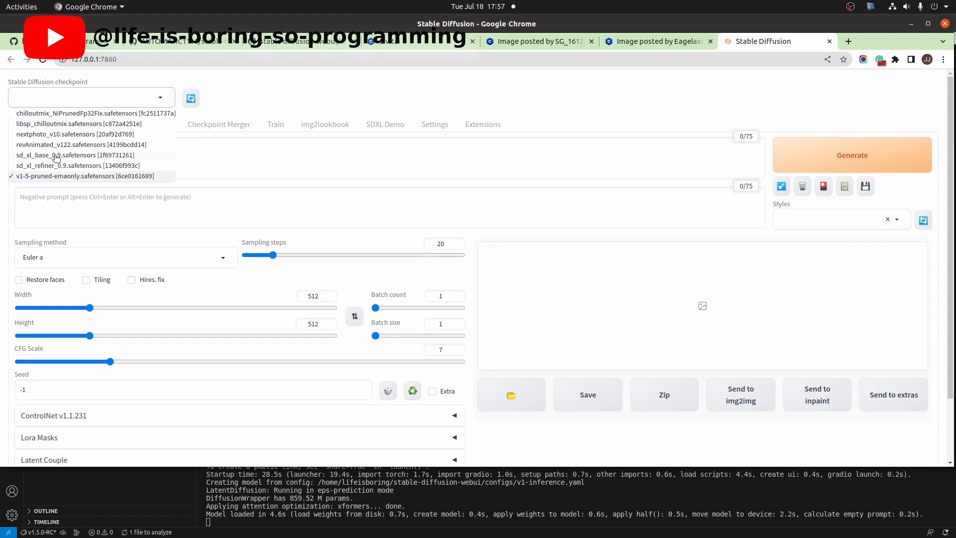
pyautogui.click(77, 155)
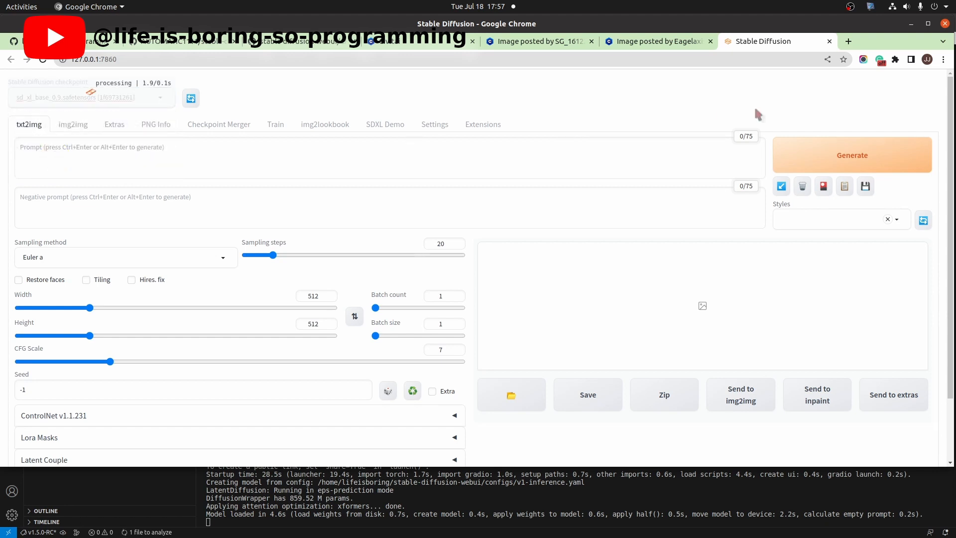
pyautogui.moveTo(847, 292)
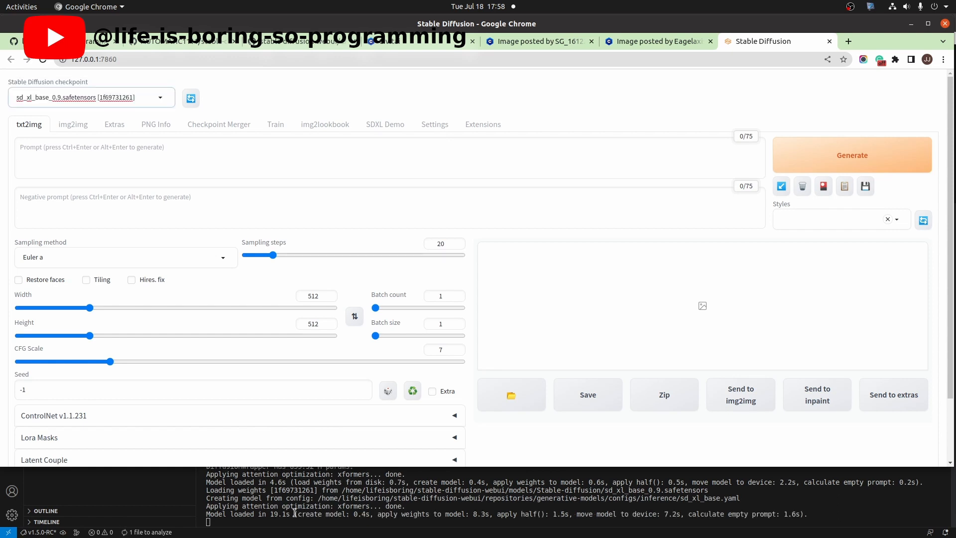
# - Enter the RAW photo closeup flower-dress portrait prompt, dropping the age and nationality
pyautogui.click(497, 159)
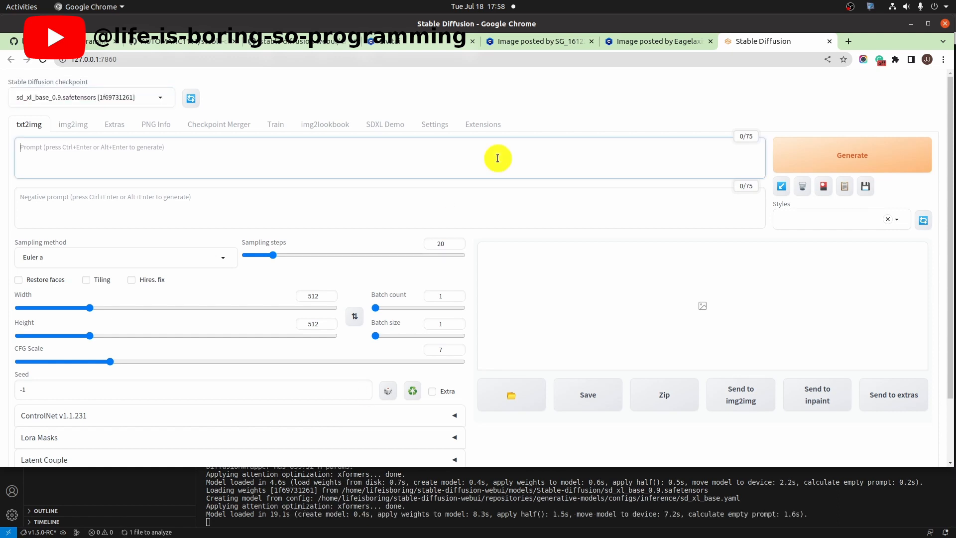
pyautogui.moveTo(528, 86)
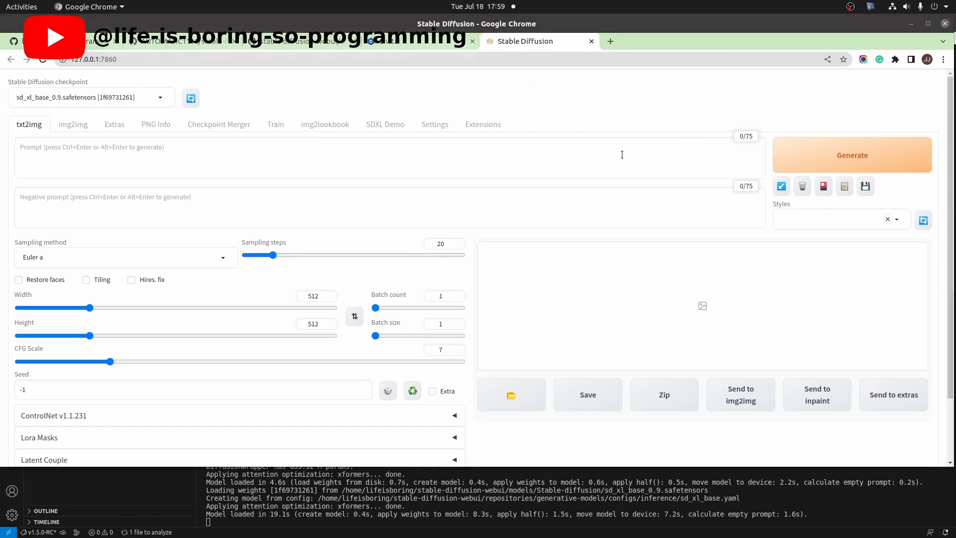
pyautogui.write('RAW photo, (closeup:1.2), portrait photo of 32 y.o mexican woman, flower dress, field of flowers, standing, natural skin, sunset, mountains, clouds, 8k uhd, high quality, film grain, Fujifilm XT3')
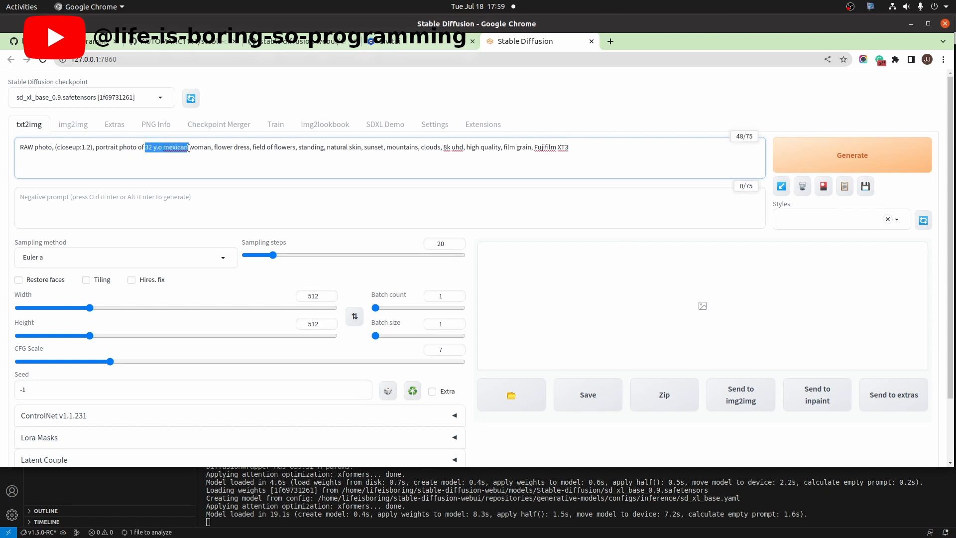
pyautogui.press('Delete')
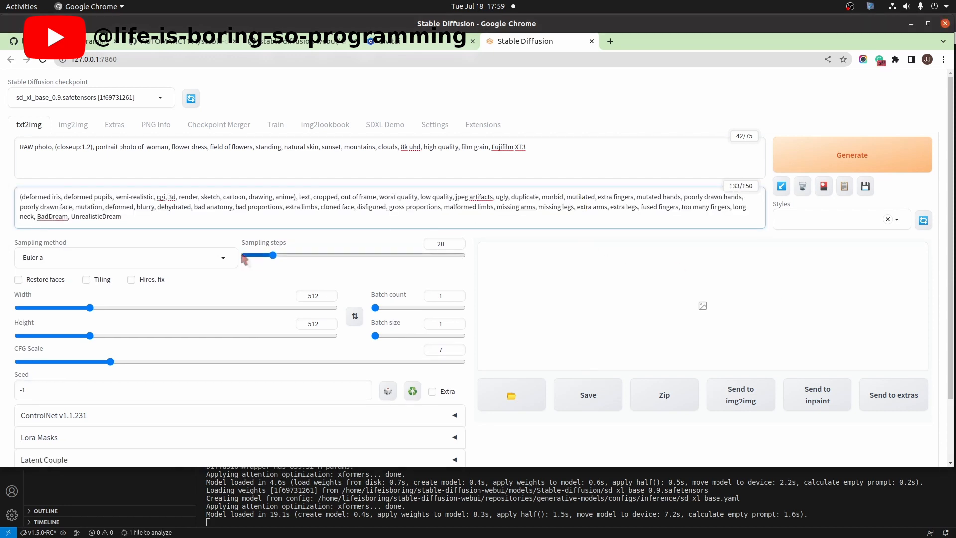
# - Generate with the Euler sampler, 30 steps and 1024×1024 size
pyautogui.click(126, 257)
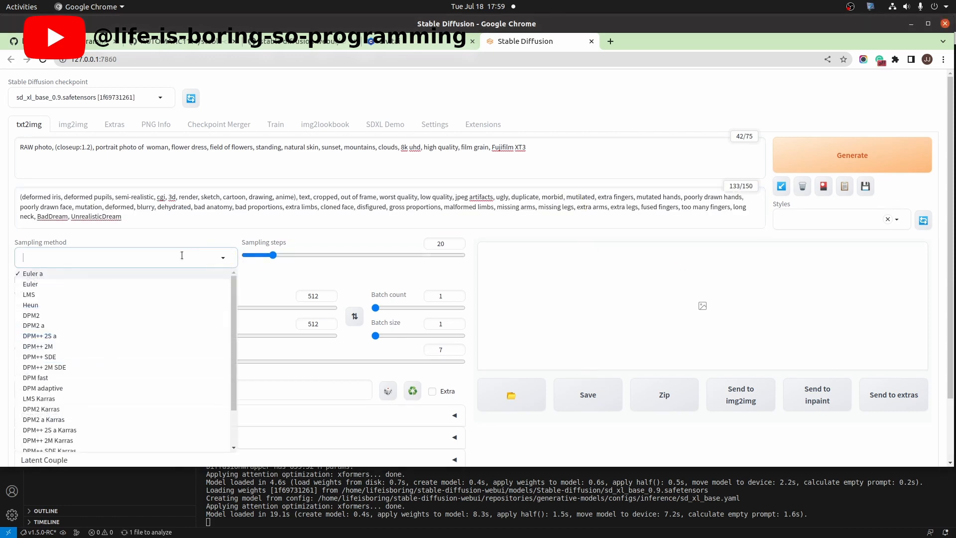
pyautogui.click(29, 283)
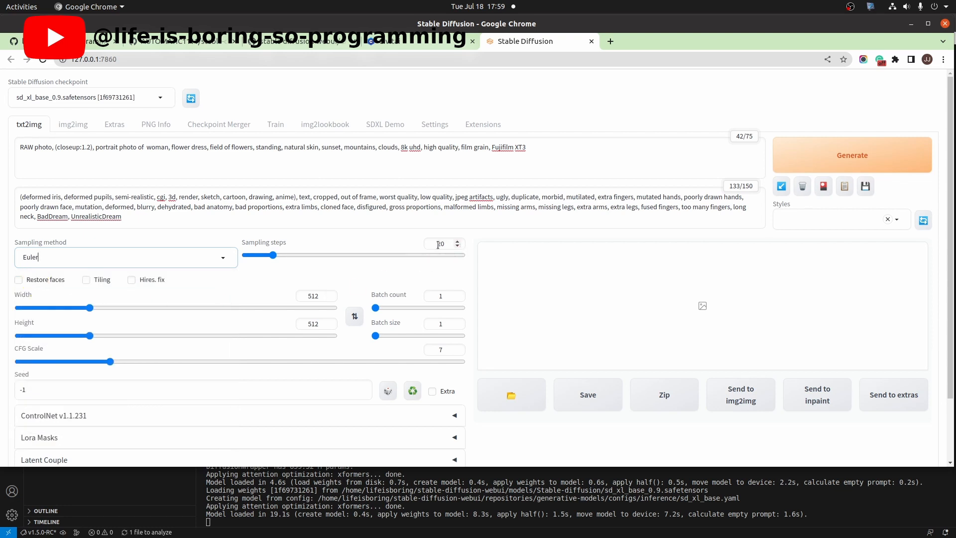
pyautogui.click(441, 243)
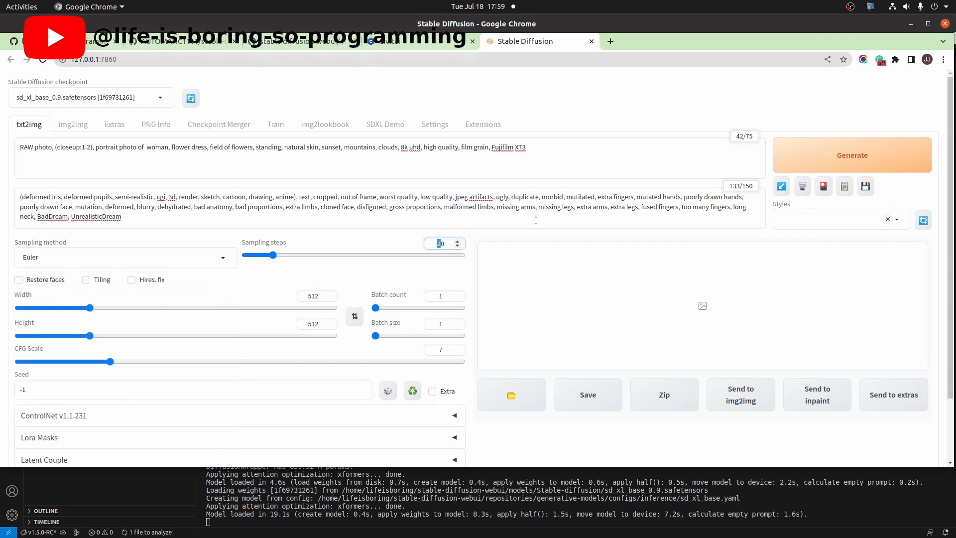
pyautogui.moveTo(260, 255); pyautogui.dragTo(286, 255)
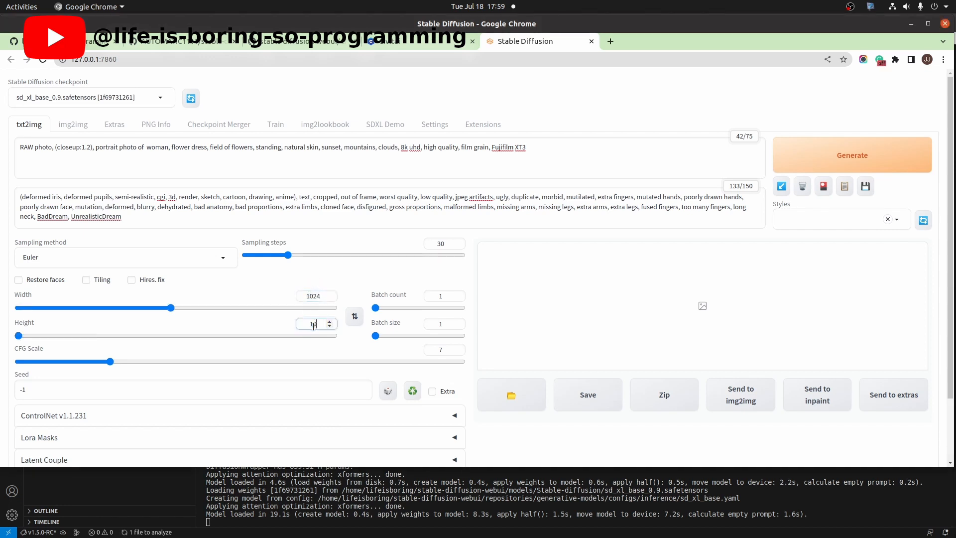
pyautogui.write('1024')
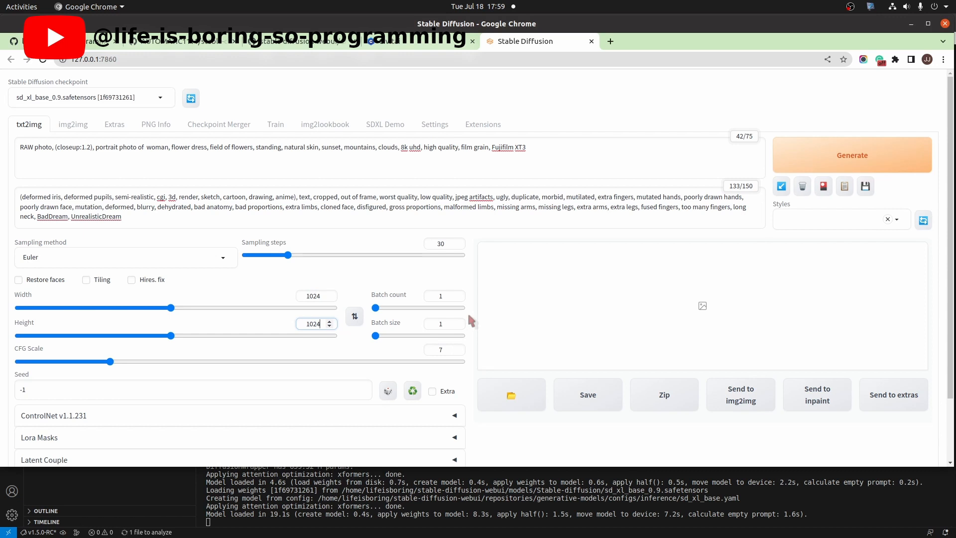
pyautogui.moveTo(871, 151)
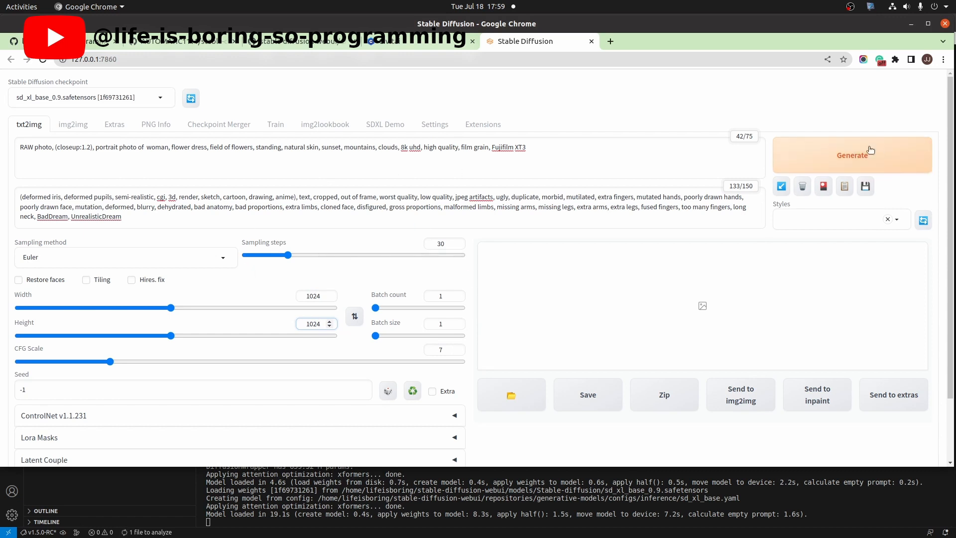
pyautogui.click(852, 155)
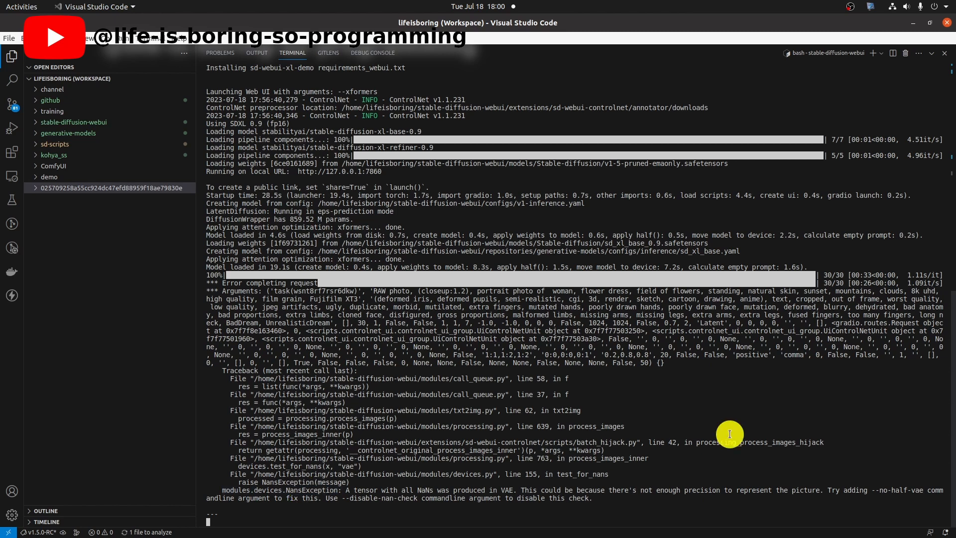
pyautogui.moveTo(734, 412)
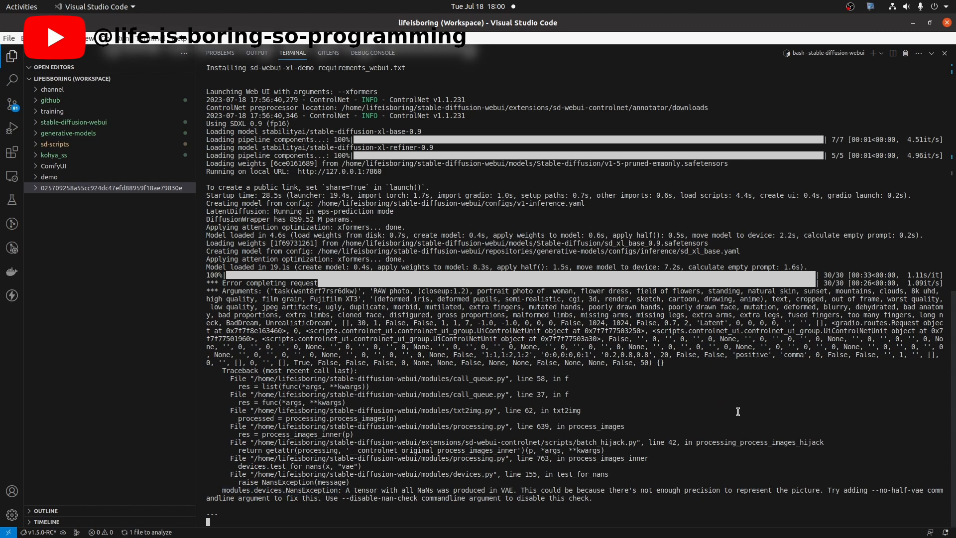
# - Interrupt the running webui.sh server with Ctrl+C after the NaN-in-VAE error
pyautogui.press('ctrl+c')
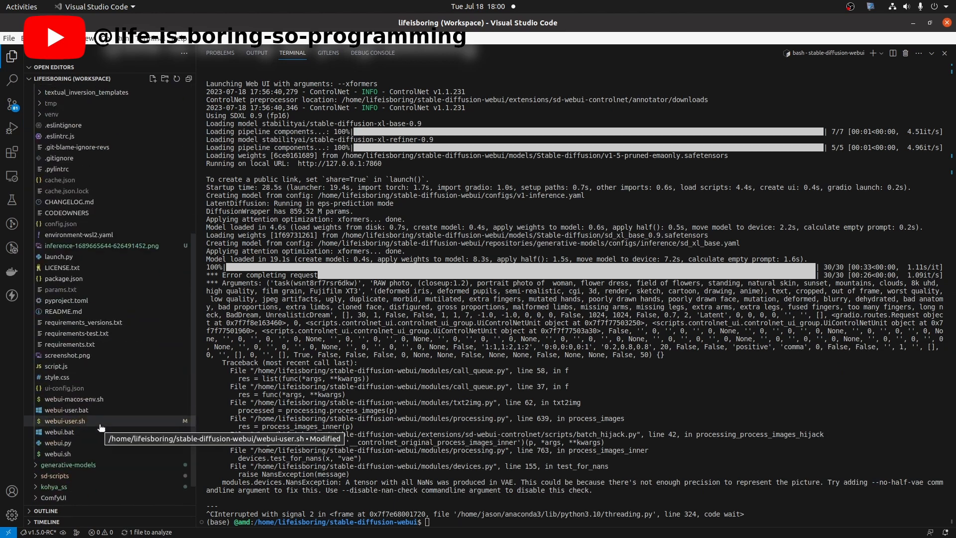
# - Add --no-half-vae to COMMANDLINE_ARGS in webui-user.sh and relaunch the web UI
pyautogui.click(64, 420)
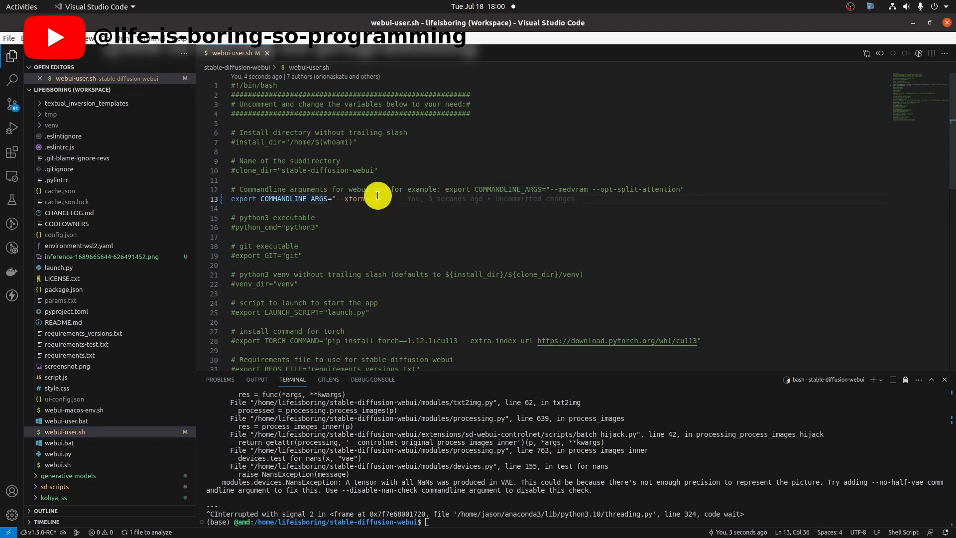
pyautogui.write('--no-half-vae')
pyautogui.click(576, 522)
pyautogui.write('./webui.sh')
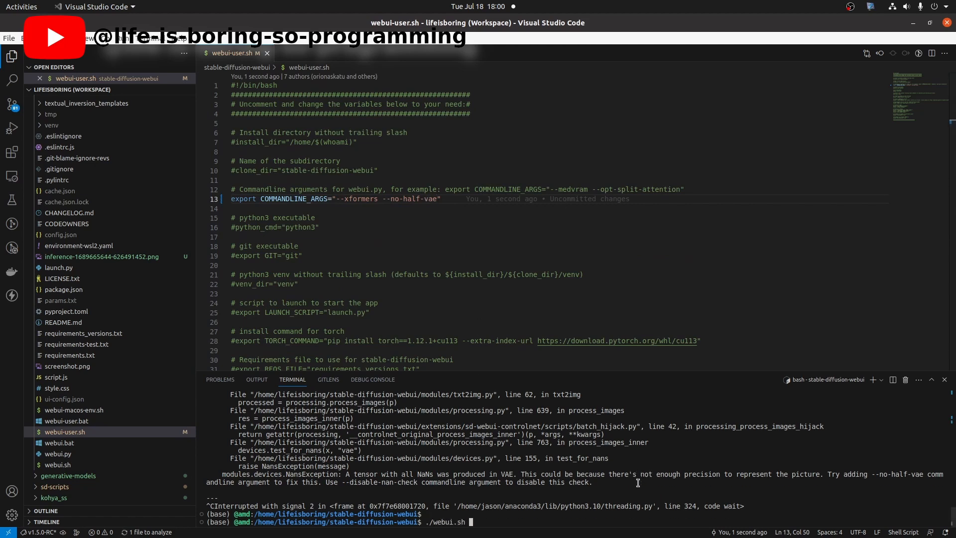
pyautogui.press('Return')
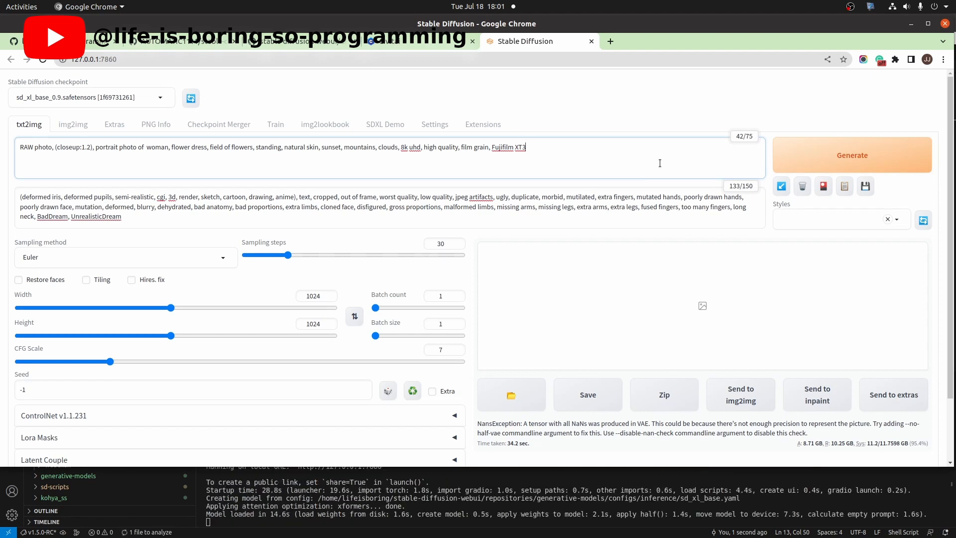
pyautogui.moveTo(430, 367)
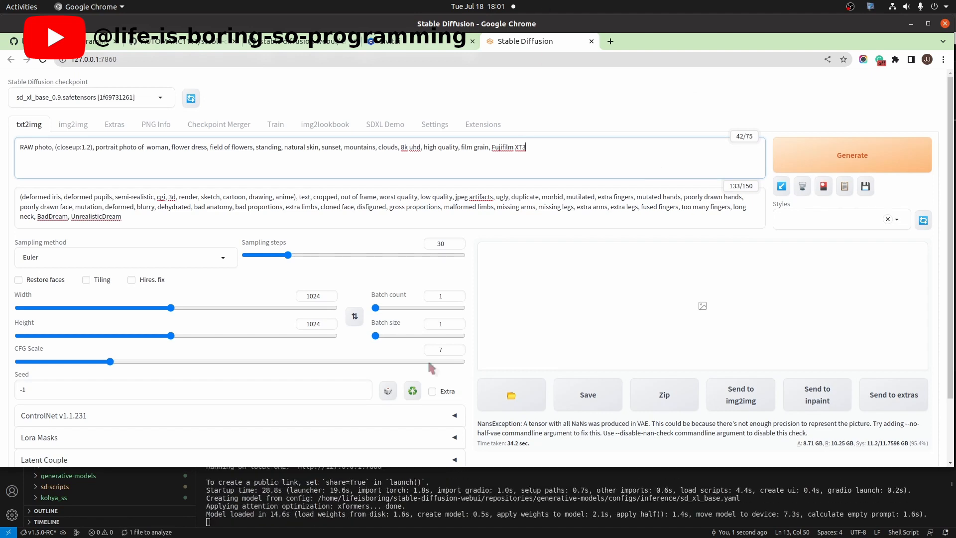
pyautogui.moveTo(712, 252)
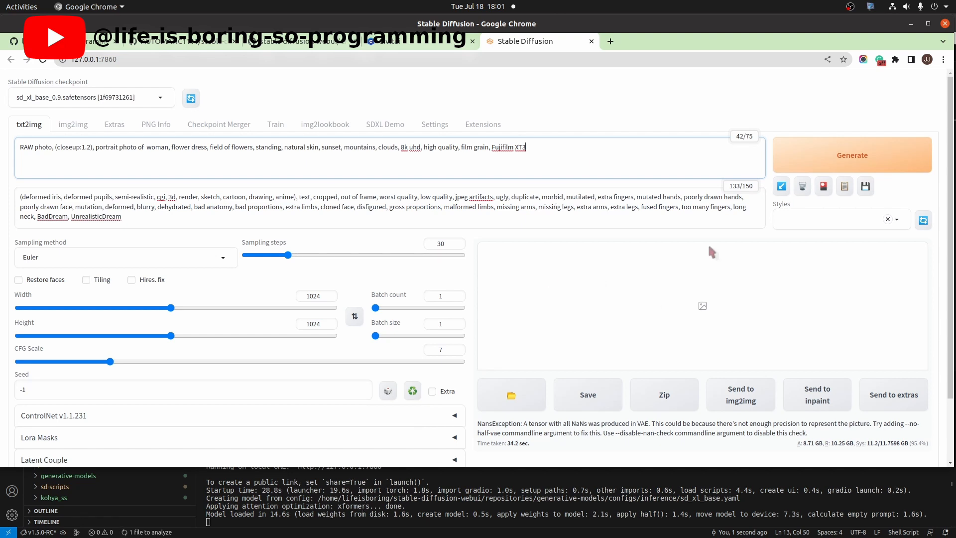
# - Regenerate the 1024×1024 flower-field portrait and inspect it at full size
pyautogui.click(852, 156)
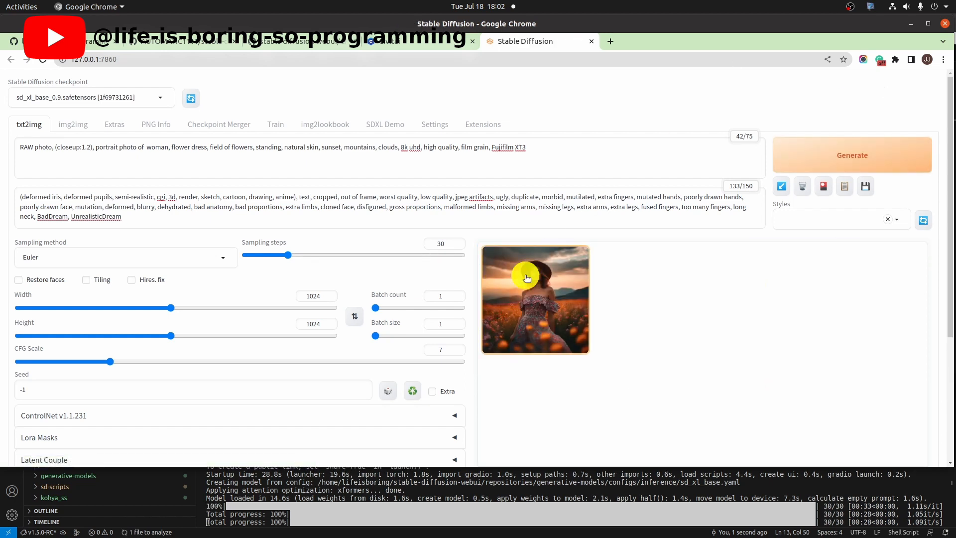
pyautogui.click(535, 299)
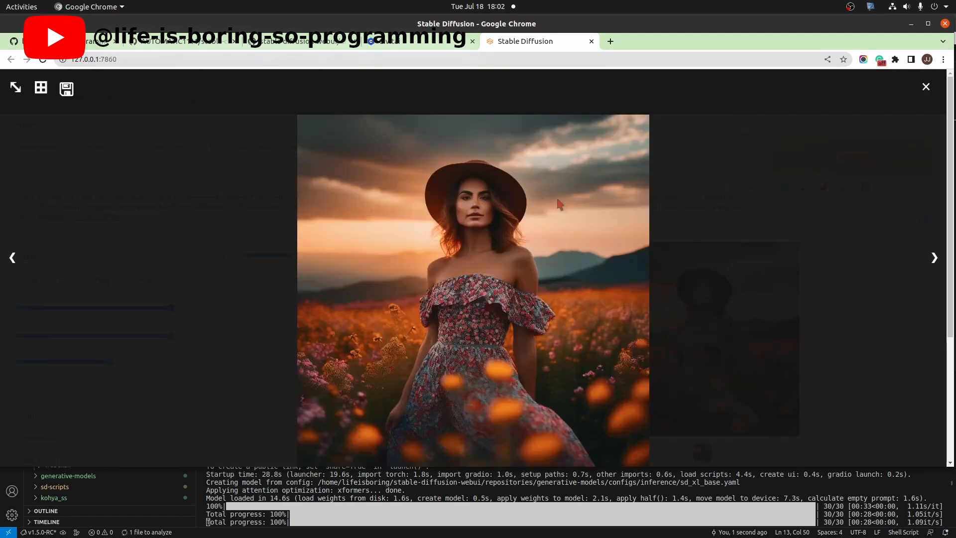
pyautogui.click(925, 87)
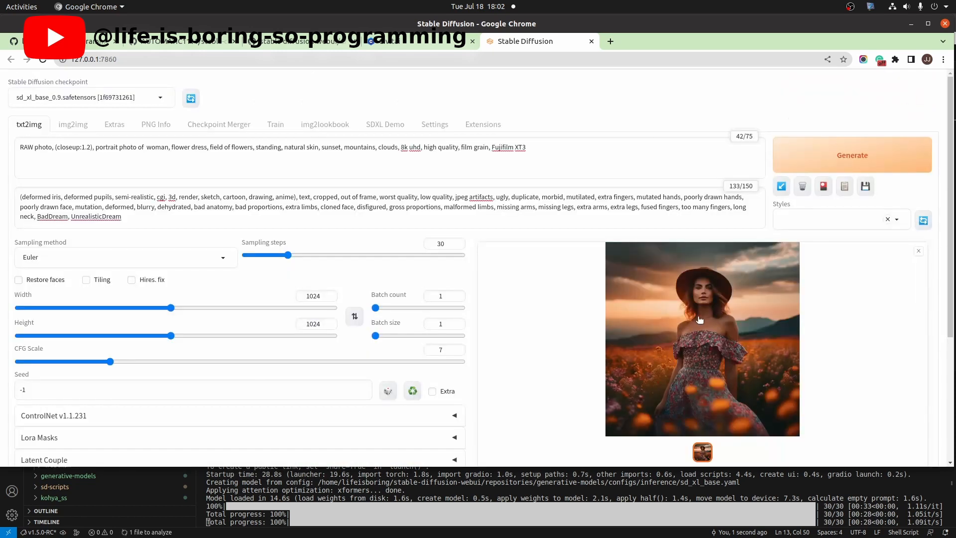
pyautogui.moveTo(547, 292)
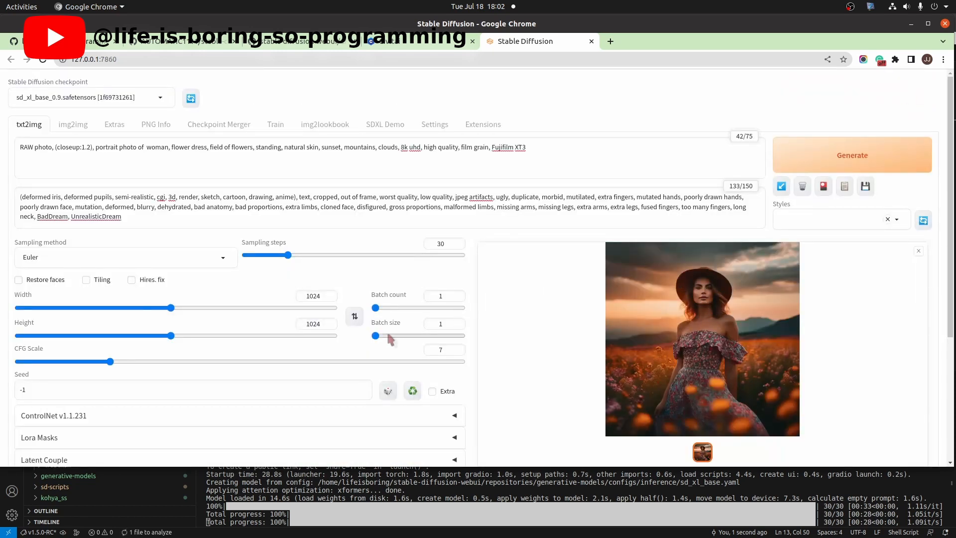
# - Generate a batch of 2 portraits and browse both in the full-size viewer
pyautogui.moveTo(376, 335); pyautogui.dragTo(382, 336)
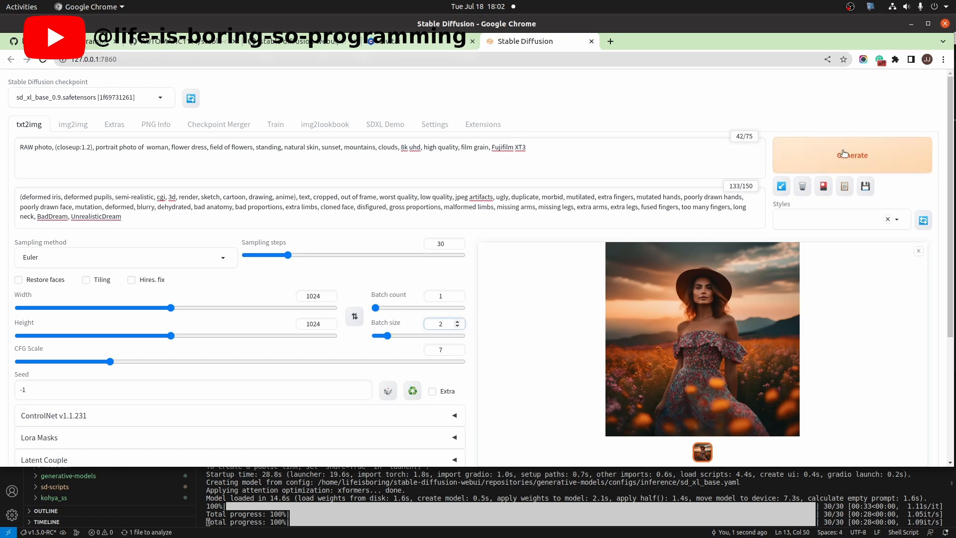
pyautogui.click(851, 154)
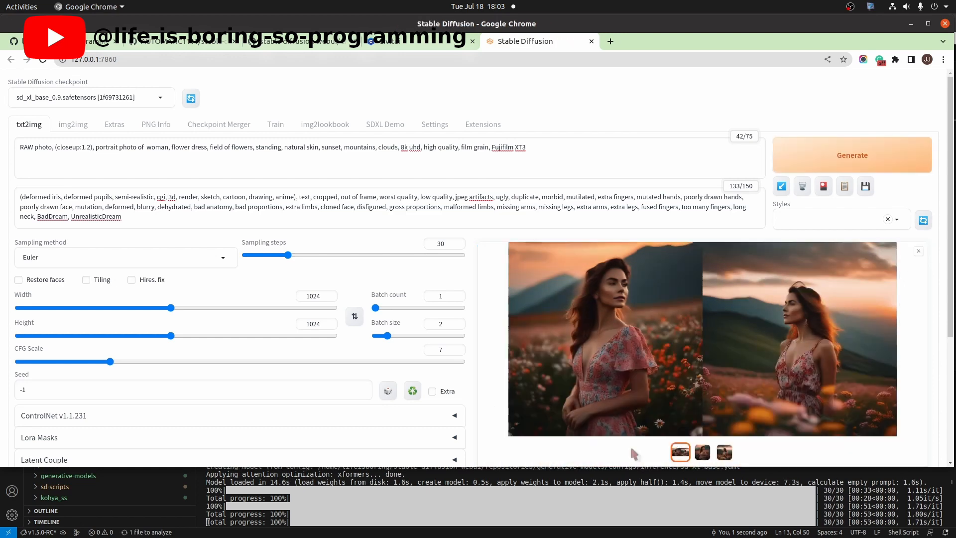
pyautogui.click(604, 338)
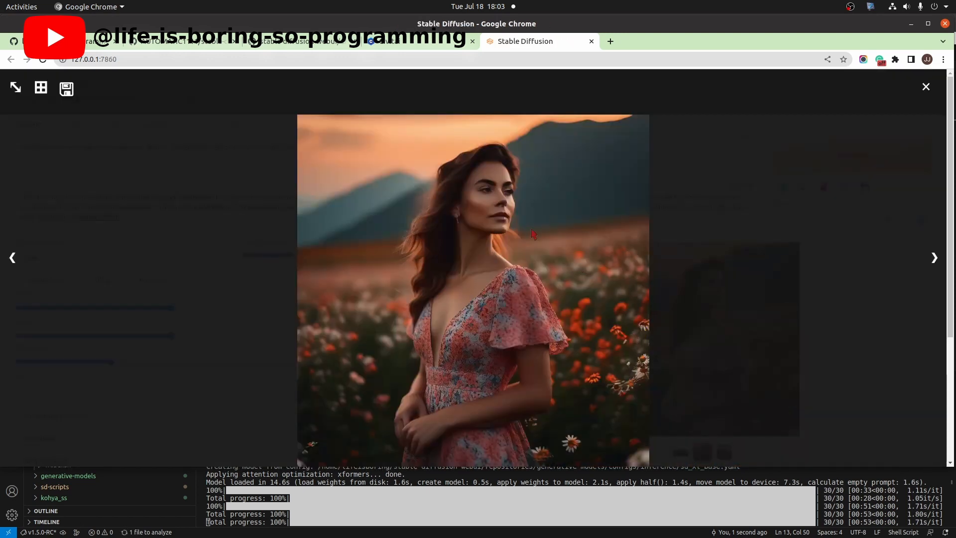
pyautogui.click(935, 257)
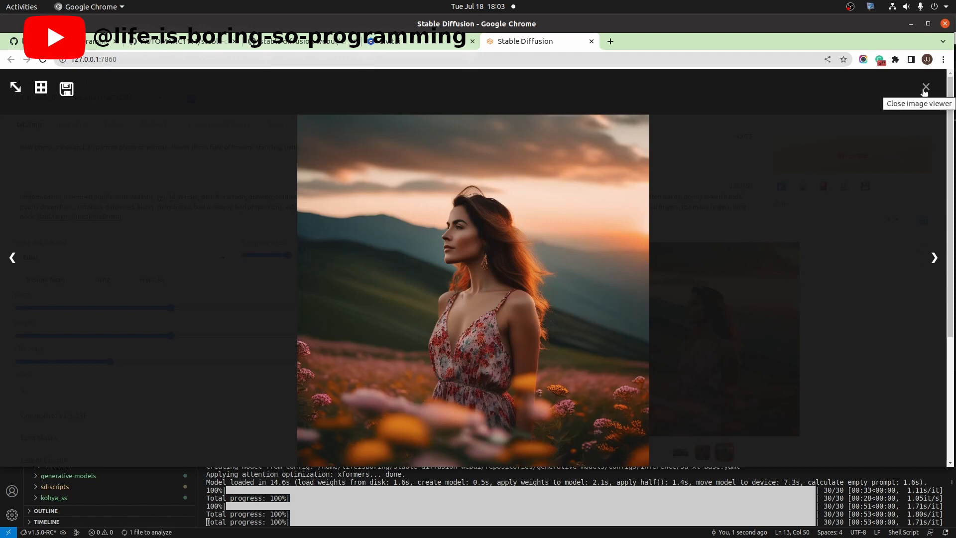
pyautogui.click(925, 88)
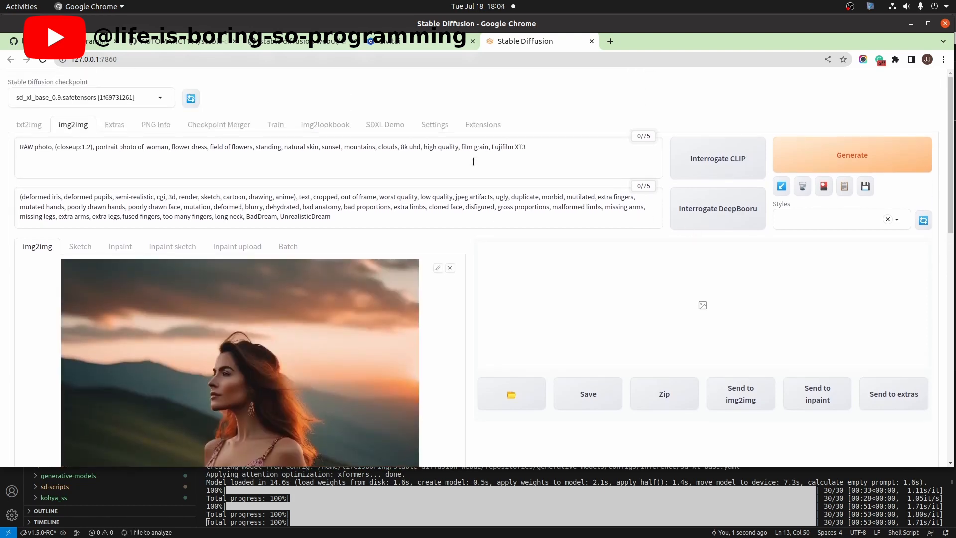
# - Review the img2img settings and generate a refined variation of the loaded portrait
pyautogui.scroll(-3)
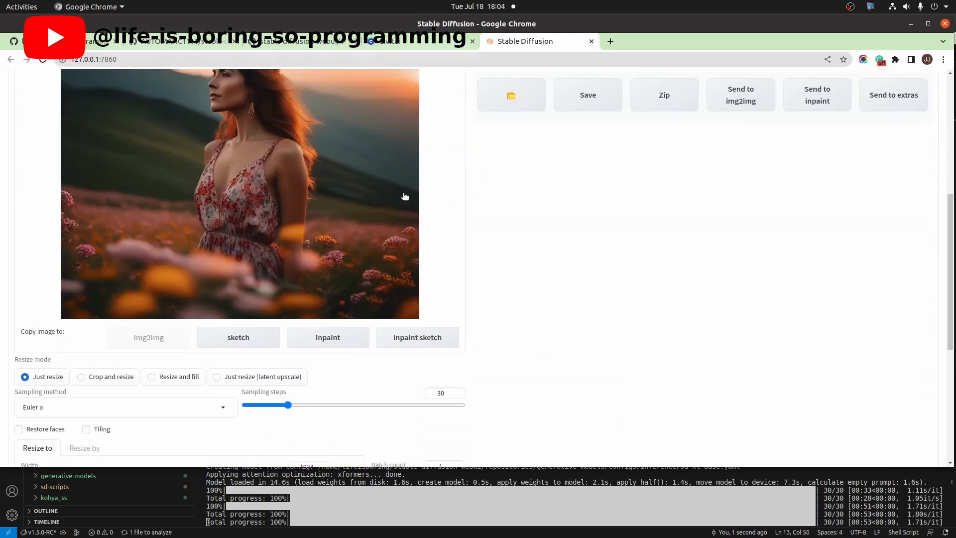
pyautogui.scroll(-3)
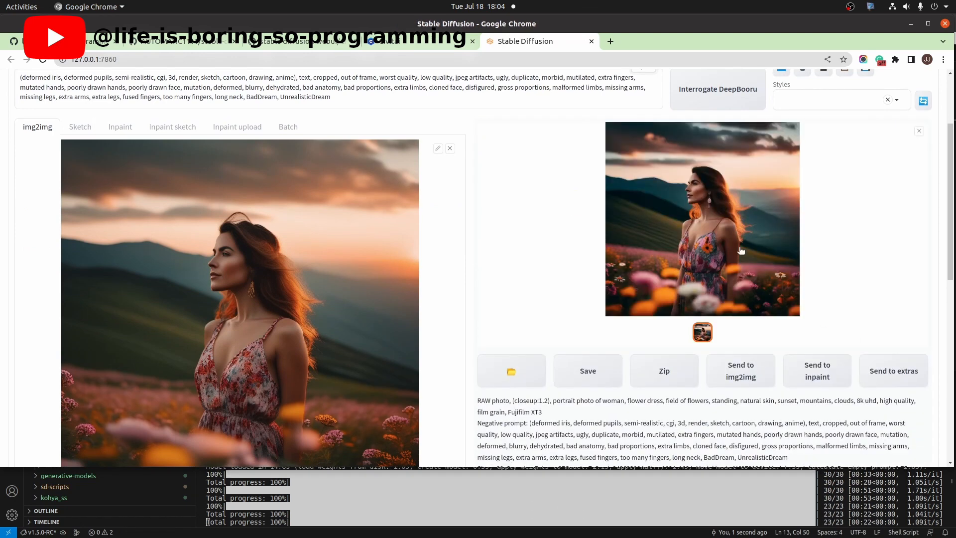
pyautogui.click(702, 218)
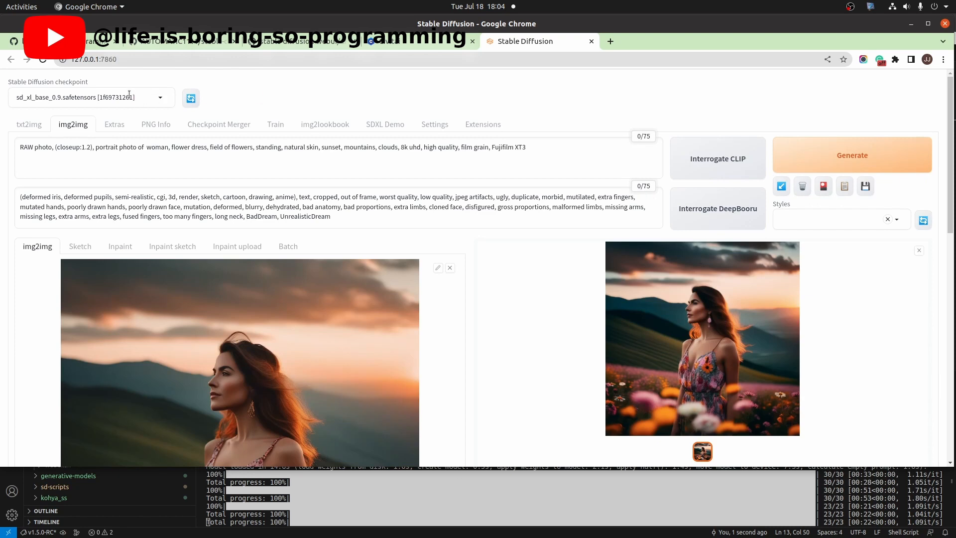
pyautogui.moveTo(72, 107)
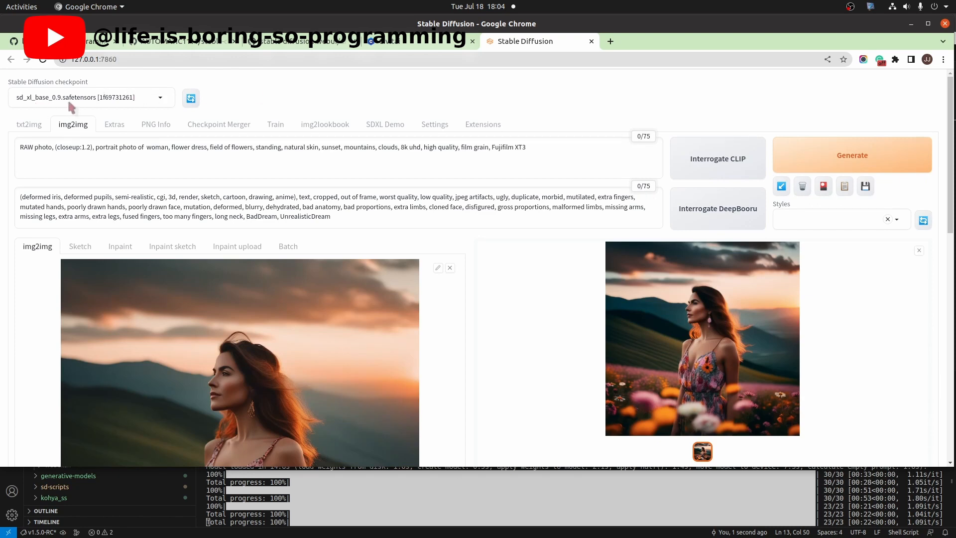
pyautogui.moveTo(224, 102)
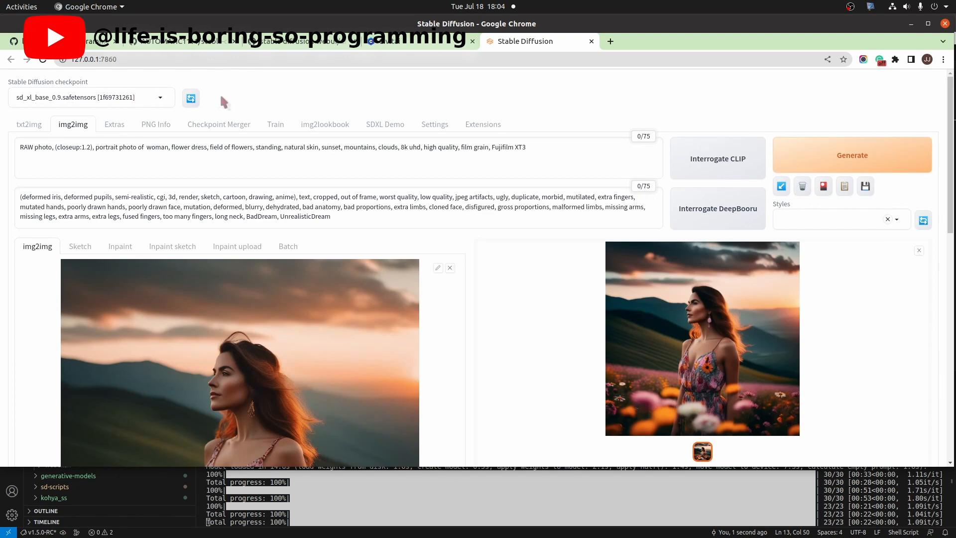
# - Load the sd_xl_refiner_0.9 checkpoint as the active model
pyautogui.click(90, 97)
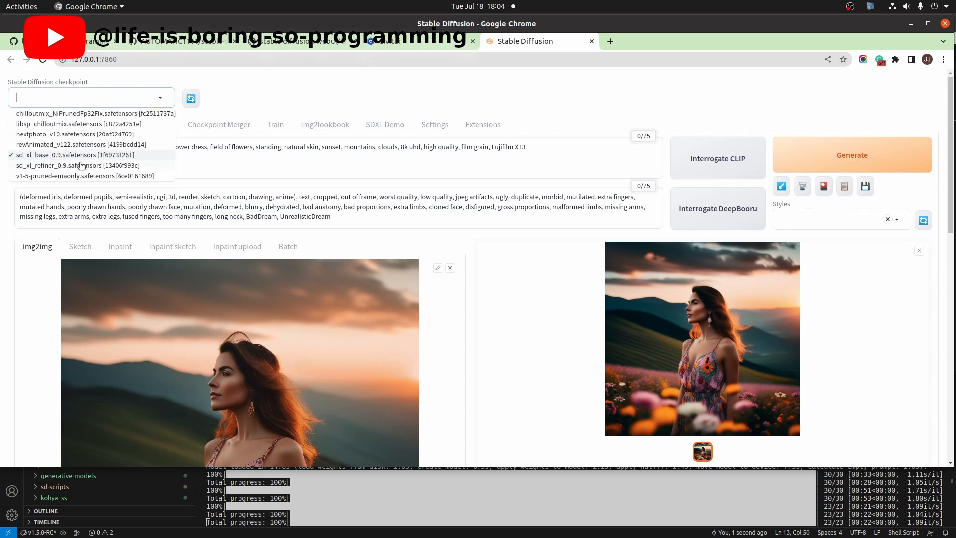
pyautogui.click(79, 166)
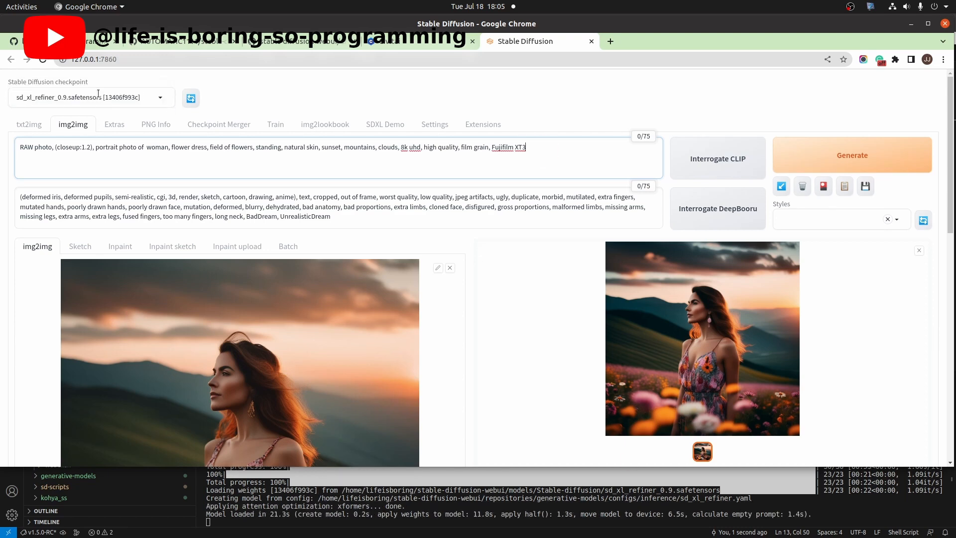
pyautogui.moveTo(680, 298)
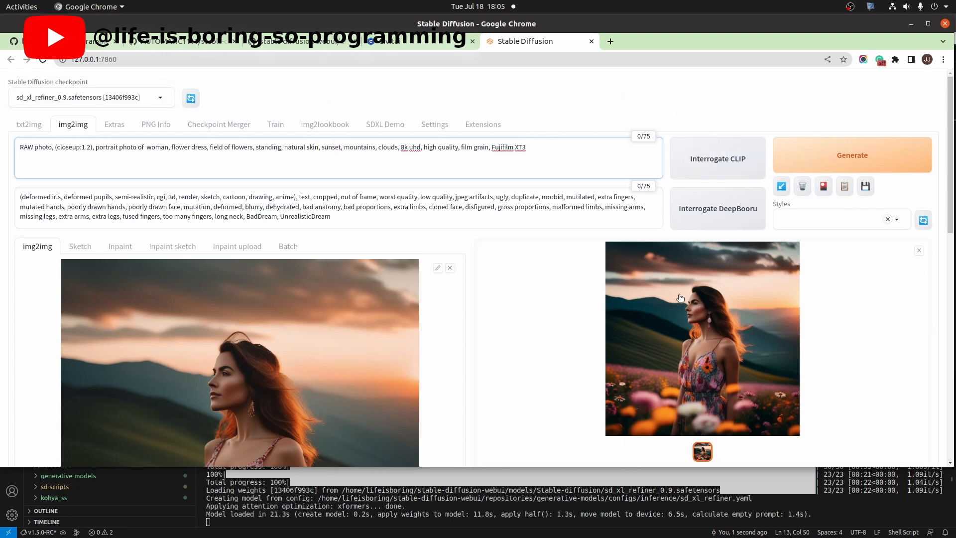
# - Generate the img2img portrait with the refiner and inspect the result at full size
pyautogui.click(852, 155)
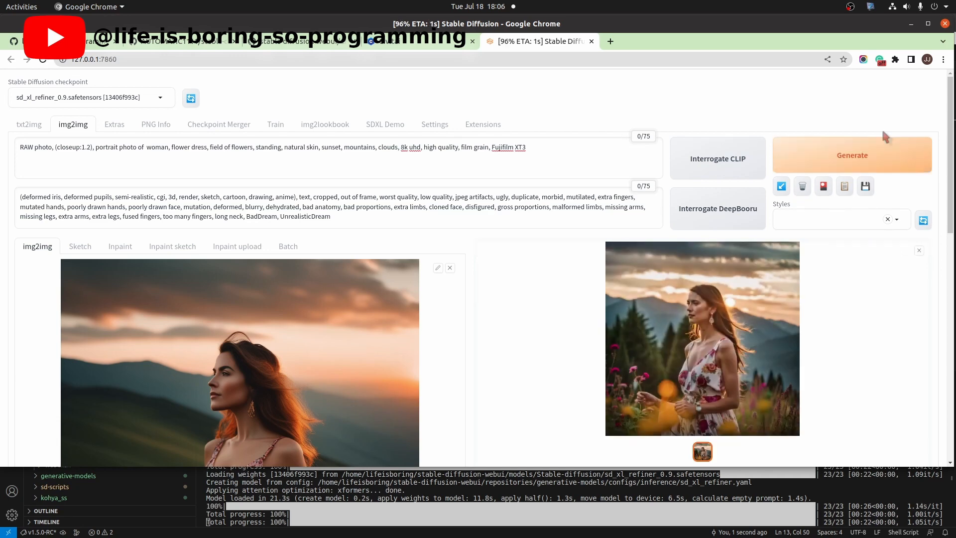
pyautogui.click(702, 338)
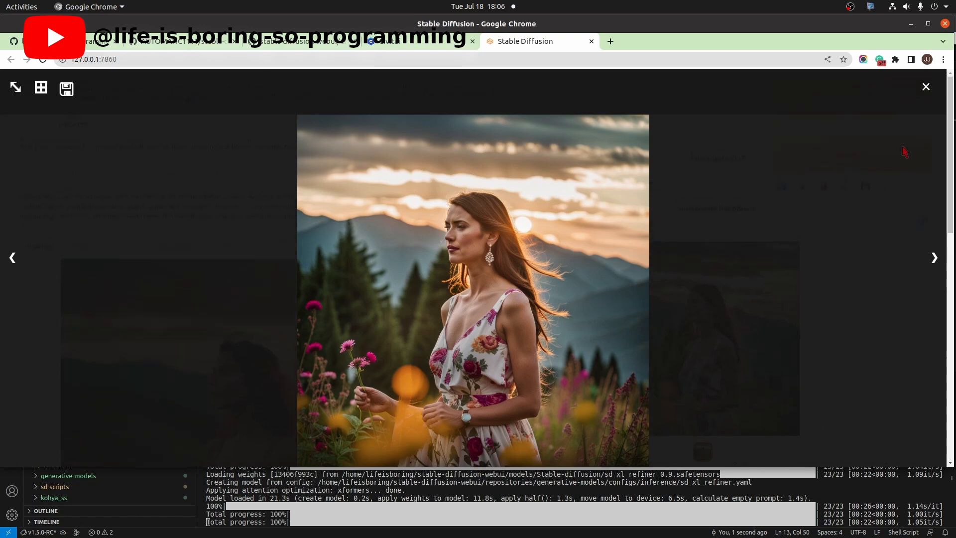
pyautogui.click(925, 87)
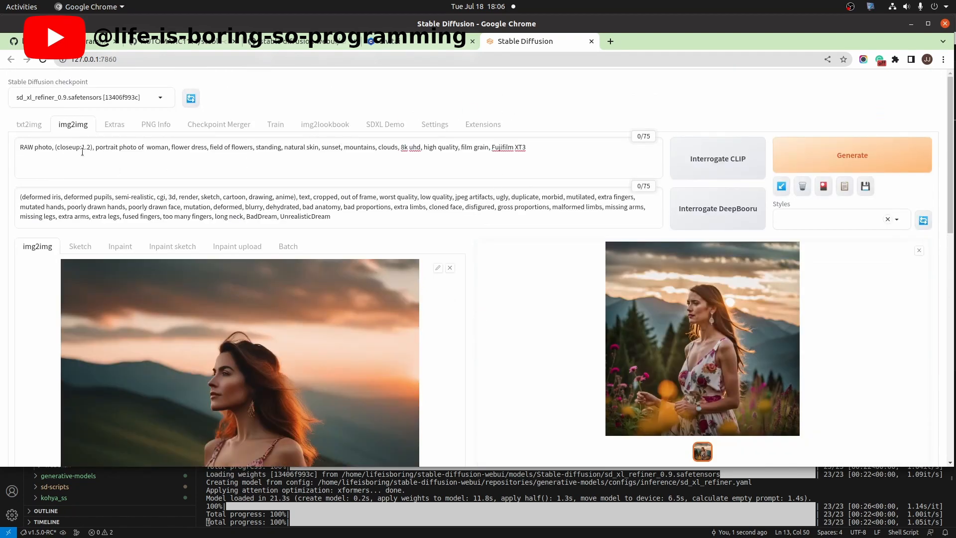
# - Generate a single txt2img portrait with seed -1 using the refiner and inspect it full size
pyautogui.click(29, 124)
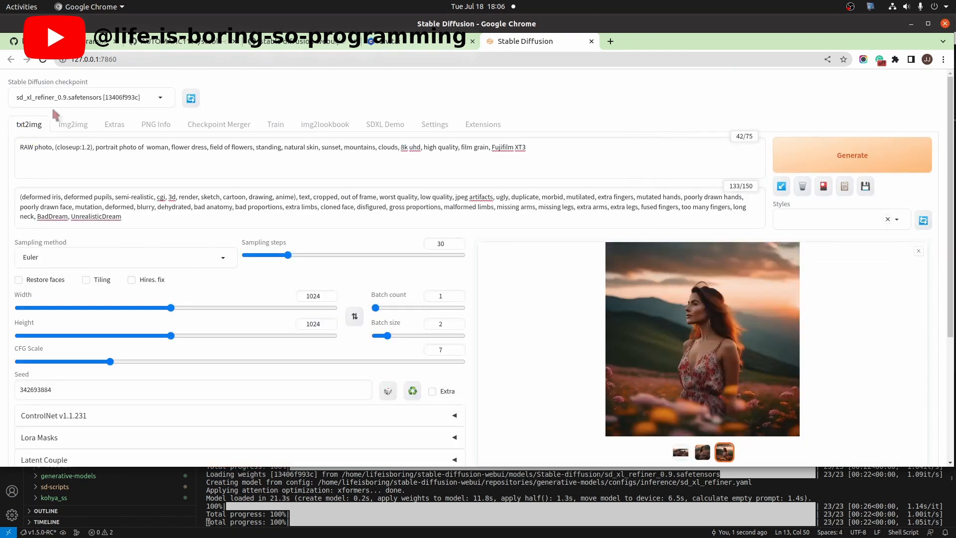
pyautogui.click(571, 145)
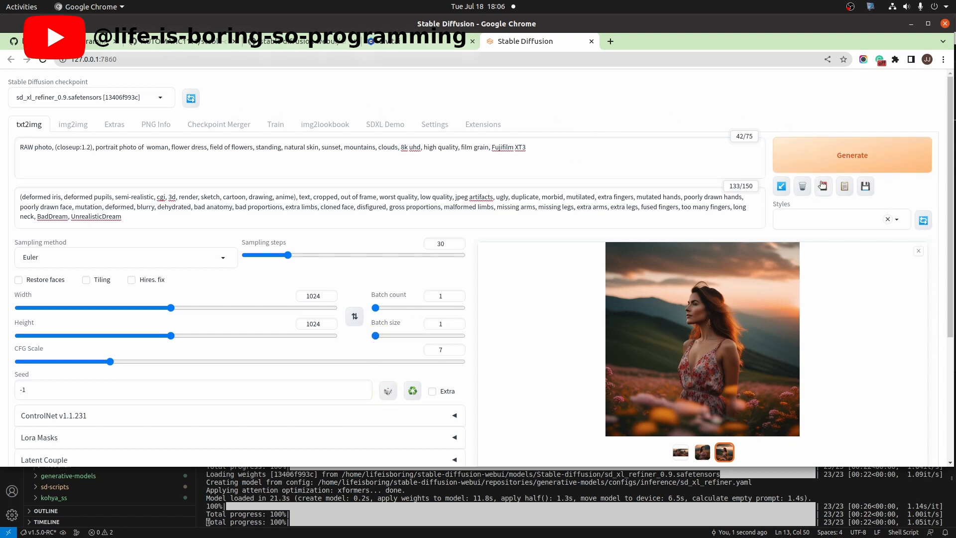
pyautogui.click(852, 154)
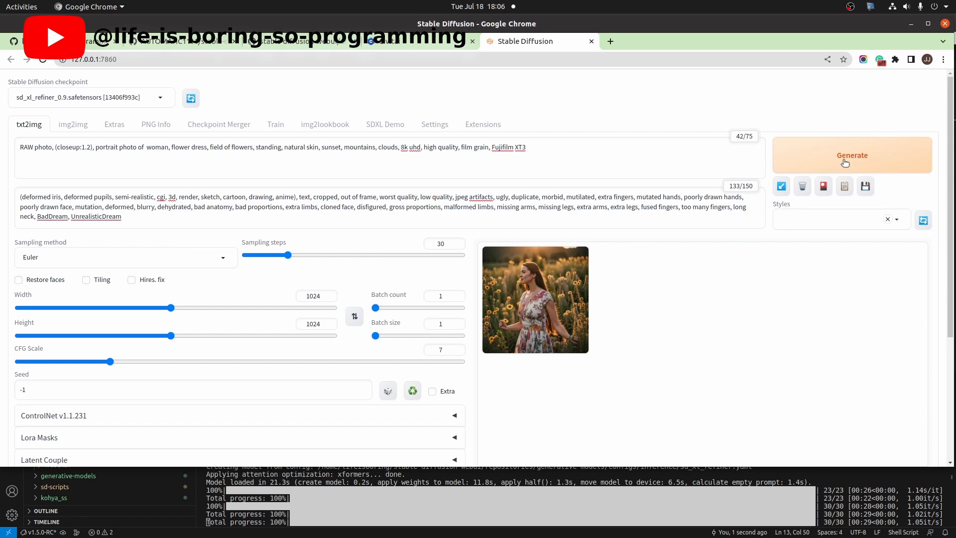
pyautogui.click(852, 155)
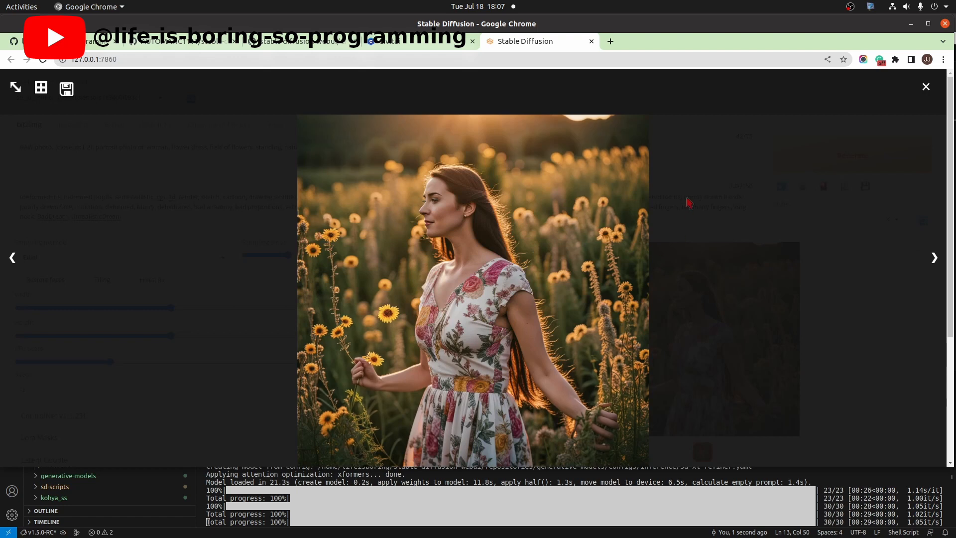
pyautogui.moveTo(907, 143)
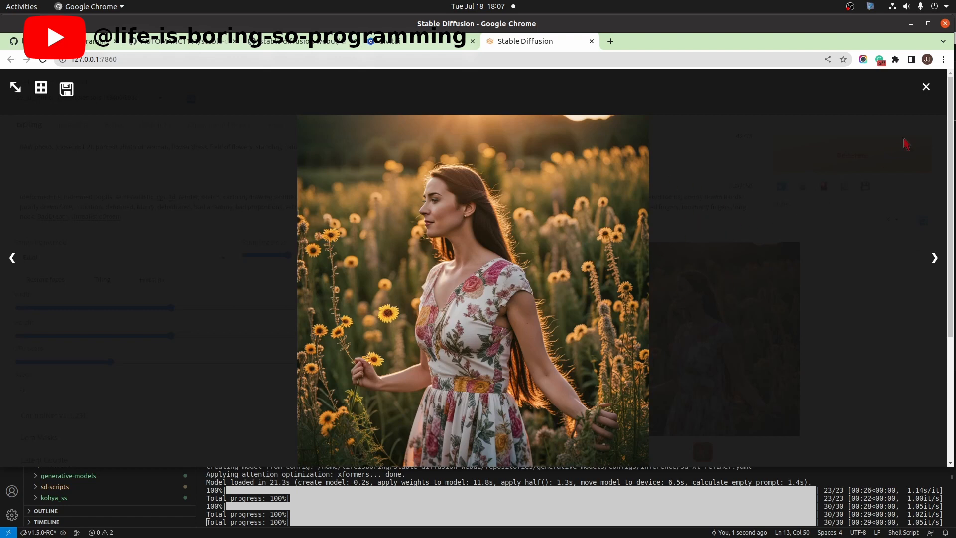
pyautogui.moveTo(926, 86)
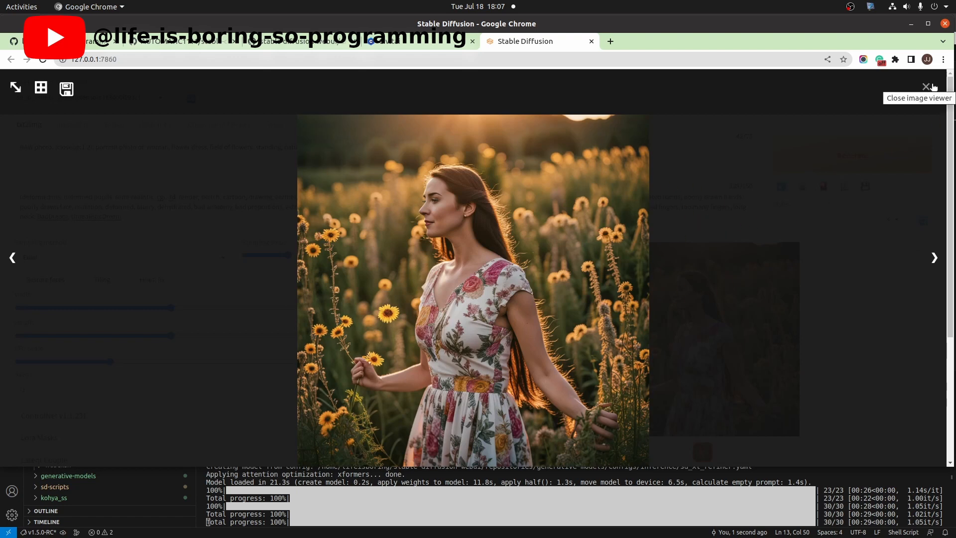
pyautogui.click(927, 87)
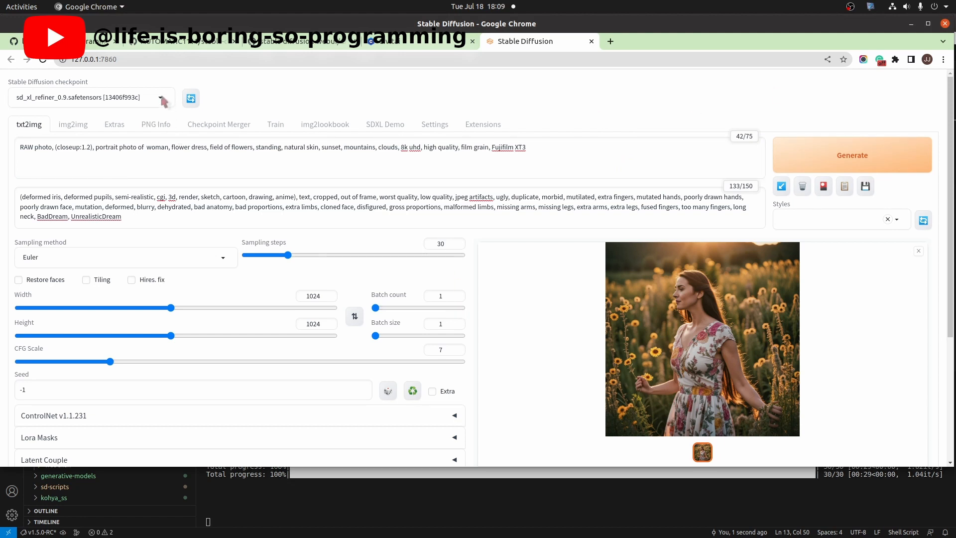
# - Load the sd_xl_base_0.9.safetensors checkpoint as the active model again
pyautogui.click(91, 97)
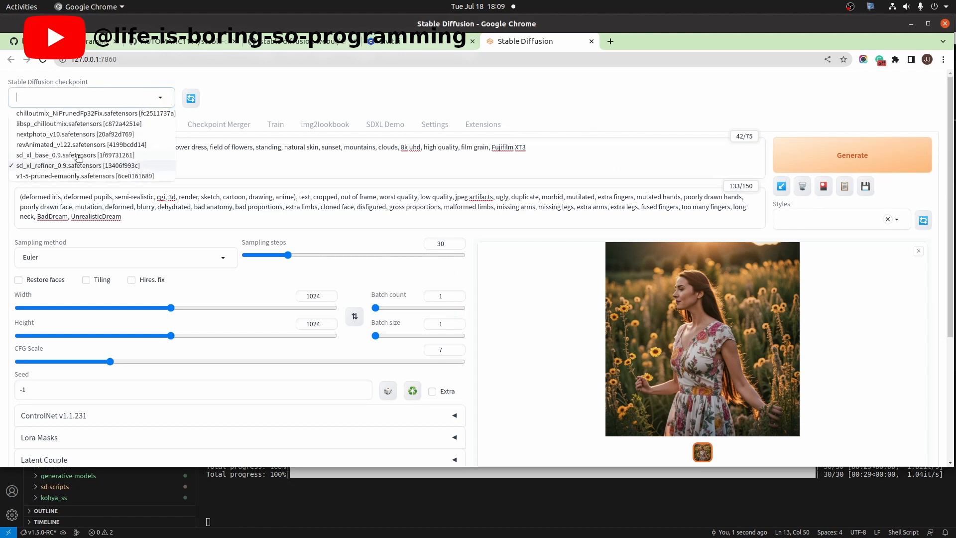
pyautogui.click(76, 155)
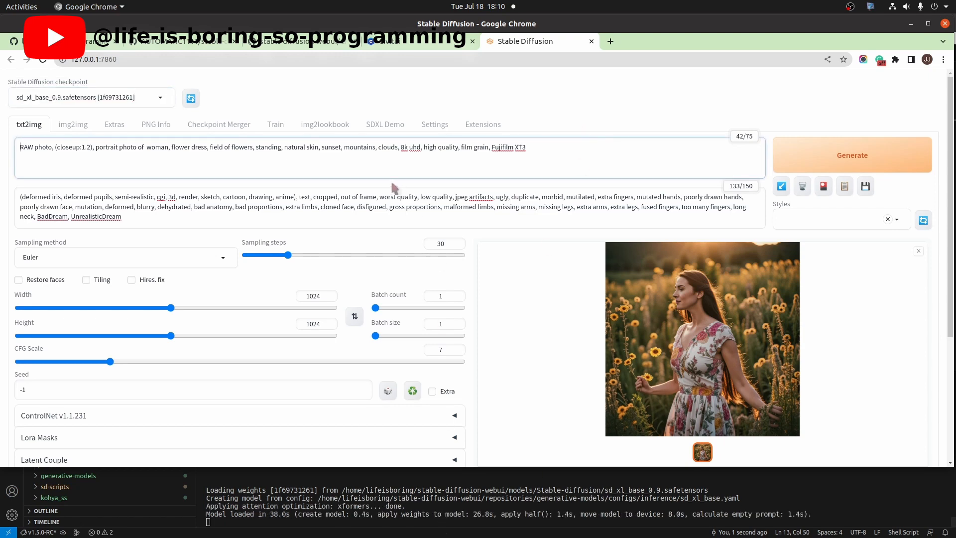
# - Enable ControlNet Unit 0 with OpenPose under the SDXL base model
pyautogui.scroll(-3)
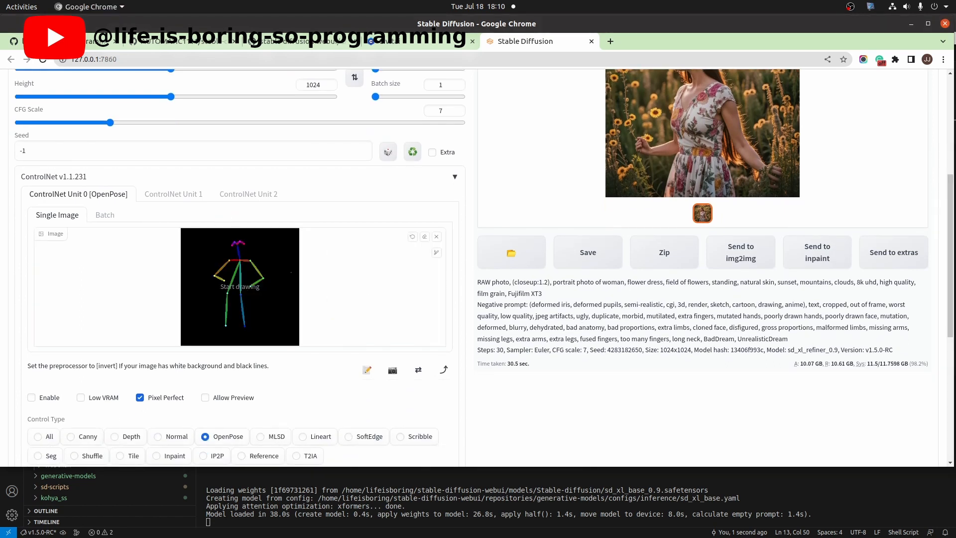
pyautogui.click(31, 397)
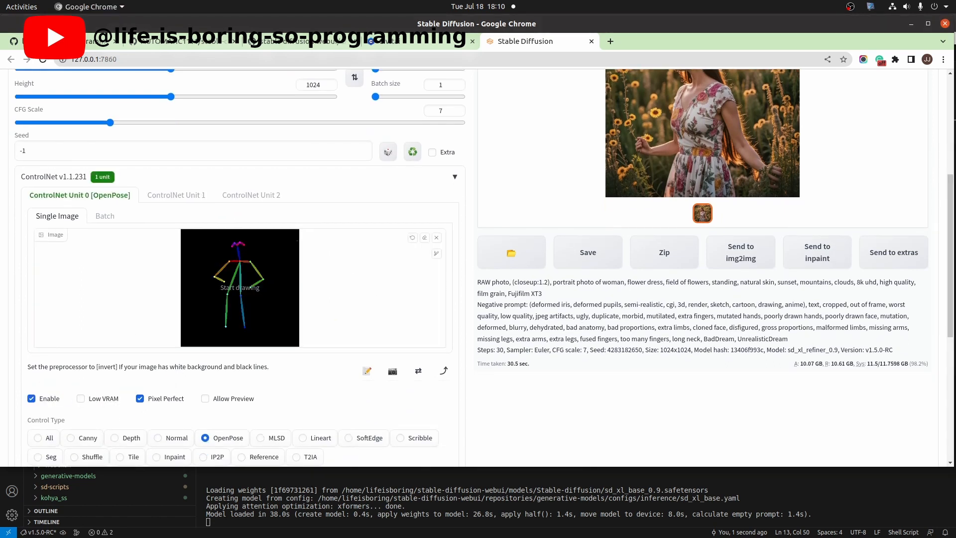
pyautogui.scroll(-3)
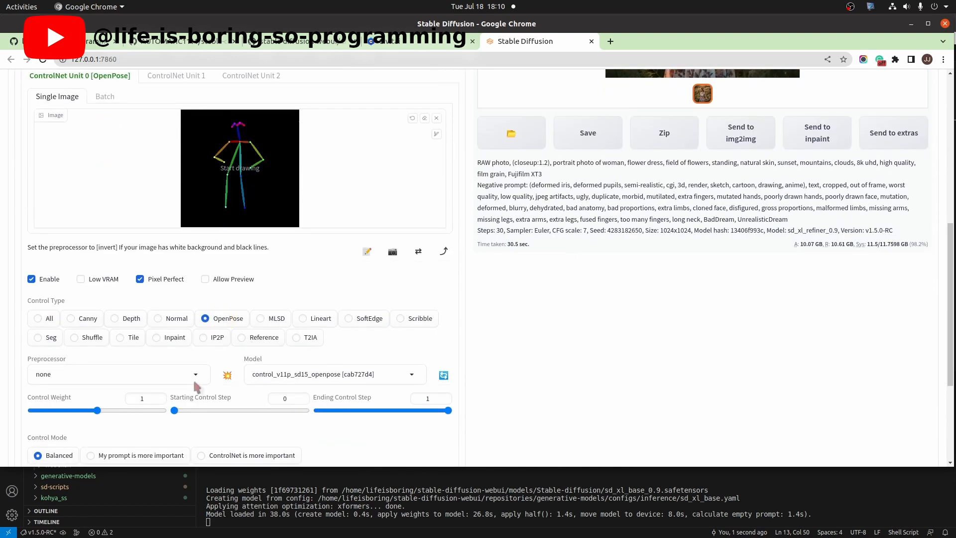
pyautogui.click(109, 374)
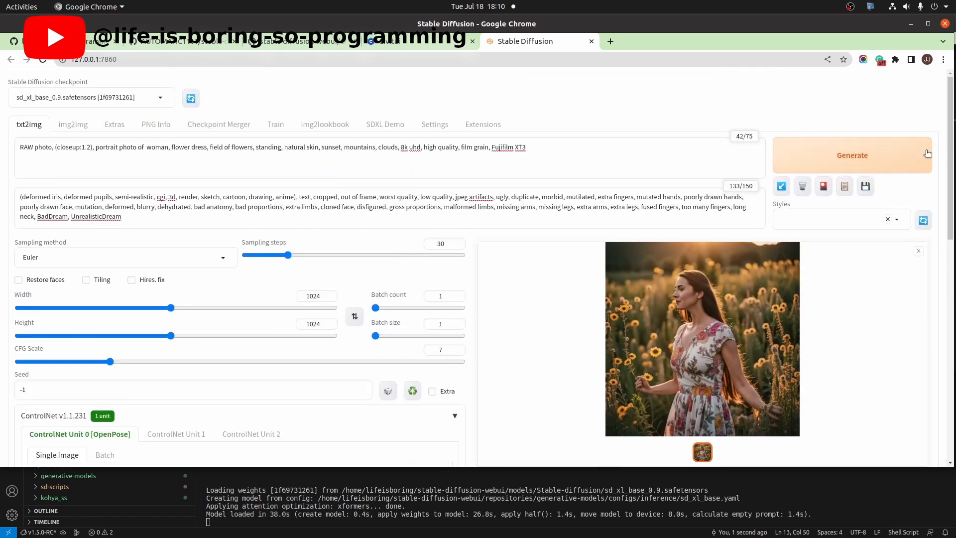
# - Attempt generation with ControlNet enabled, which fails with TypeError: unhashable type 'slice'
pyautogui.click(851, 155)
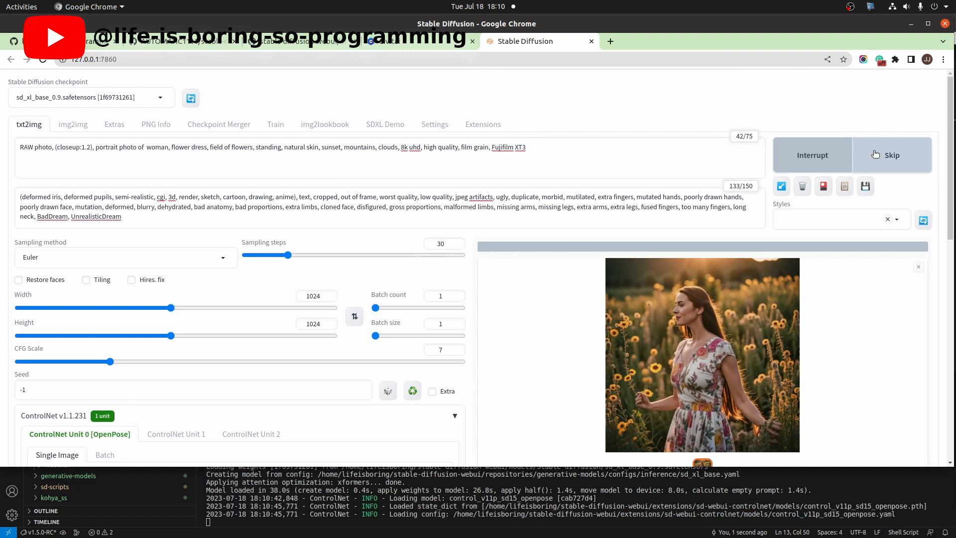
pyautogui.click(891, 154)
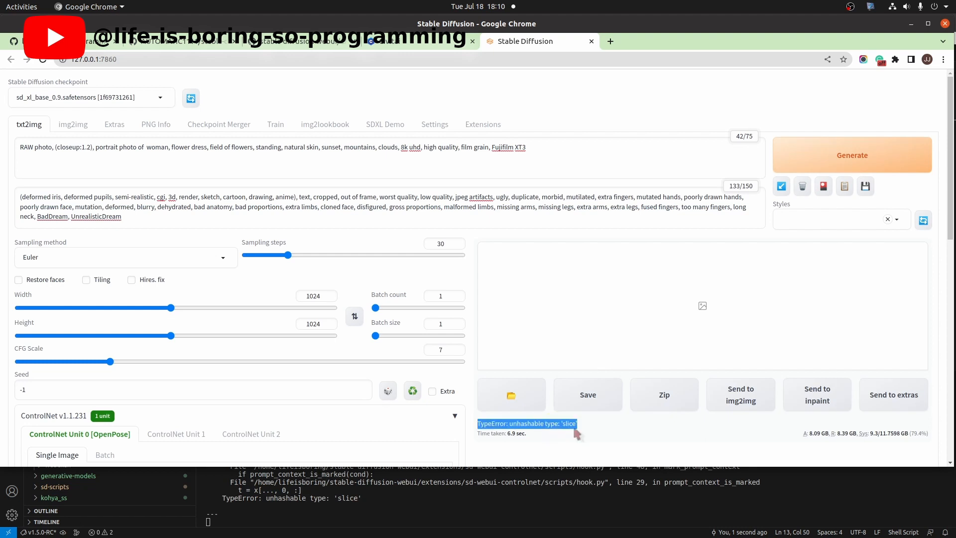
pyautogui.moveTo(645, 497)
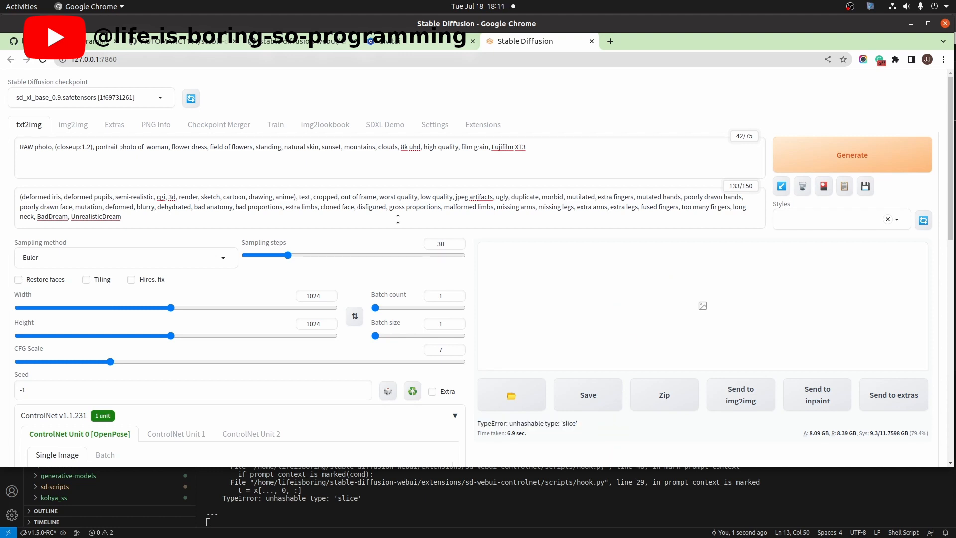
# - Check the Lora/sd1.5 folder and append the kirstenDunst_v20 <lora:...:1.0> tag to the prompt
pyautogui.click(454, 415)
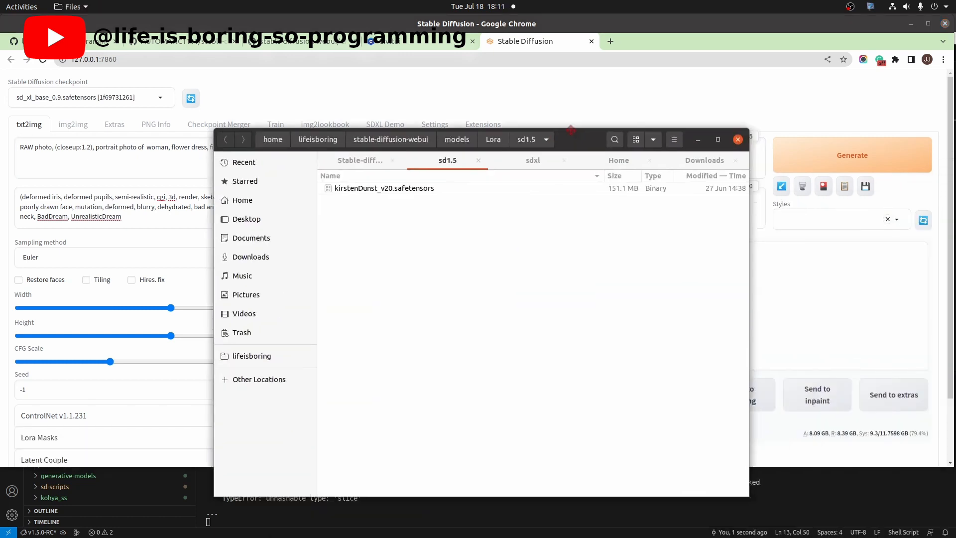
pyautogui.click(385, 188)
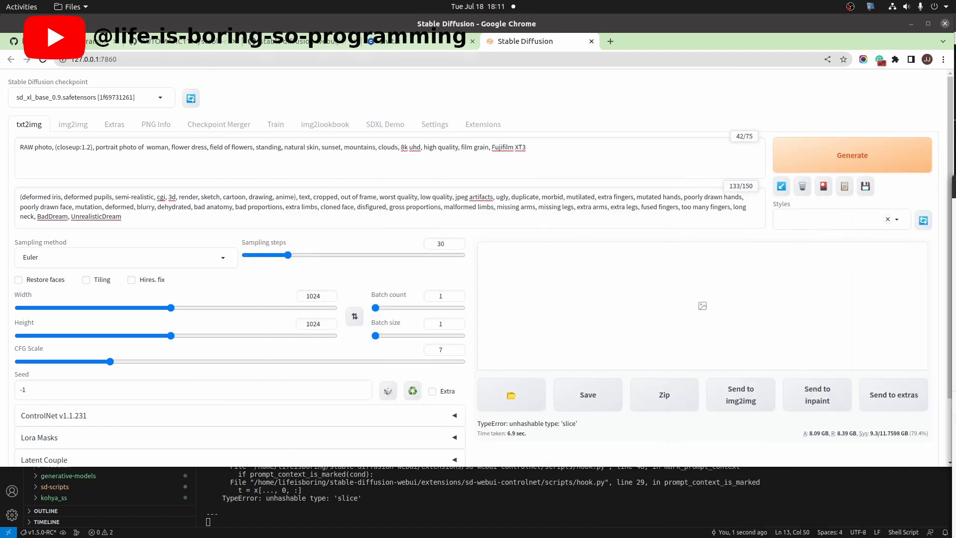
pyautogui.click(688, 150)
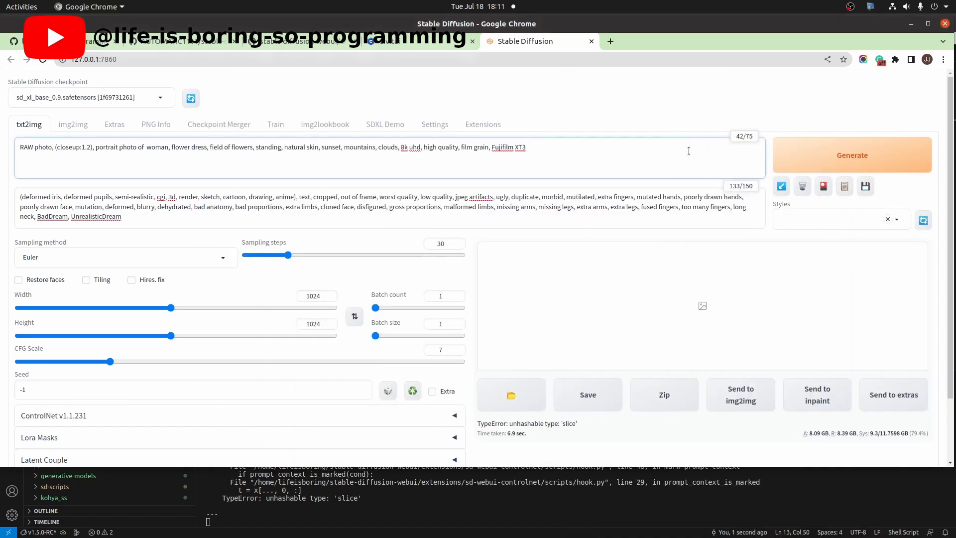
pyautogui.write('<lora:kirstenDunst_v20:1.0>')
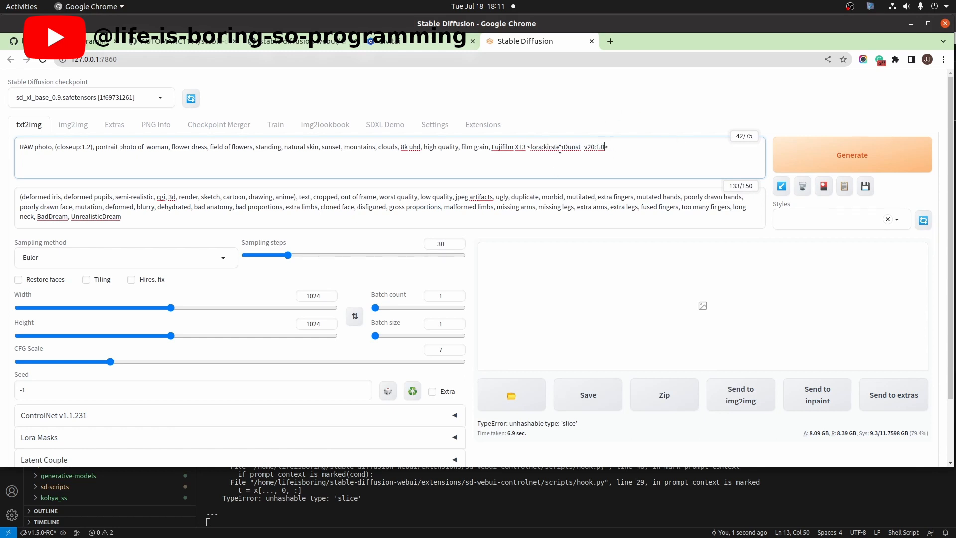
# - Attempt generation with the SD1.5 LoRA, which fails with a tensor size mismatch RuntimeError
pyautogui.click(852, 155)
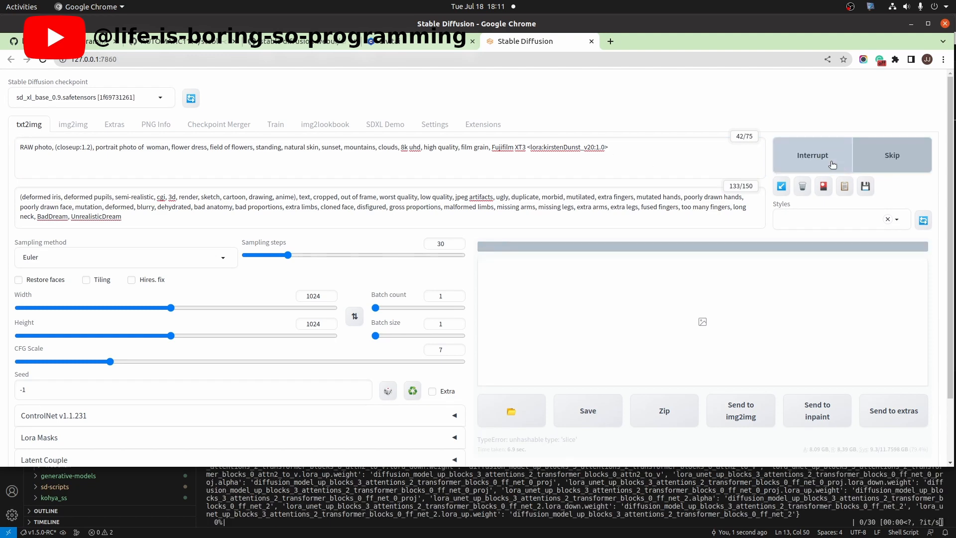
pyautogui.click(812, 156)
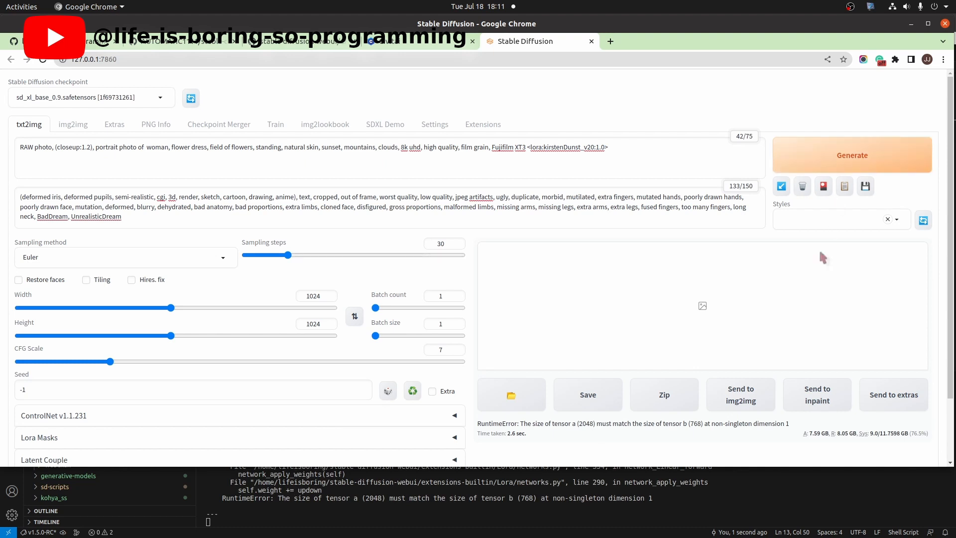
pyautogui.tripleClick(609, 423)
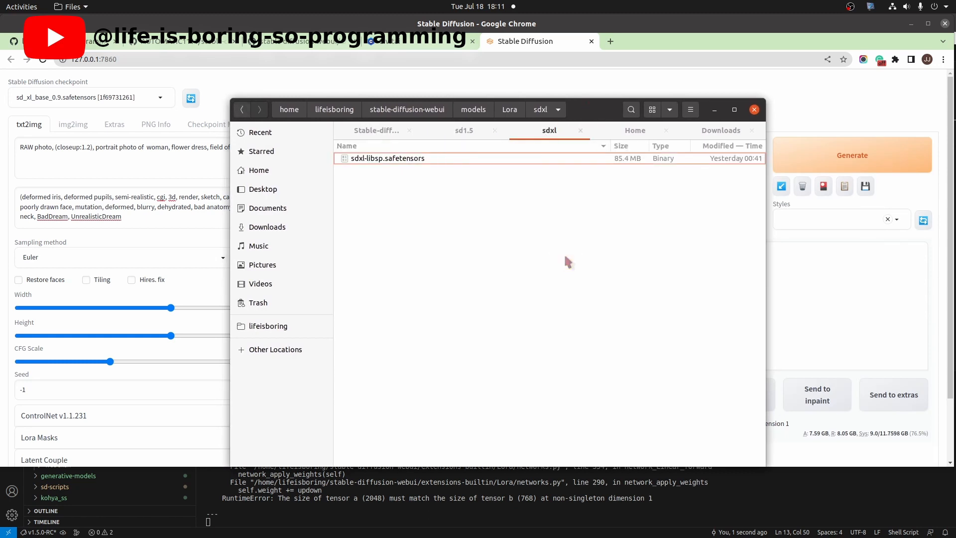
# - Swap in <lora:sdxl-libsp:1.0> from the Lora/sdxl folder and generate, hitting a CUDA out-of-memory error
pyautogui.click(387, 158)
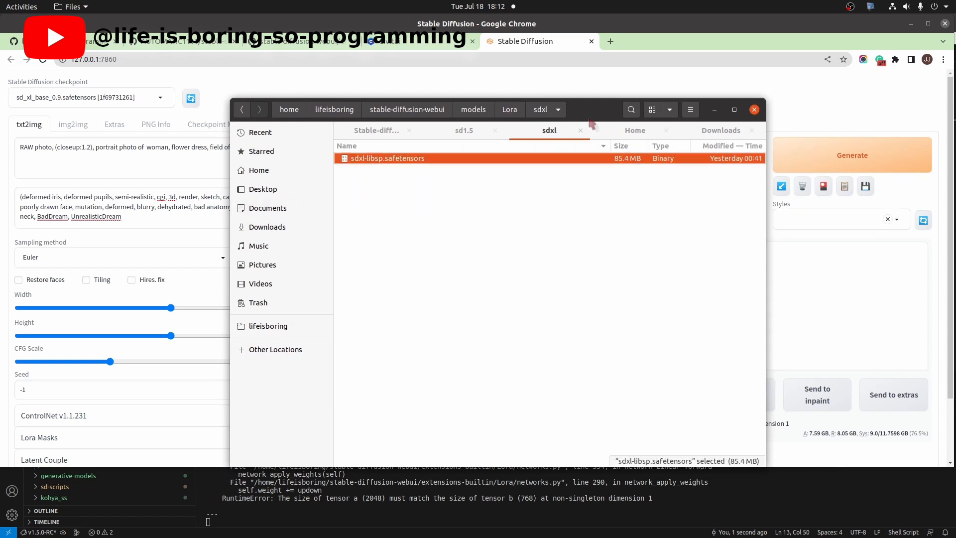
pyautogui.click(754, 109)
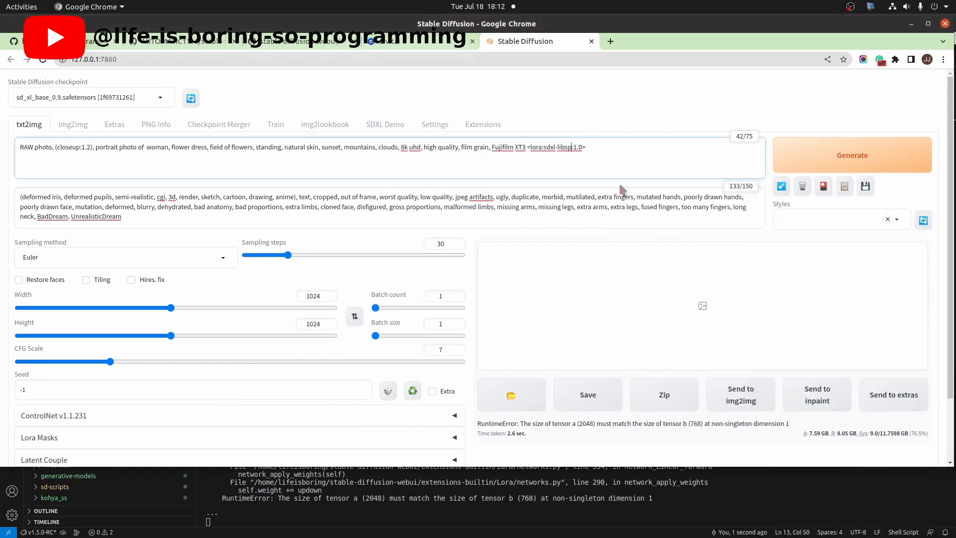
pyautogui.moveTo(845, 170)
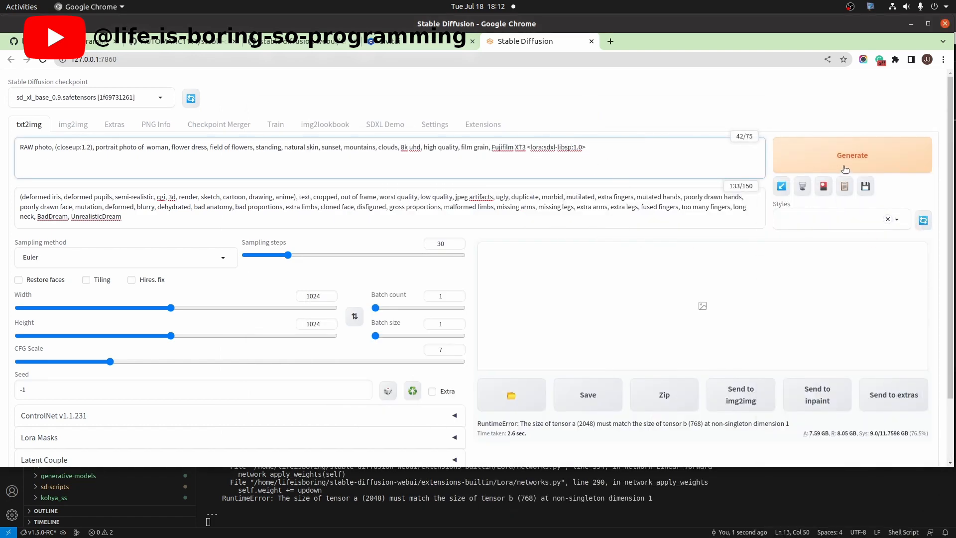
pyautogui.click(852, 156)
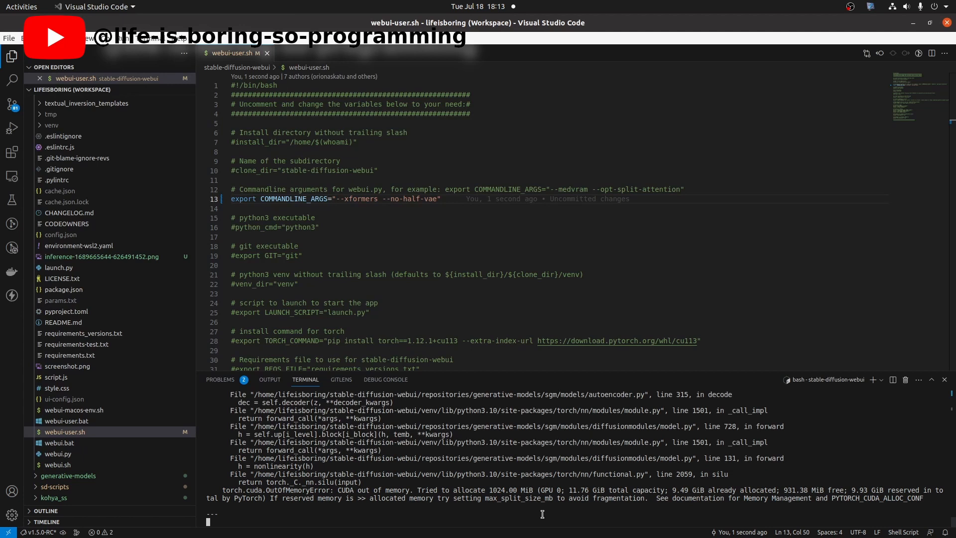
# - Stop the crashed web UI server in the terminal with Ctrl+C and relaunch it
pyautogui.press('ctrl+c')
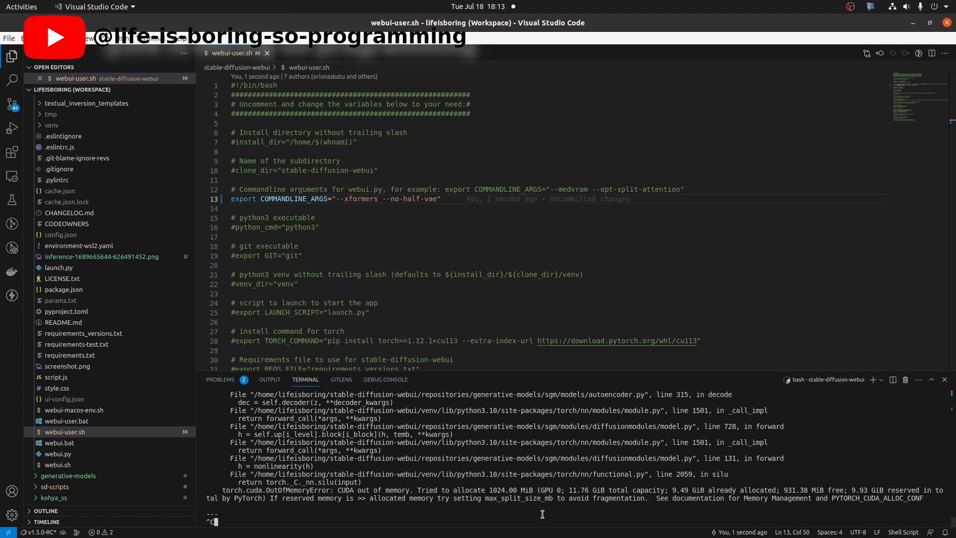
pyautogui.press('ctrl+c')
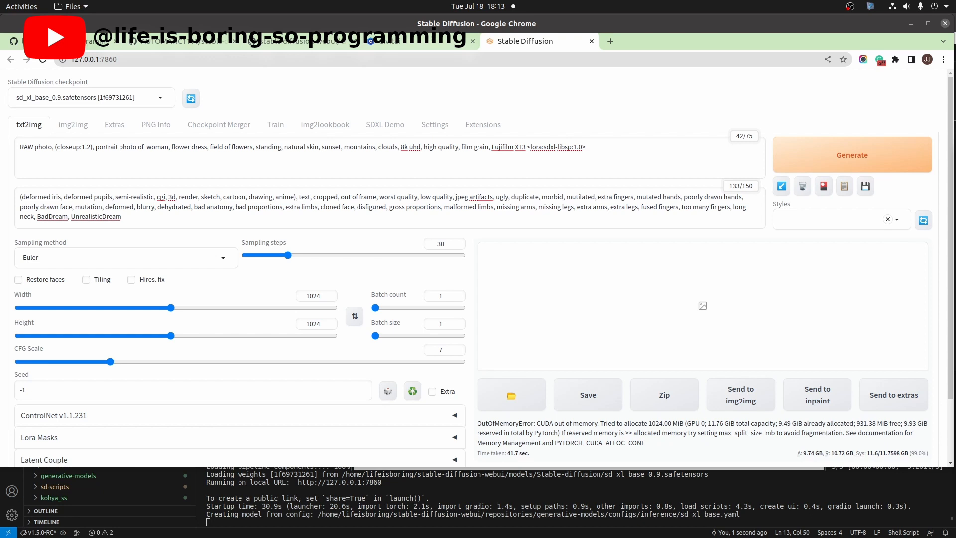
# - Generate the txt2img portrait with the sdxl-libsp LoRA and inspect it enlarged
pyautogui.click(851, 154)
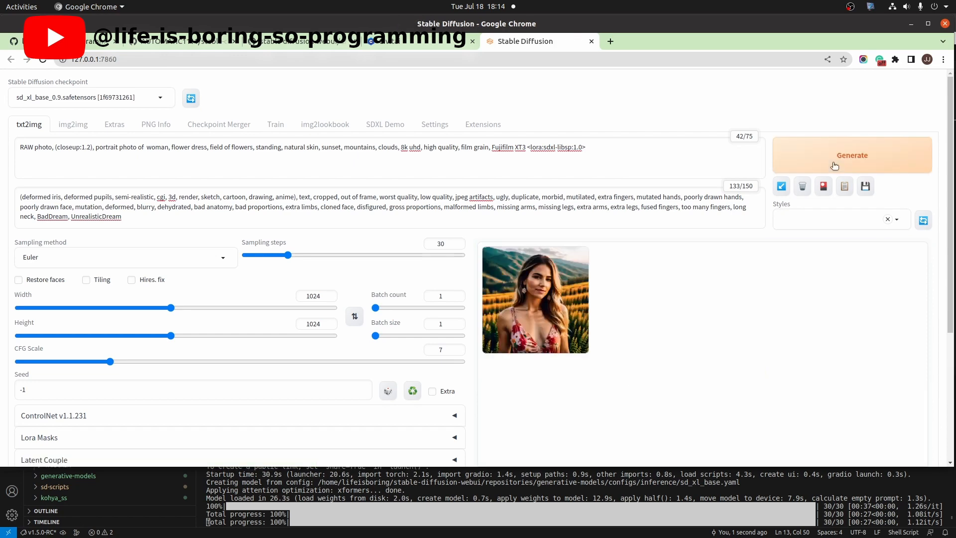
pyautogui.click(534, 299)
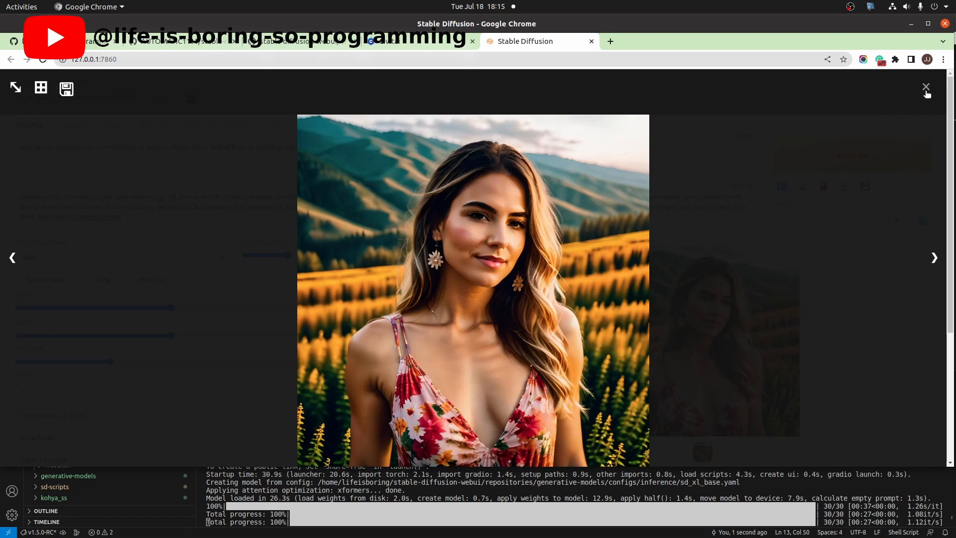
pyautogui.moveTo(925, 86)
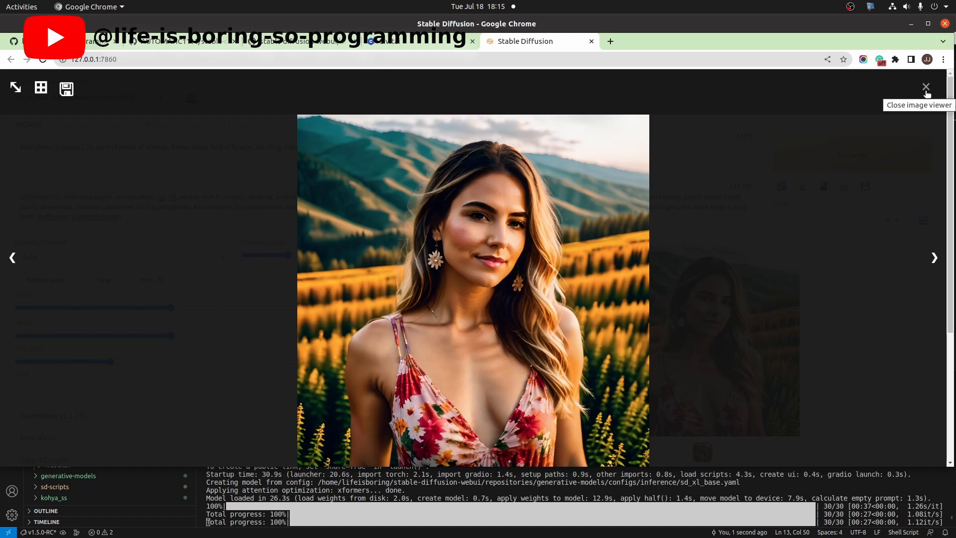
pyautogui.click(926, 88)
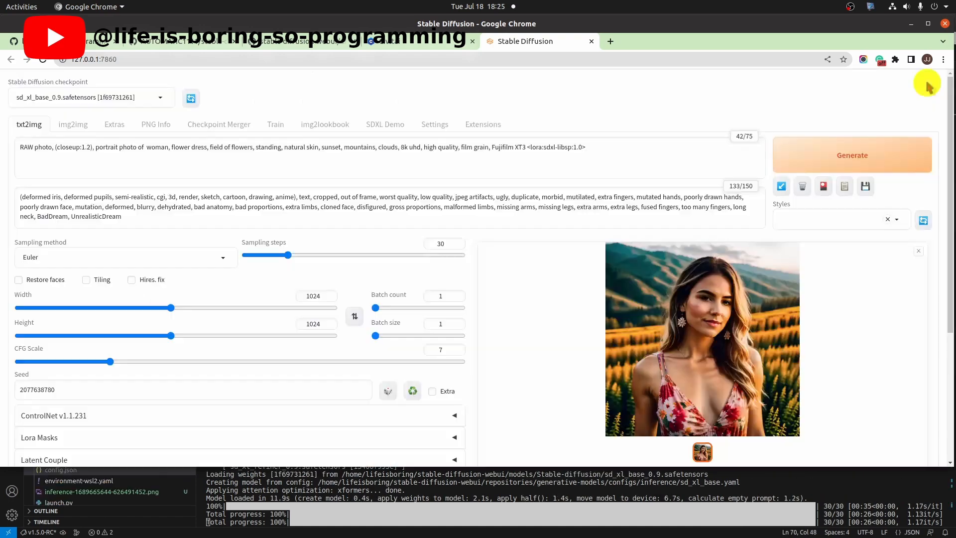
# - Send the LoRA portrait to img2img, generate a variation and inspect the red floral-dress result
pyautogui.scroll(-3)
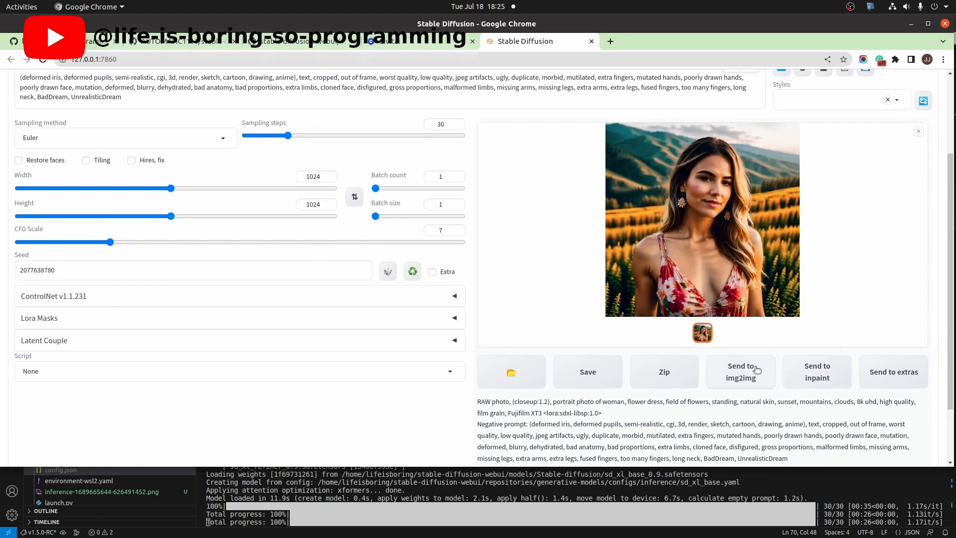
pyautogui.click(740, 372)
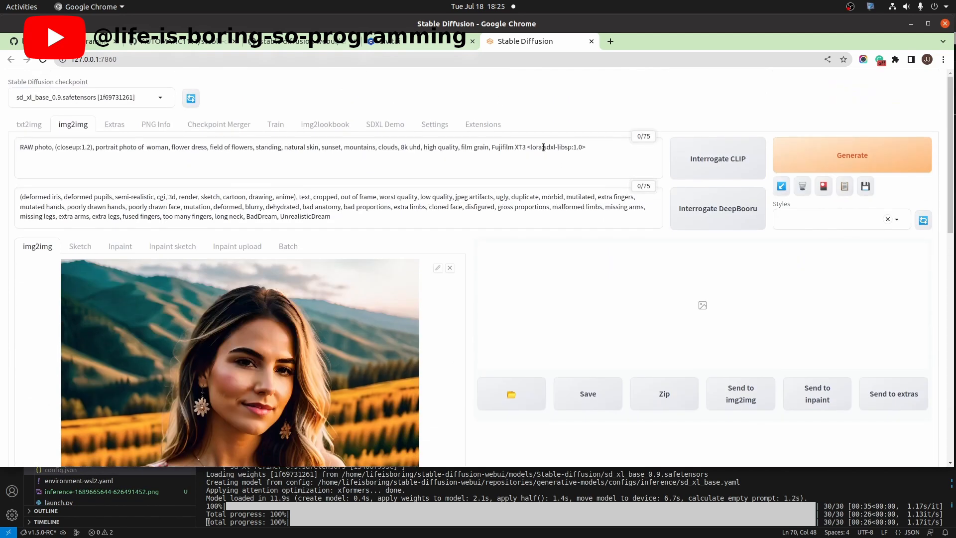
pyautogui.scroll(-3)
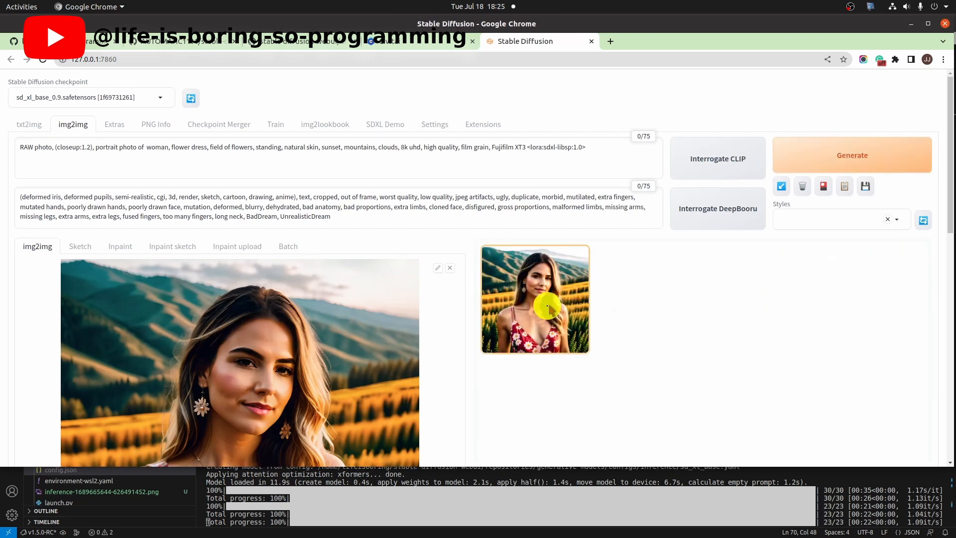
pyautogui.click(535, 299)
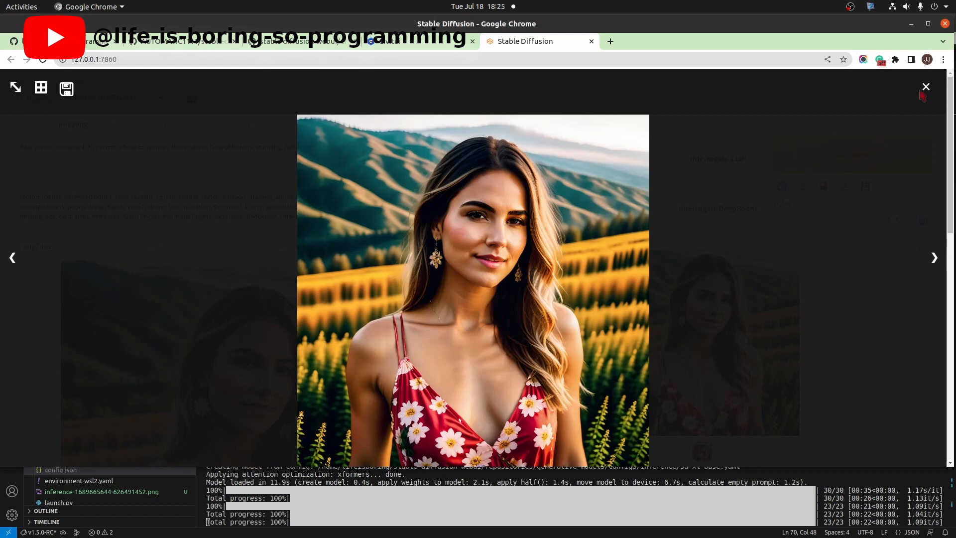
pyautogui.click(925, 86)
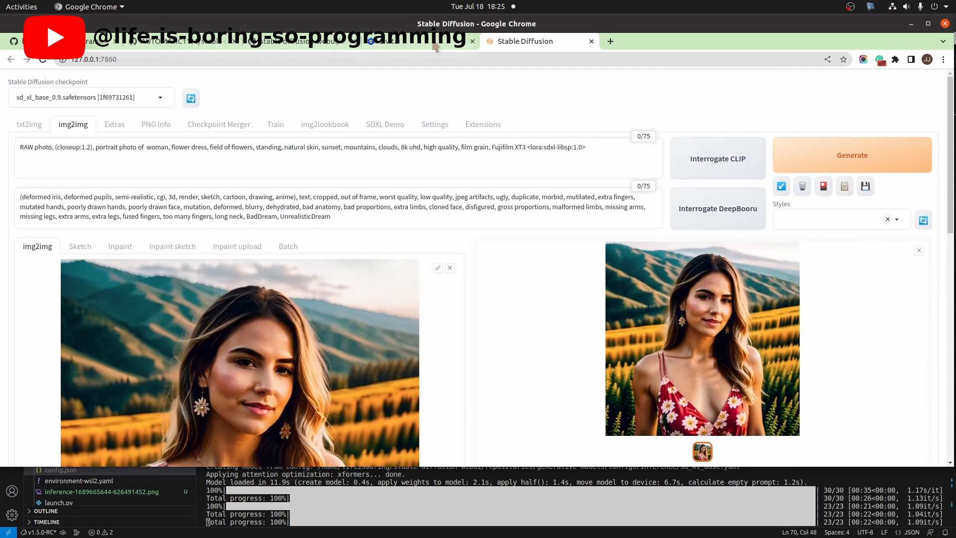
# - Load sd_xl_refiner_0.9.safetensors and generate the refined portrait in img2img
pyautogui.click(91, 96)
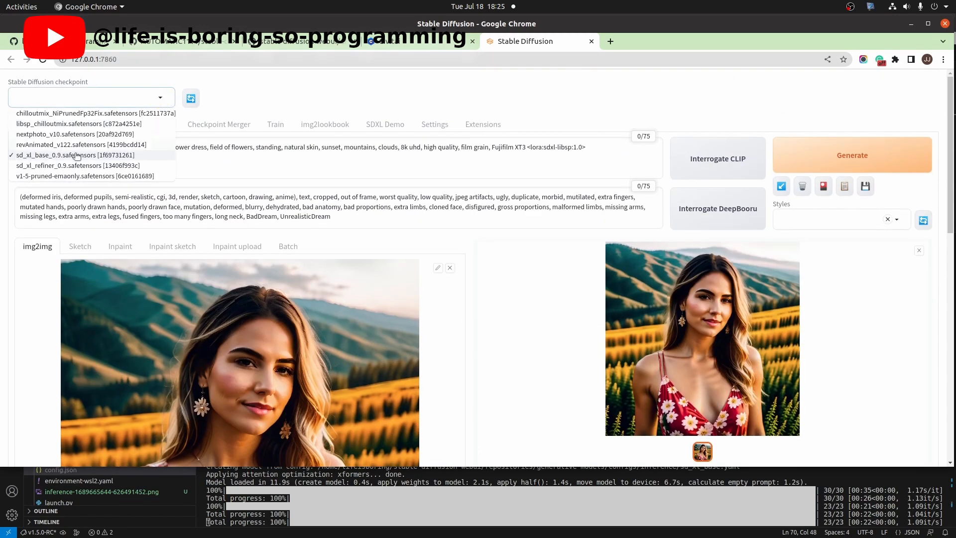
pyautogui.click(65, 165)
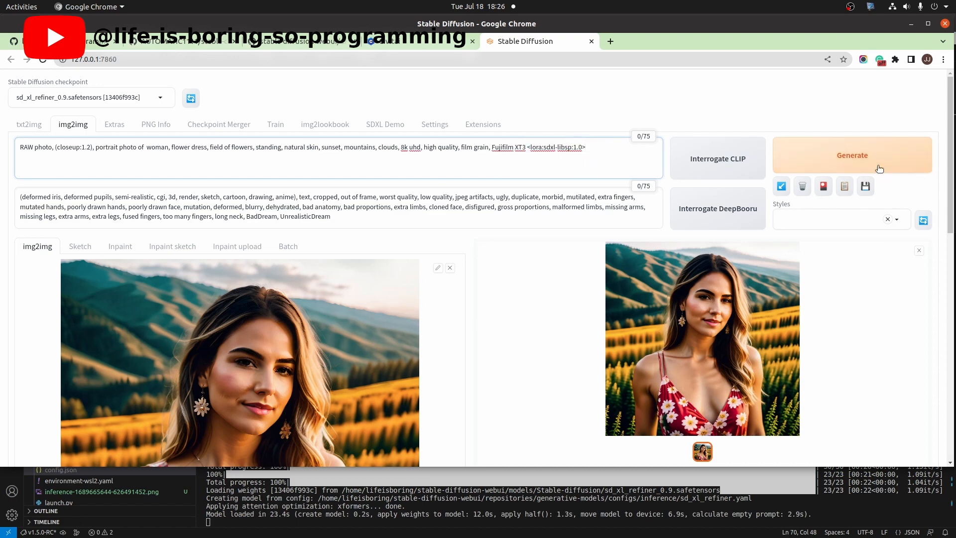
pyautogui.click(852, 155)
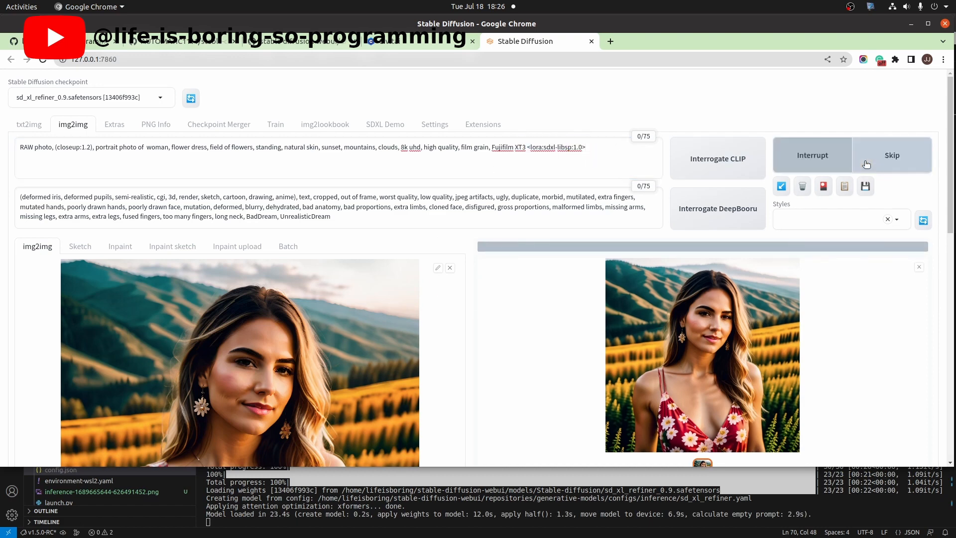
pyautogui.click(852, 155)
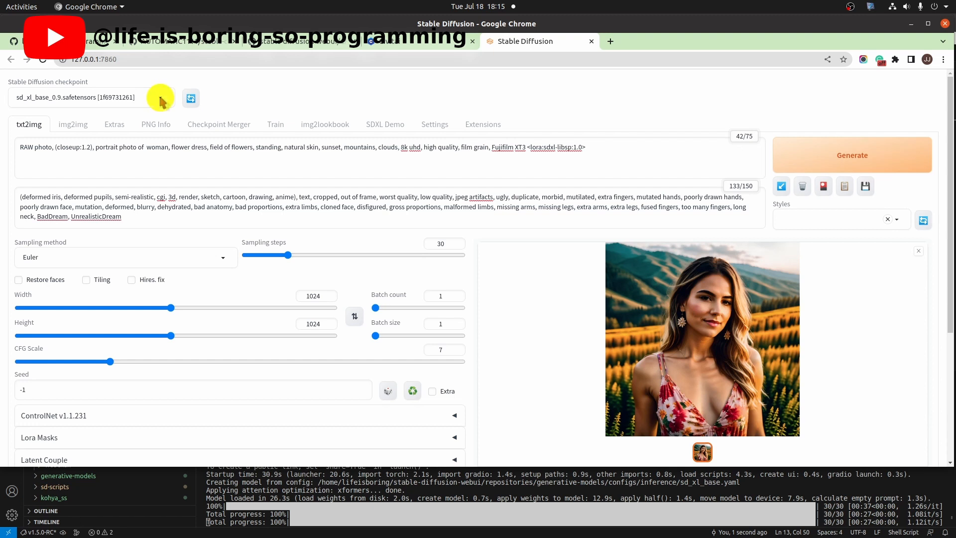
# - In the terminal run git checkout master and begin relaunching with ./webui.sh
pyautogui.click(91, 97)
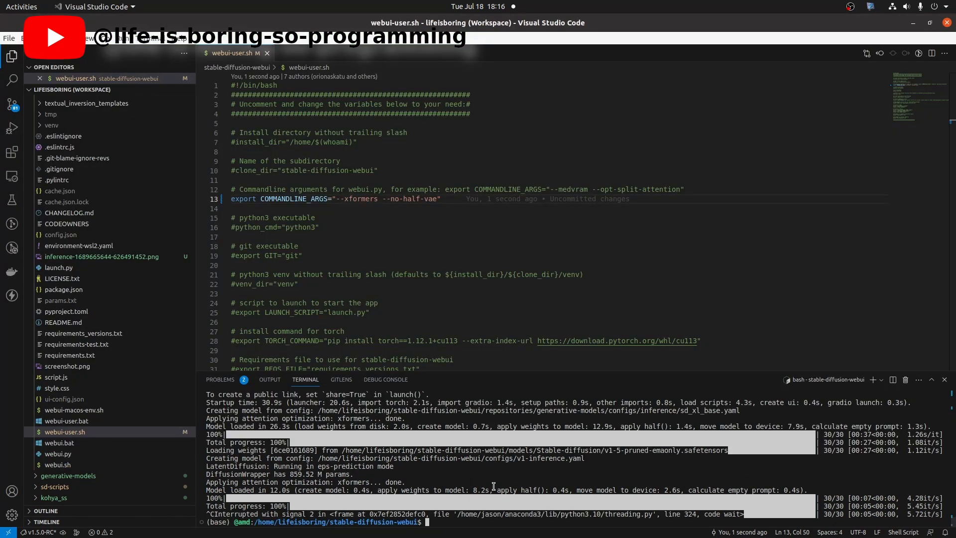
pyautogui.write('git')
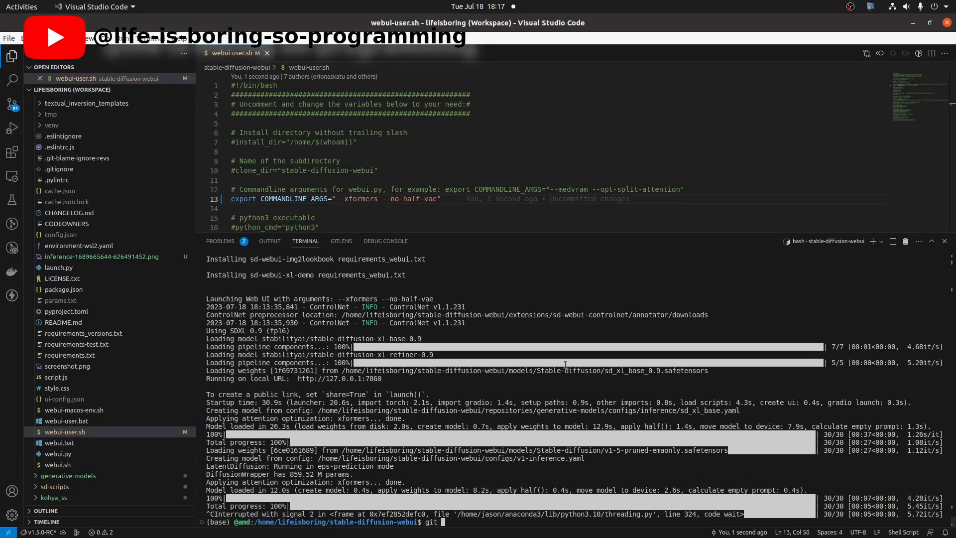
pyautogui.write('checkout')
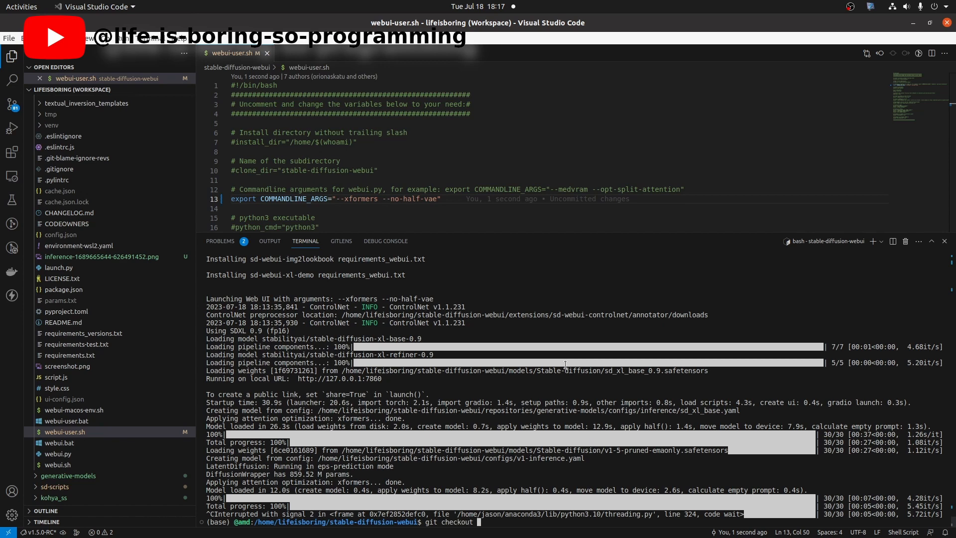
pyautogui.write('master')
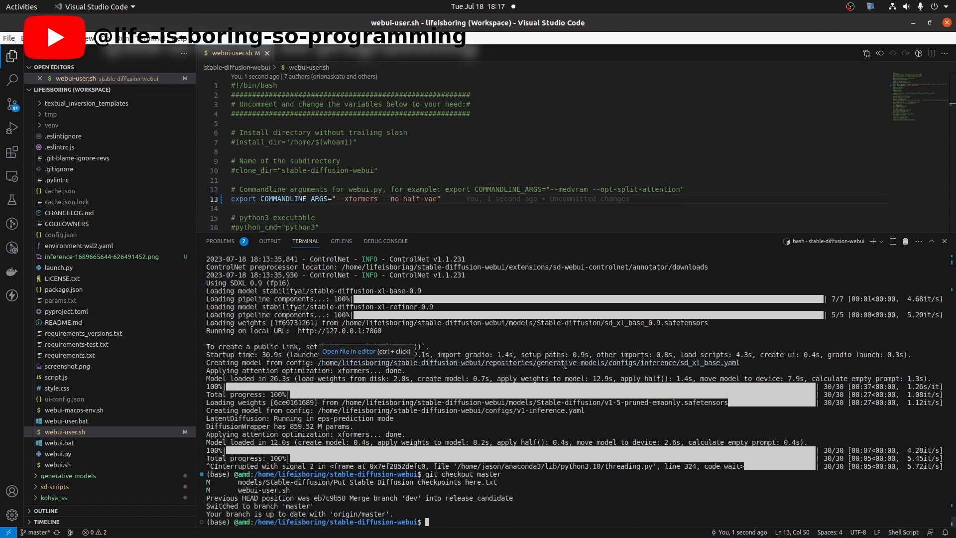
pyautogui.write('./we')
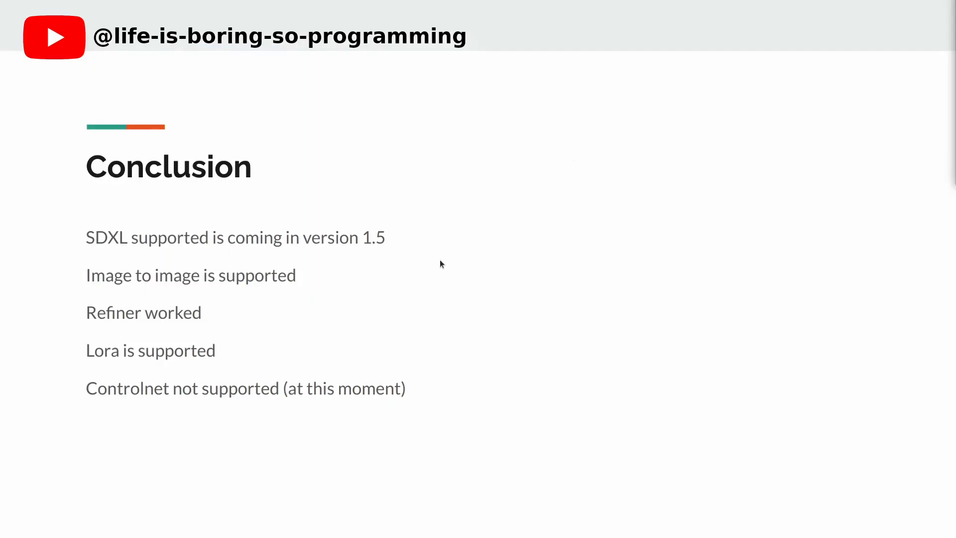
pyautogui.moveTo(328, 281)
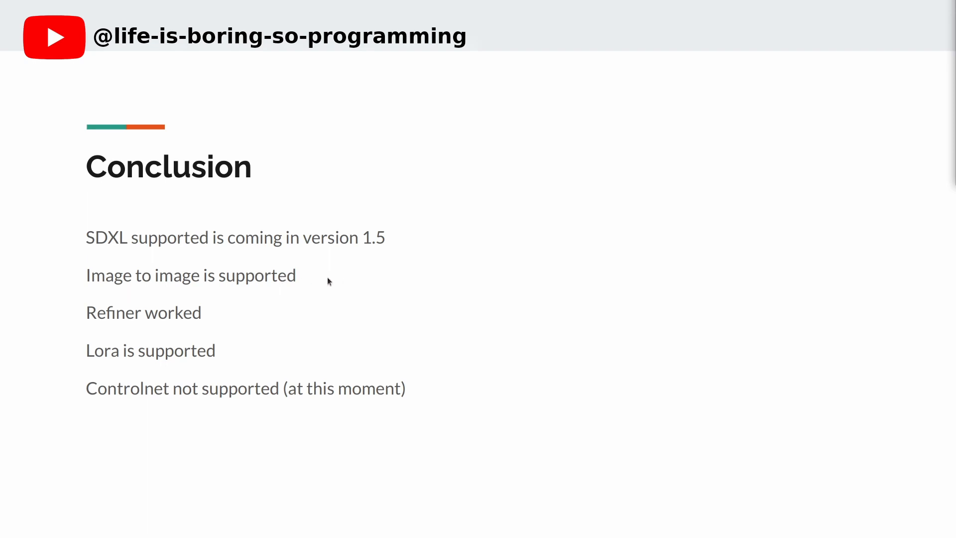
pyautogui.moveTo(279, 356)
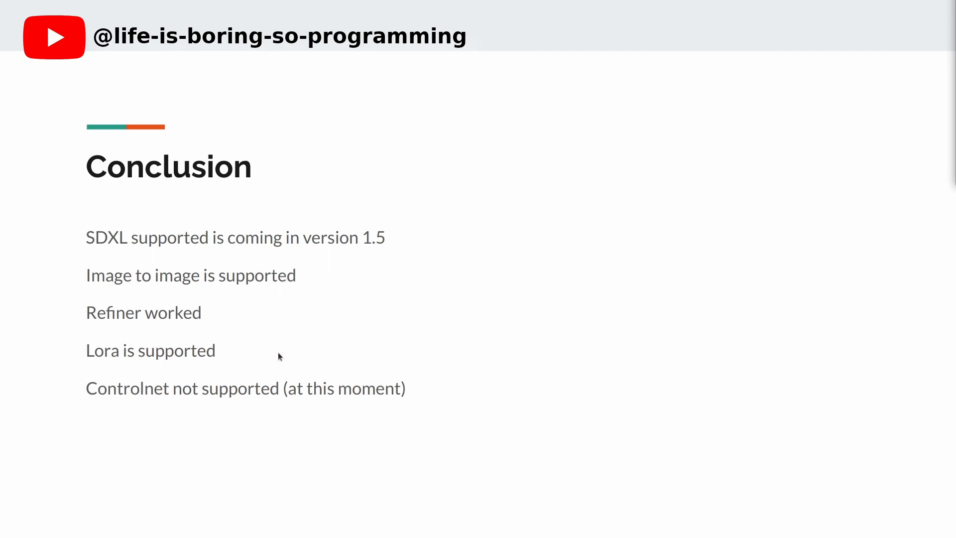